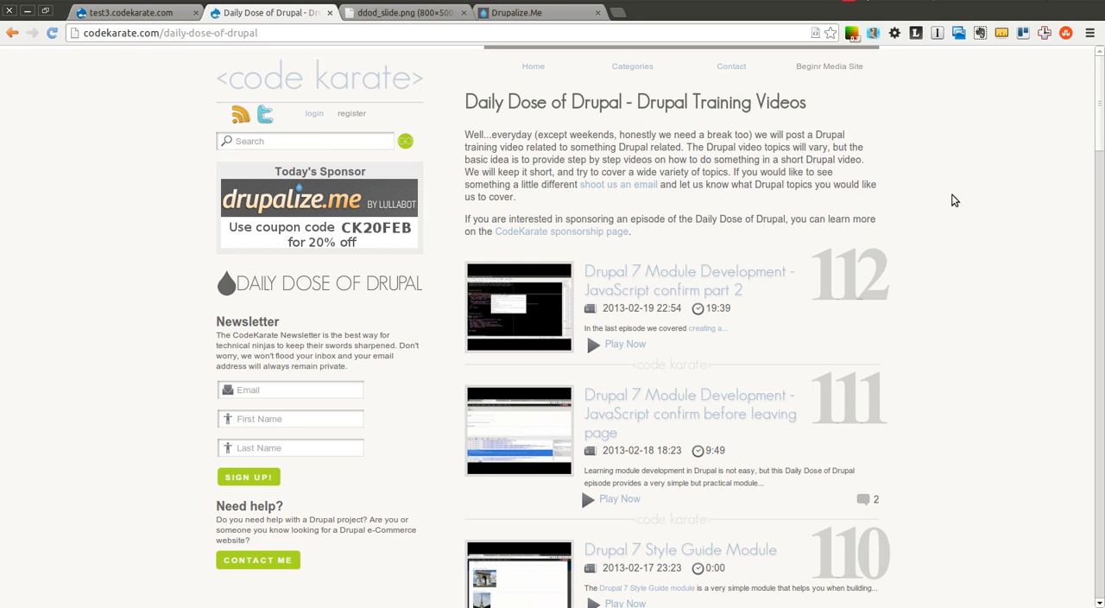
mouse_move(959, 205)
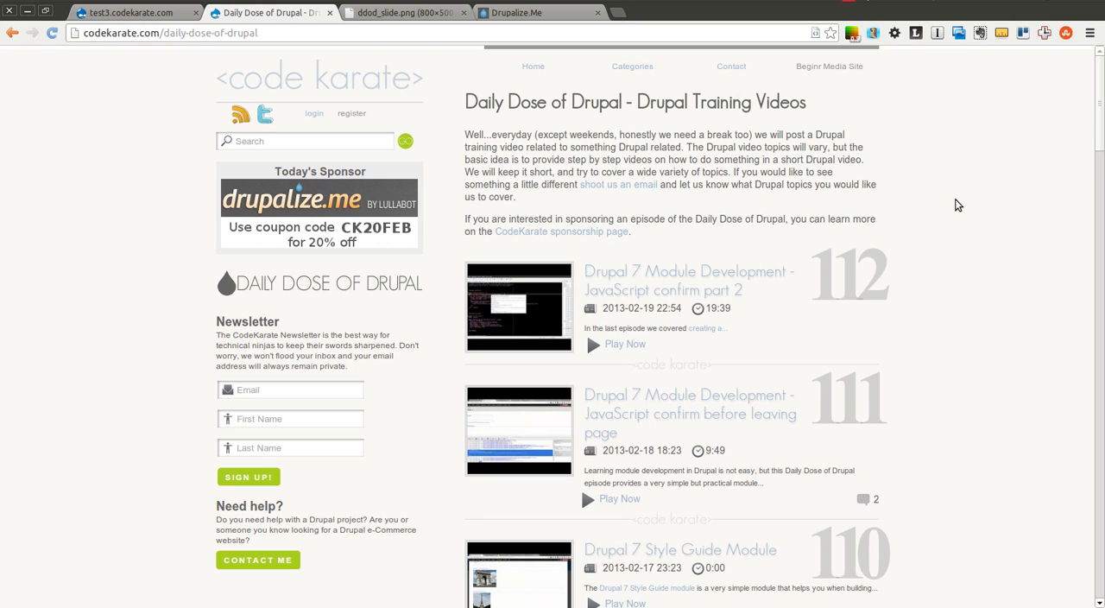
mouse_move(850, 386)
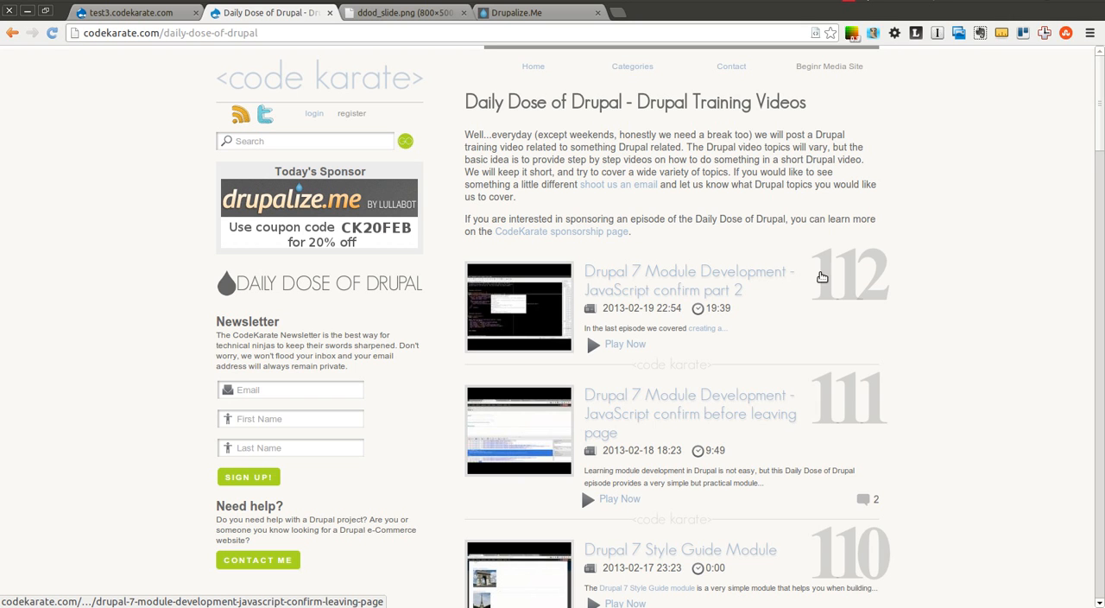
- Open episode 112, 'Drupal 7 Module Development - JavaScript confirm part 2', and scroll through its page
click(662, 271)
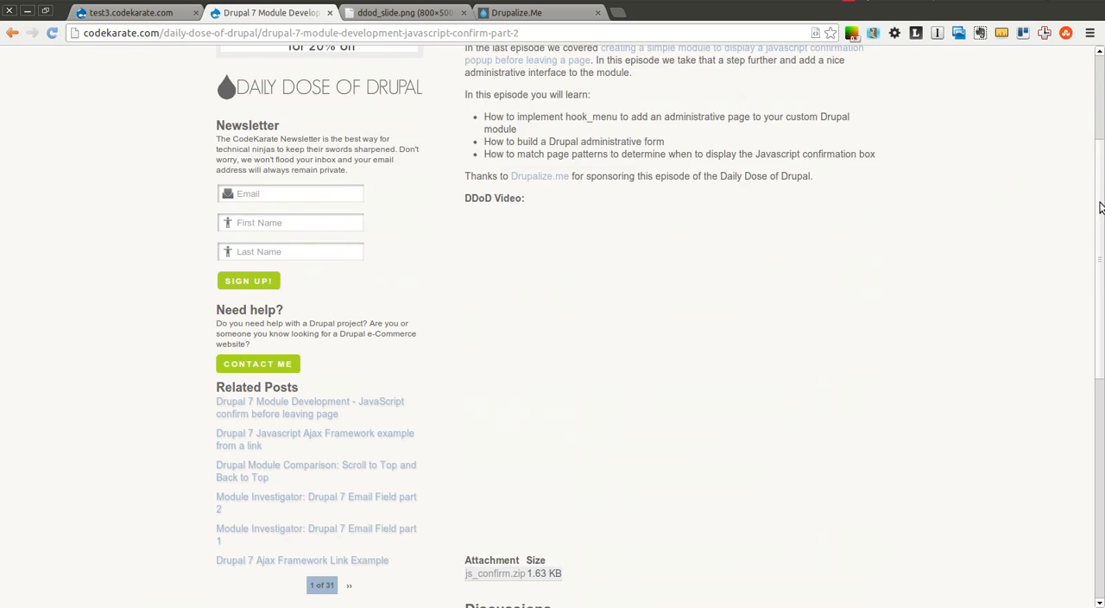
scroll(down, 3)
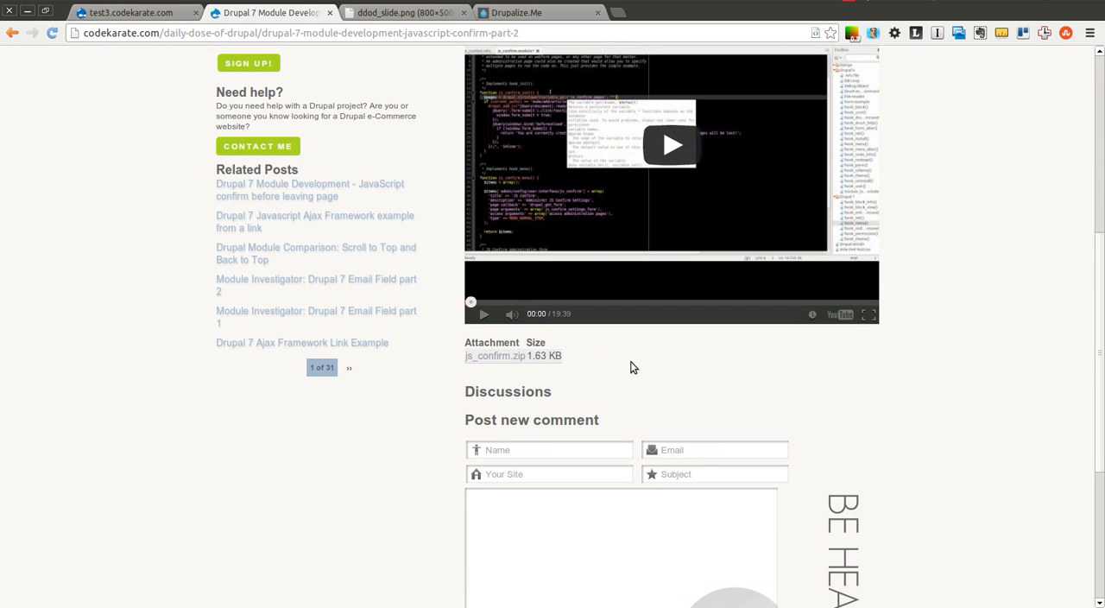
scroll(up, 3)
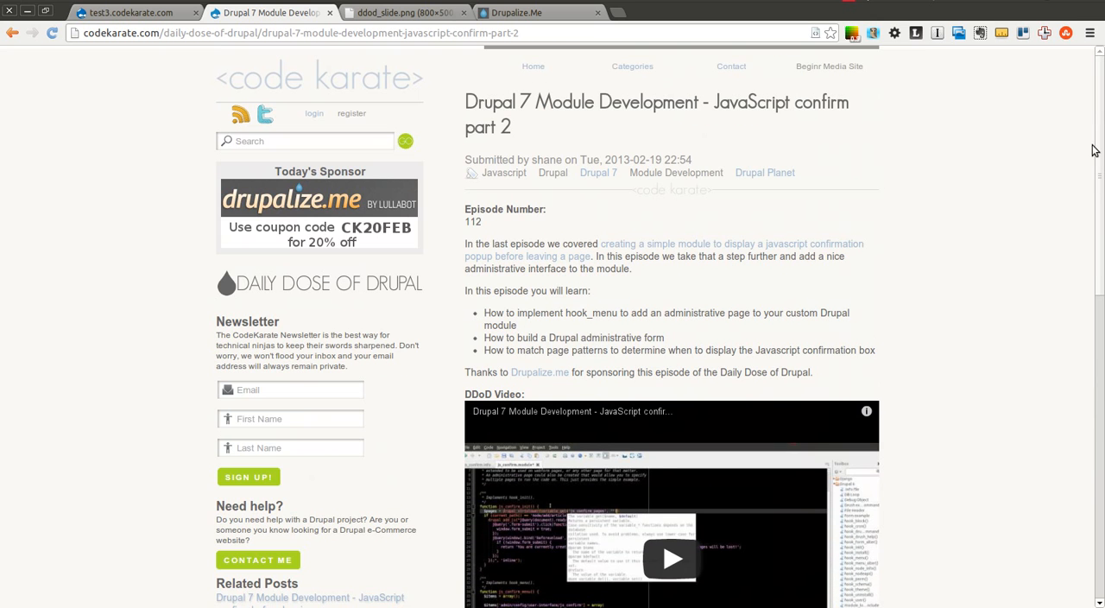
- Visit the episode and Drupalize.Me tabs, ending on the CK20FEB sponsor slide
click(404, 13)
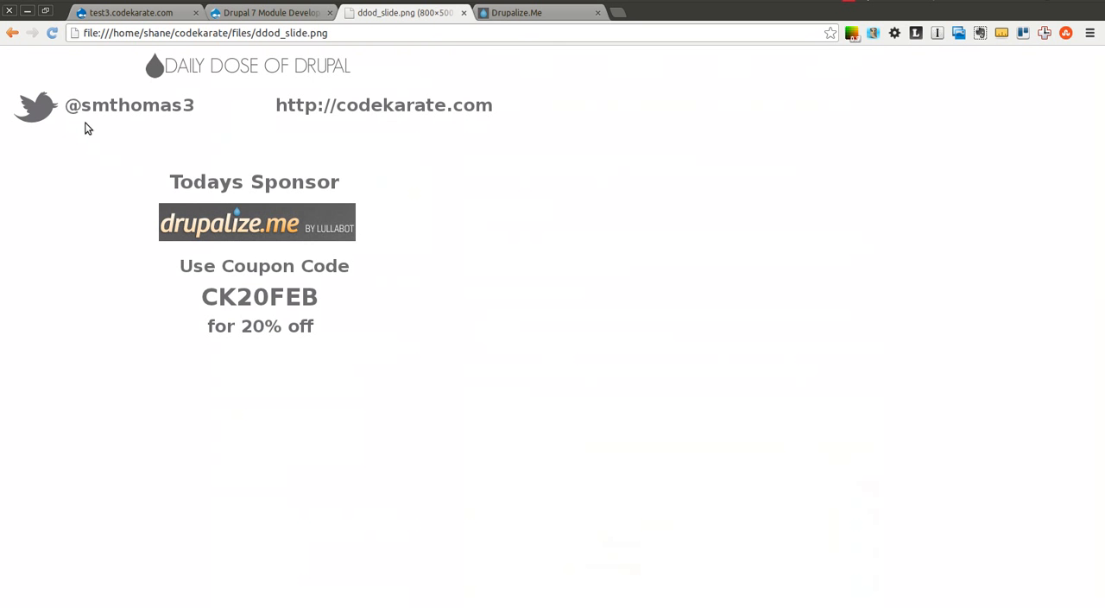
mouse_move(89, 139)
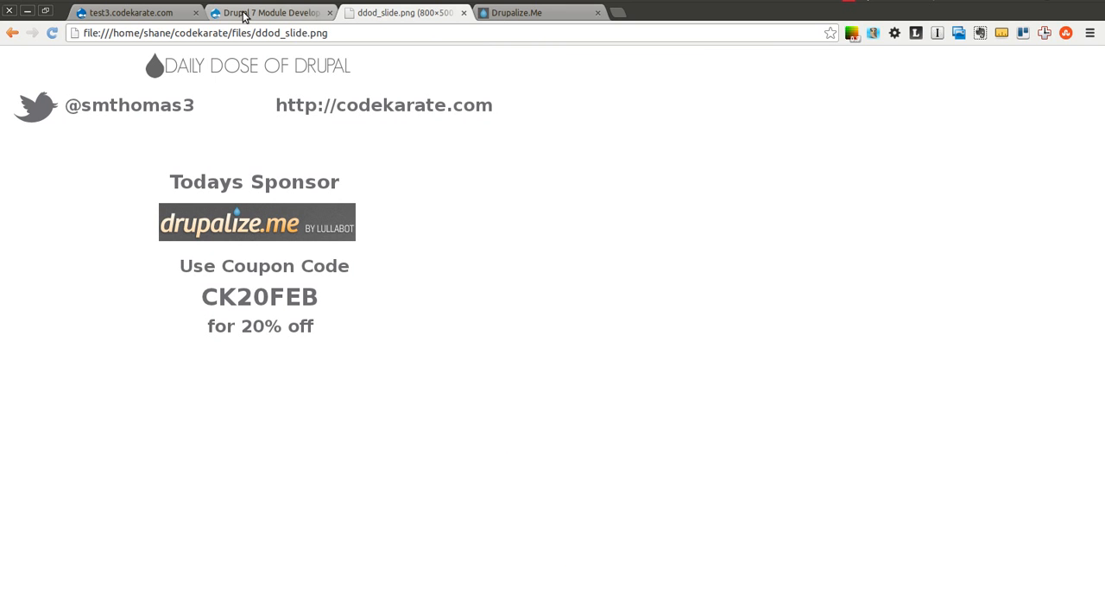
click(259, 13)
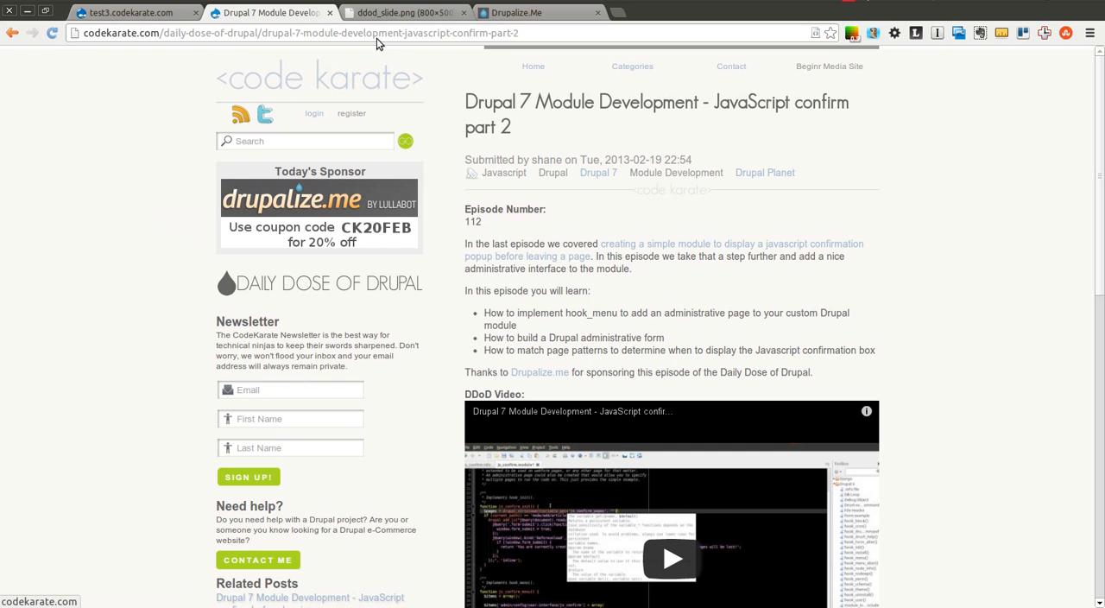
click(404, 14)
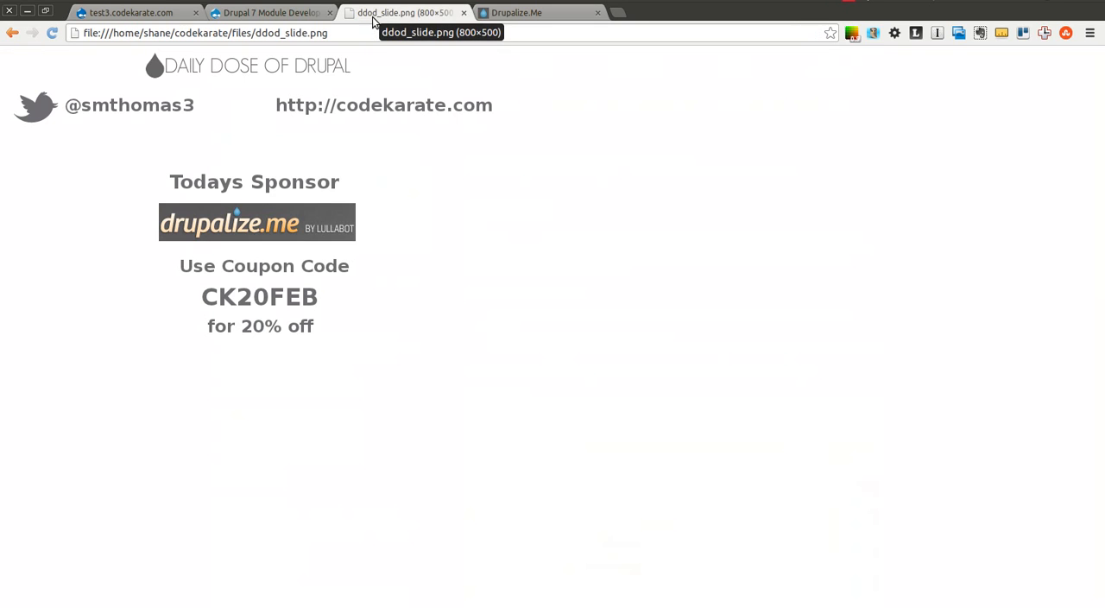
mouse_move(412, 178)
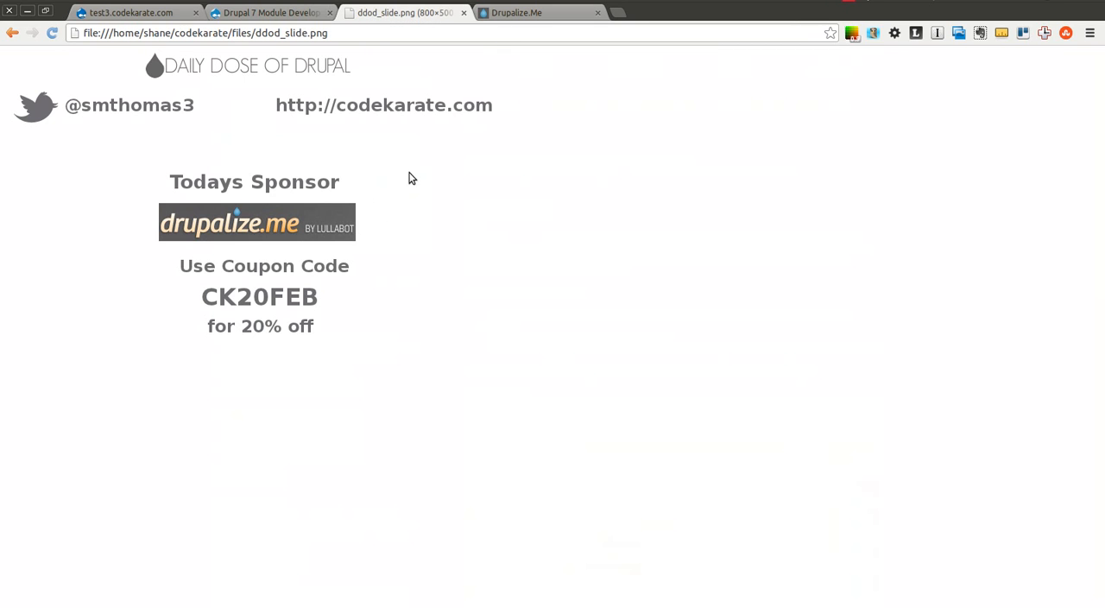
mouse_move(419, 172)
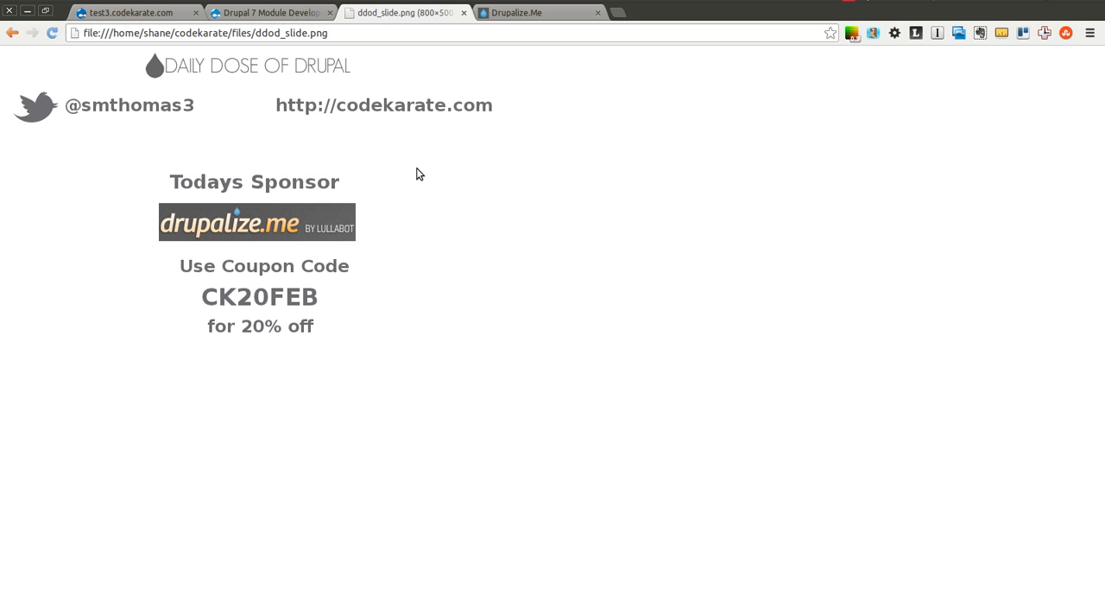
click(548, 12)
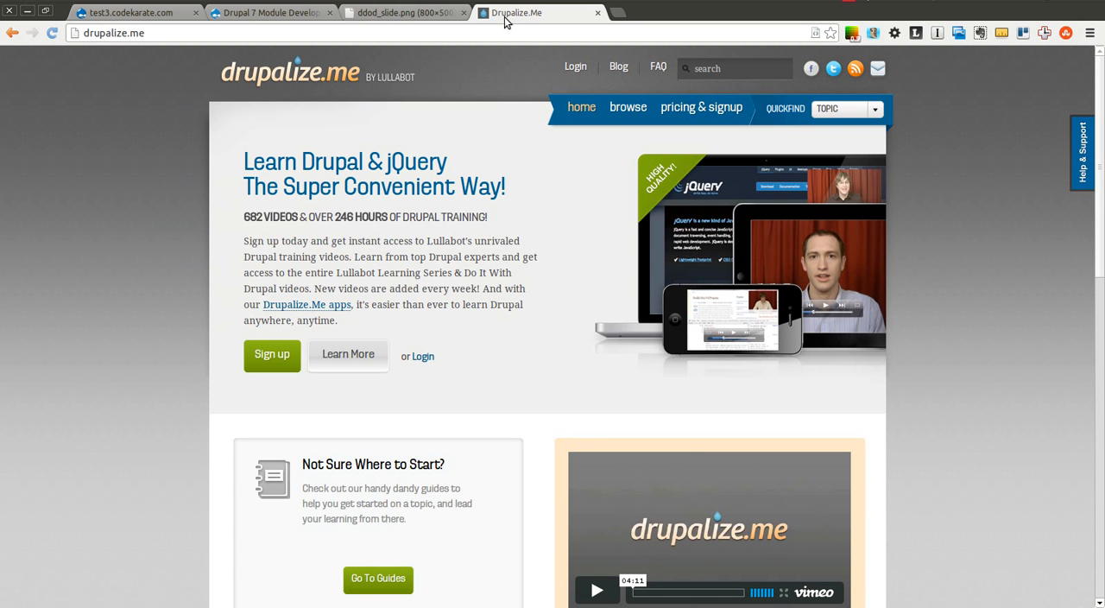
mouse_move(534, 296)
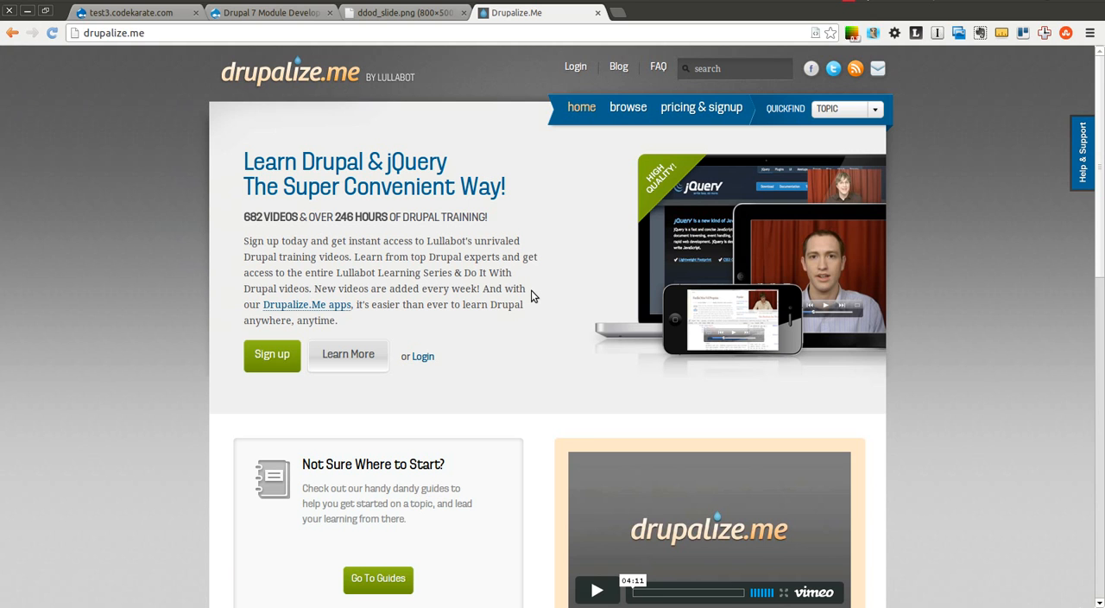
mouse_move(399, 161)
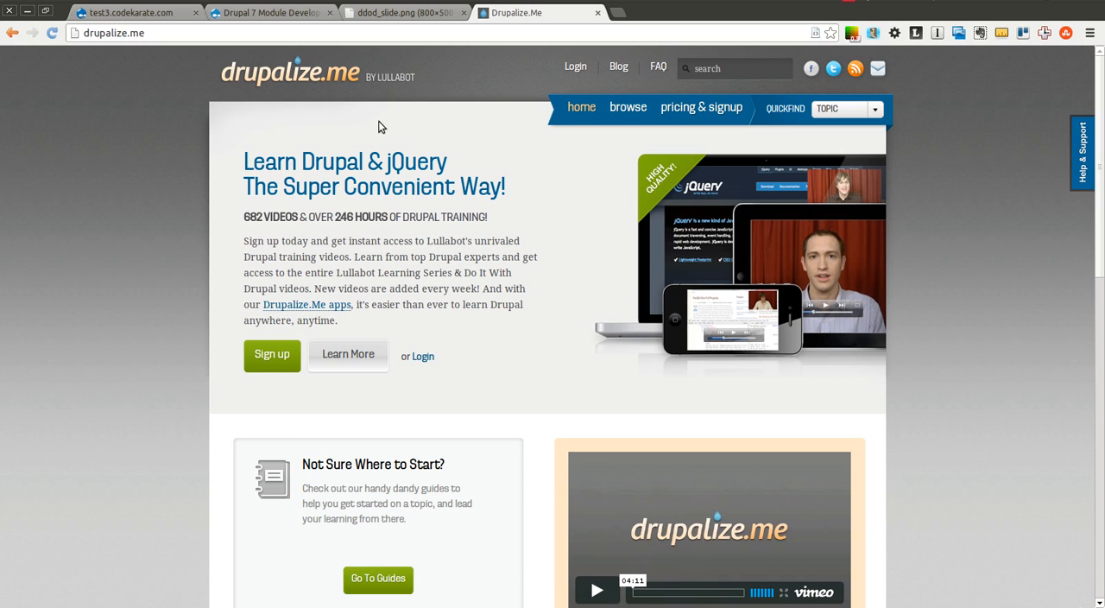
click(410, 13)
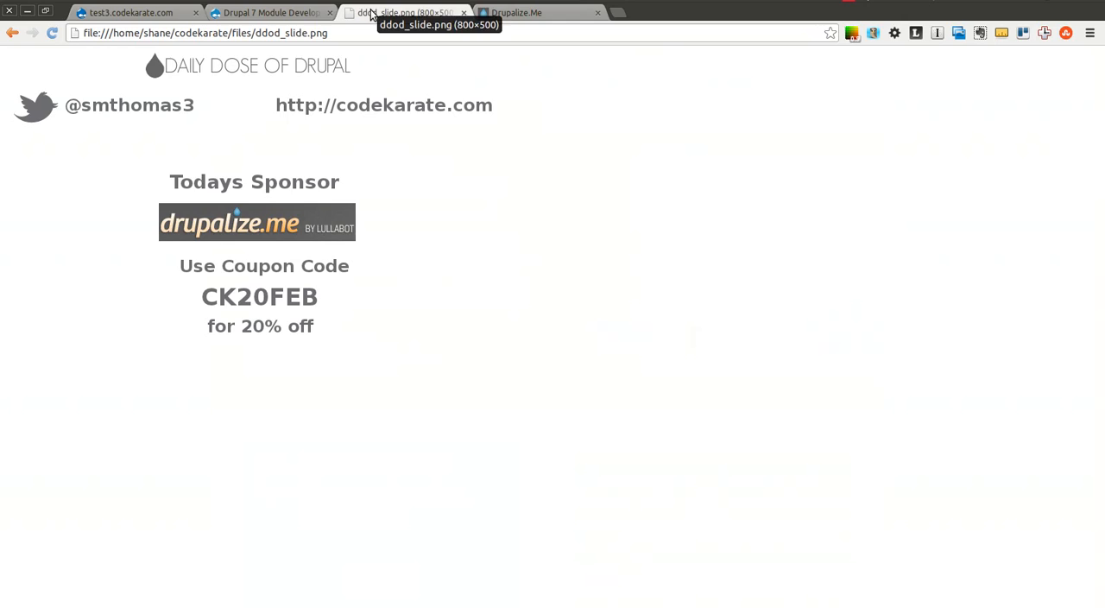
mouse_move(198, 300)
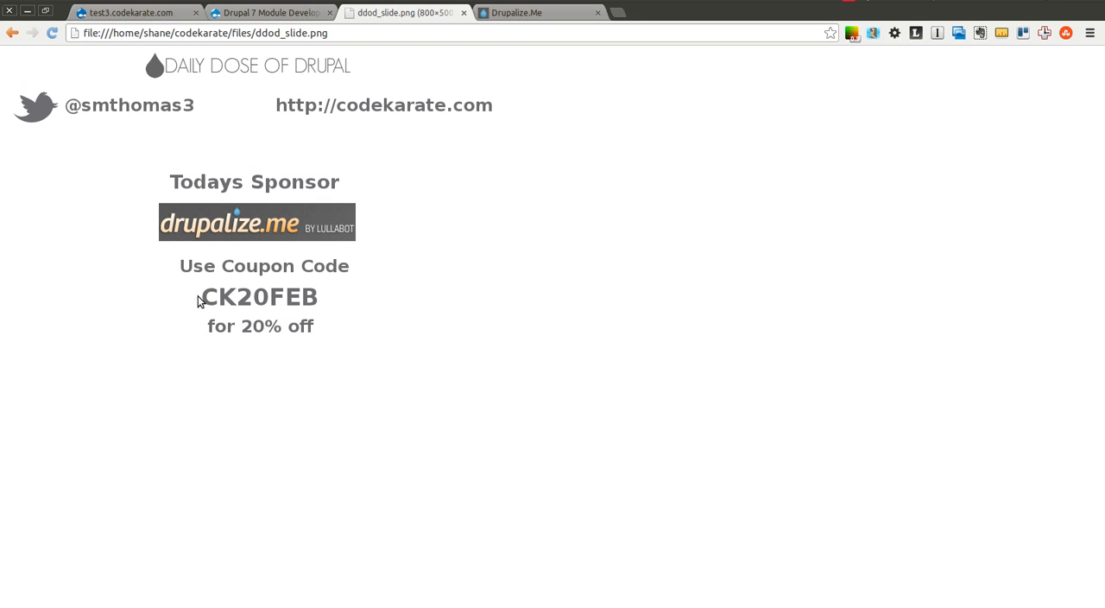
mouse_move(349, 309)
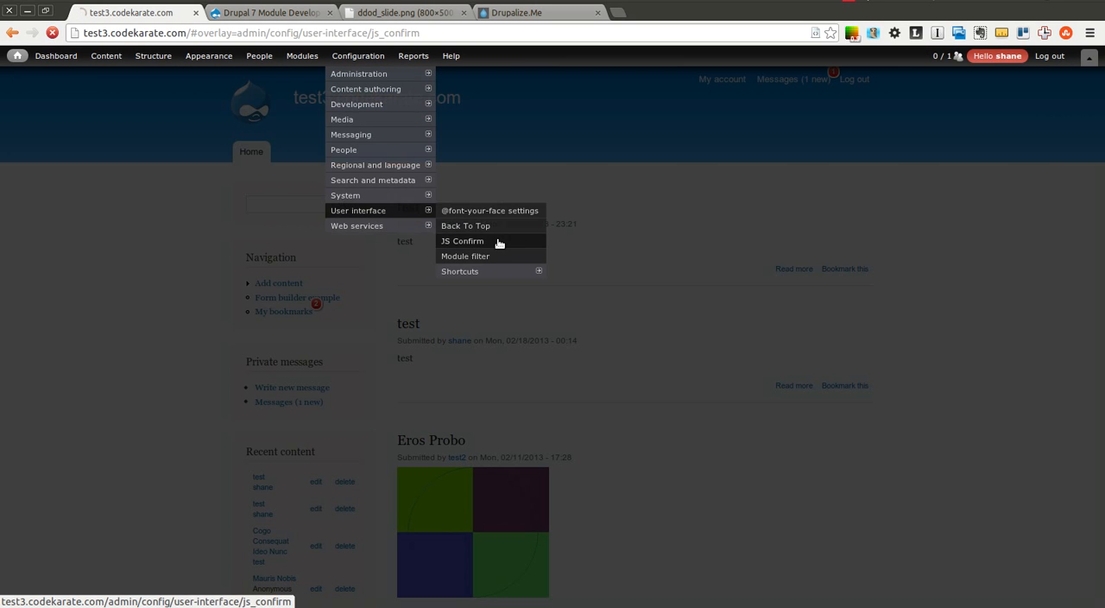
- Review the JS Confirm pages list (<front>, node/add/*) and close the settings overlay
click(461, 241)
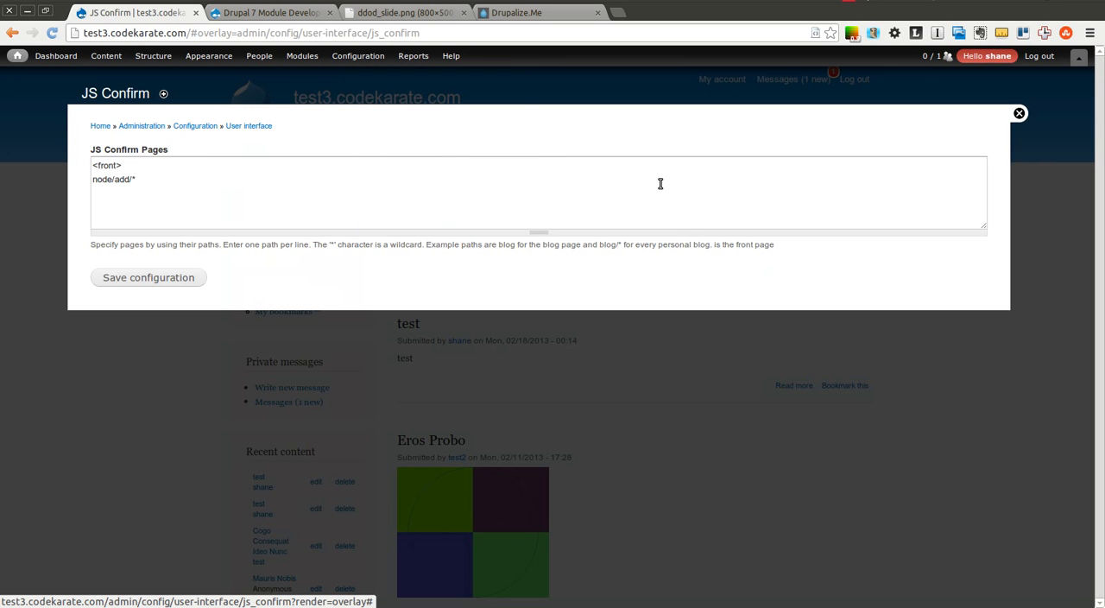
click(139, 179)
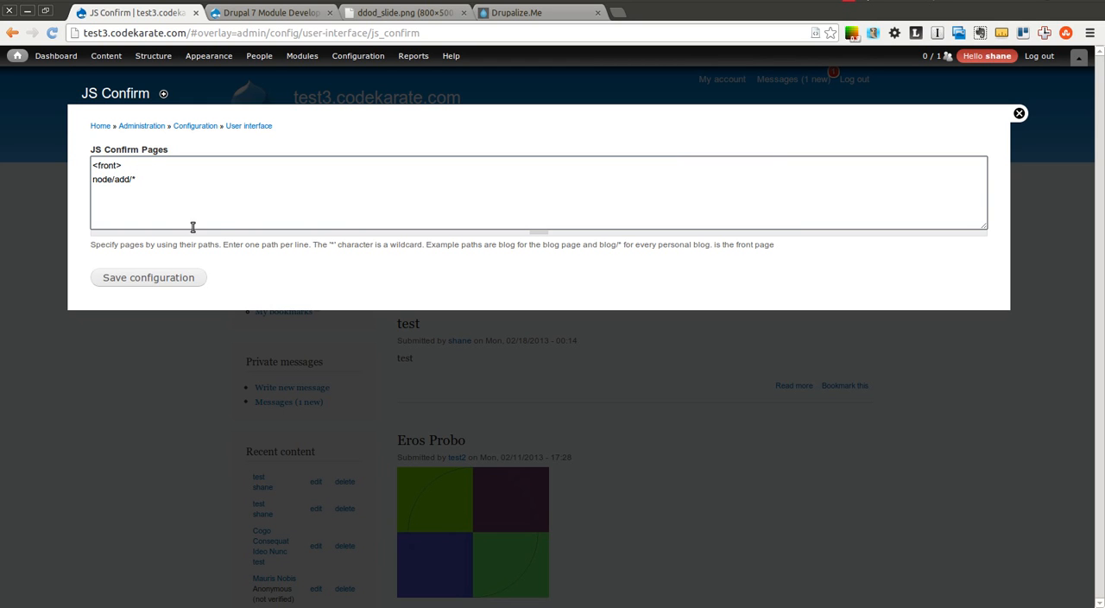
click(1019, 113)
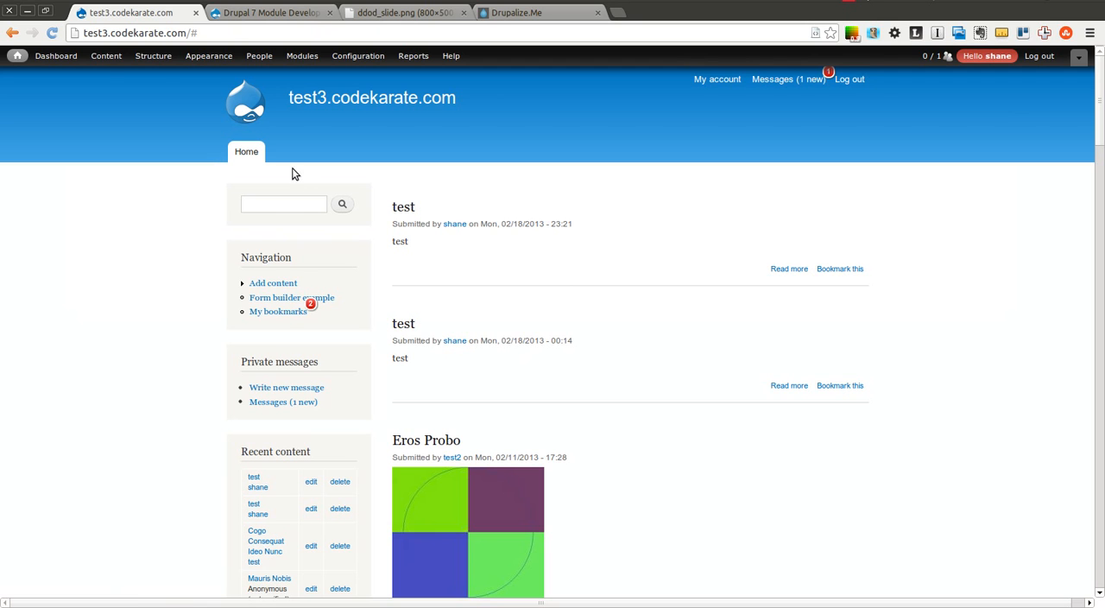
mouse_move(286, 387)
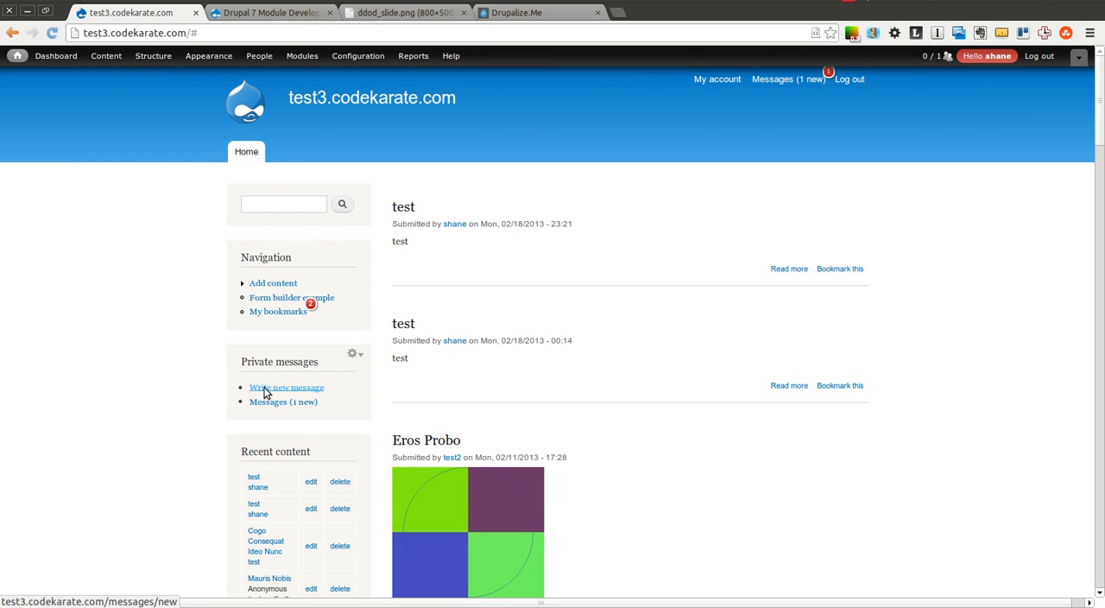
- Follow Write new message to trigger the leave-page warning, then choose to stay
click(287, 386)
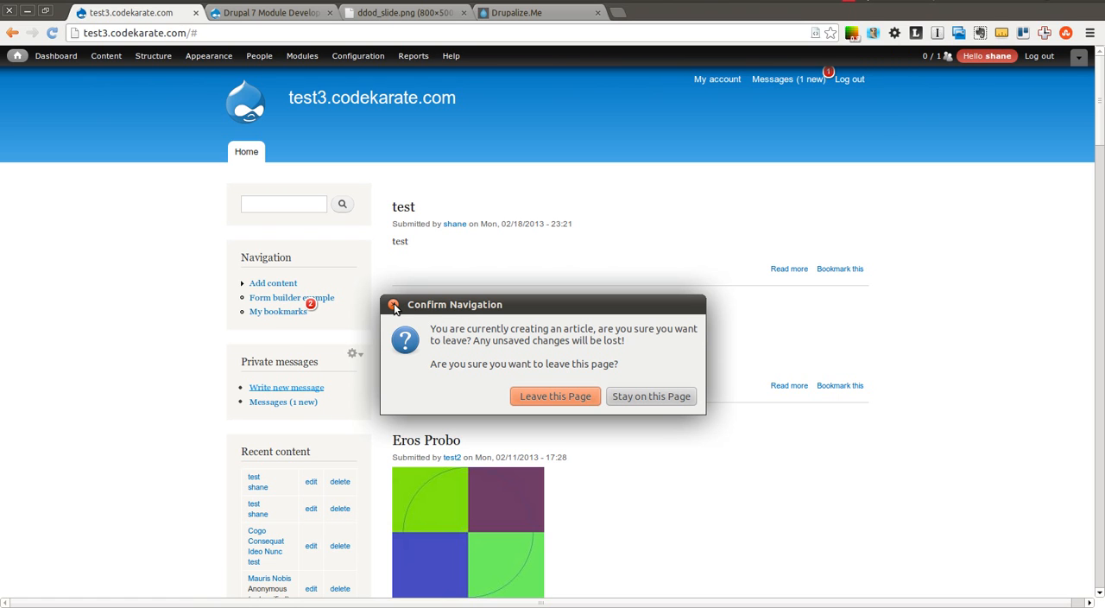
click(555, 395)
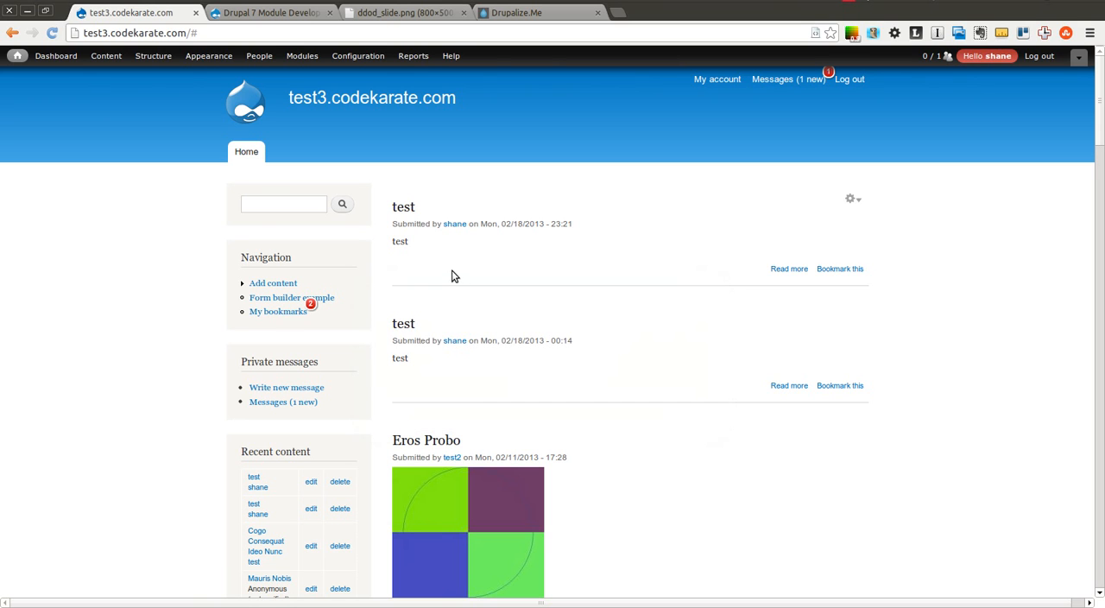
mouse_move(478, 263)
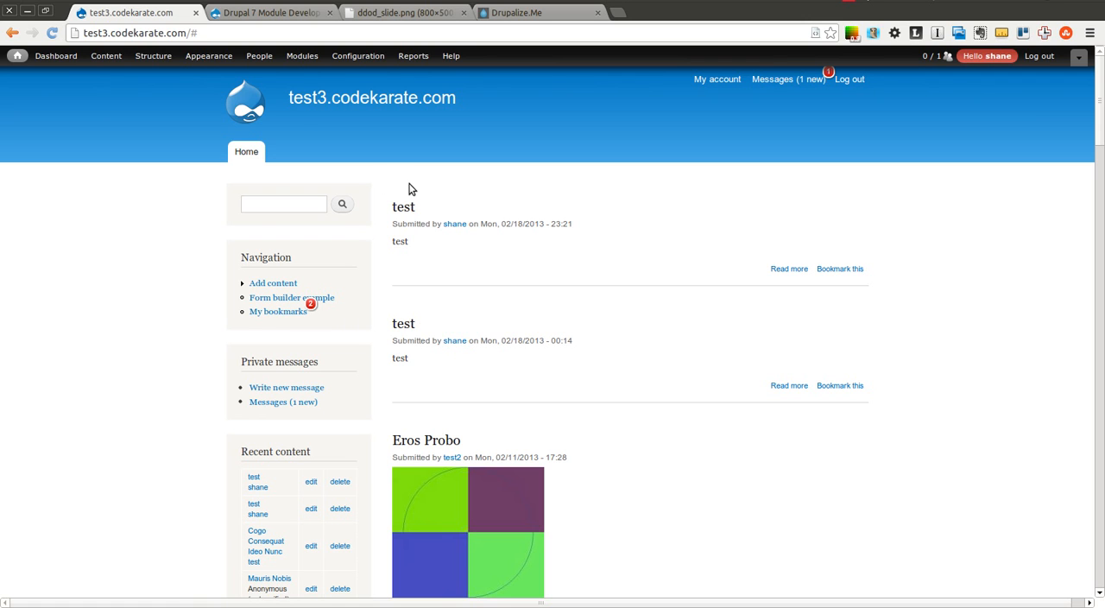
mouse_move(294, 131)
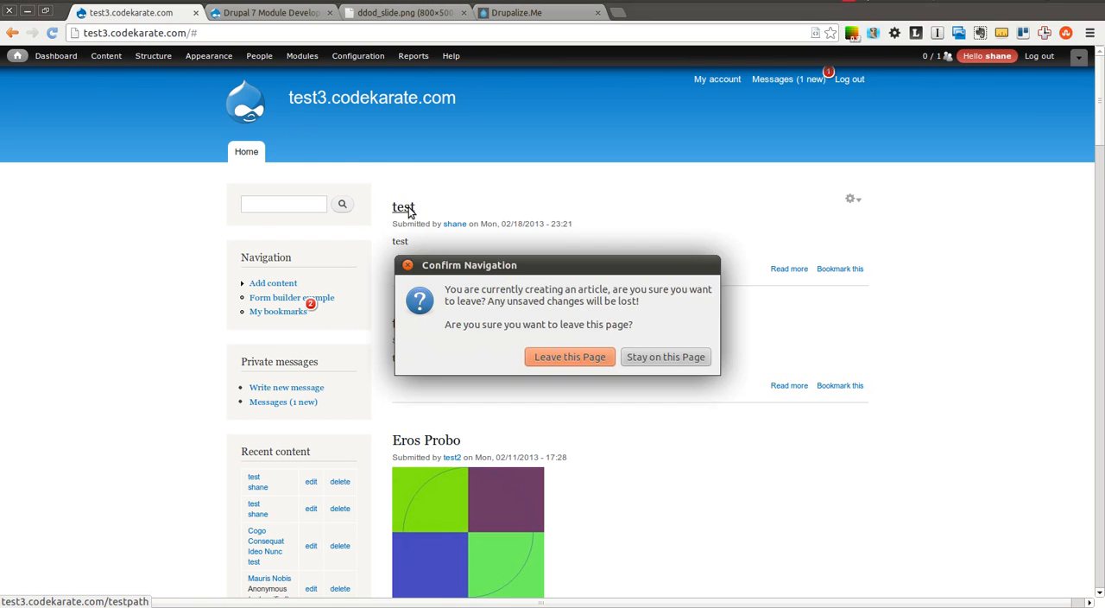
- Leave the warned page and return to the JS Confirm settings
click(569, 356)
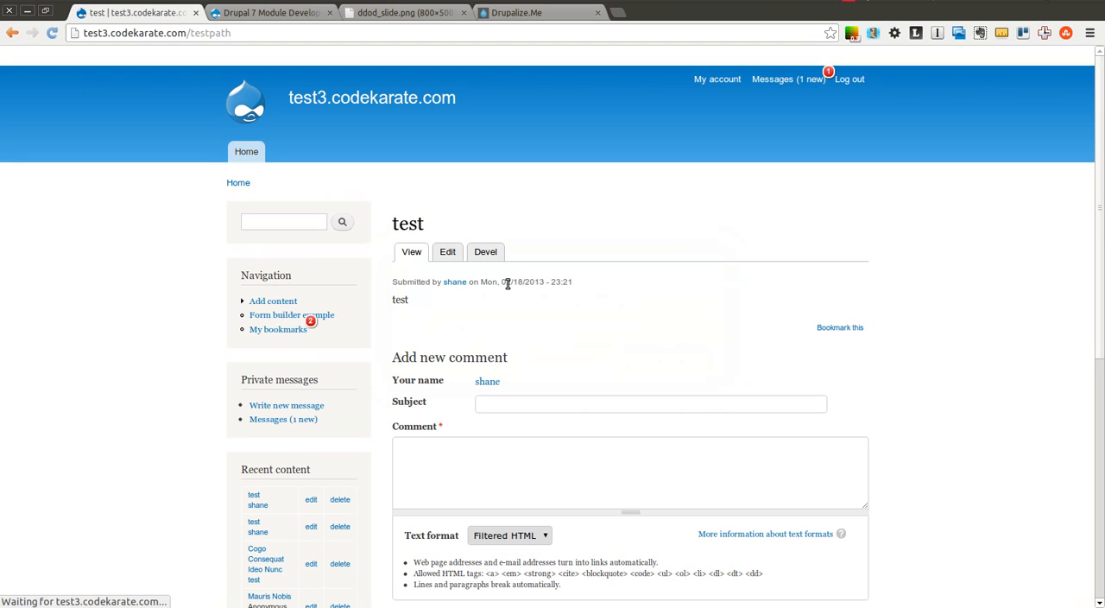
click(115, 74)
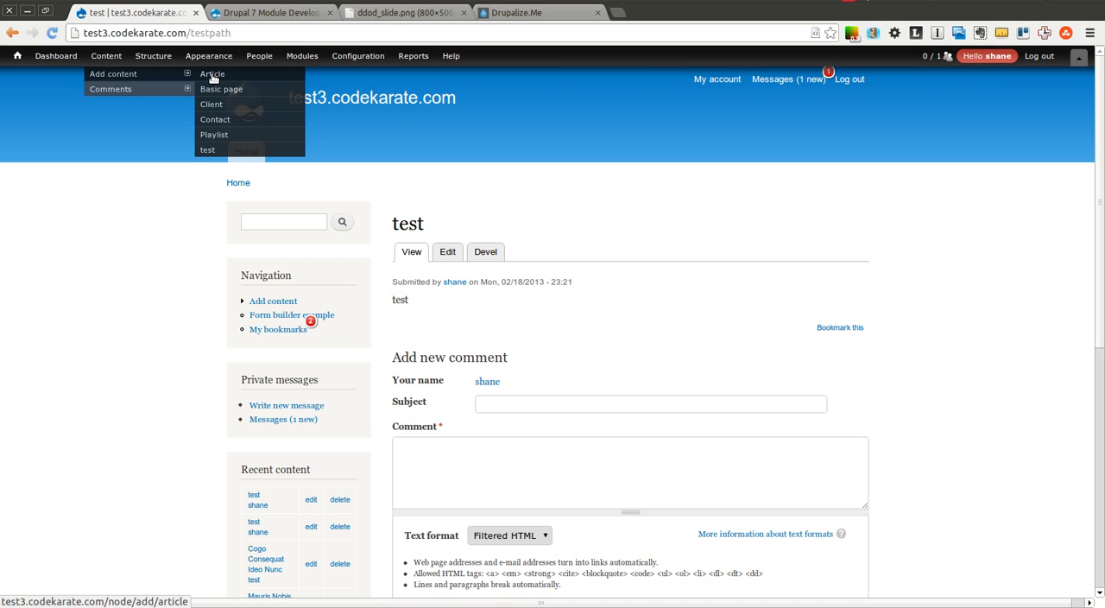
click(211, 75)
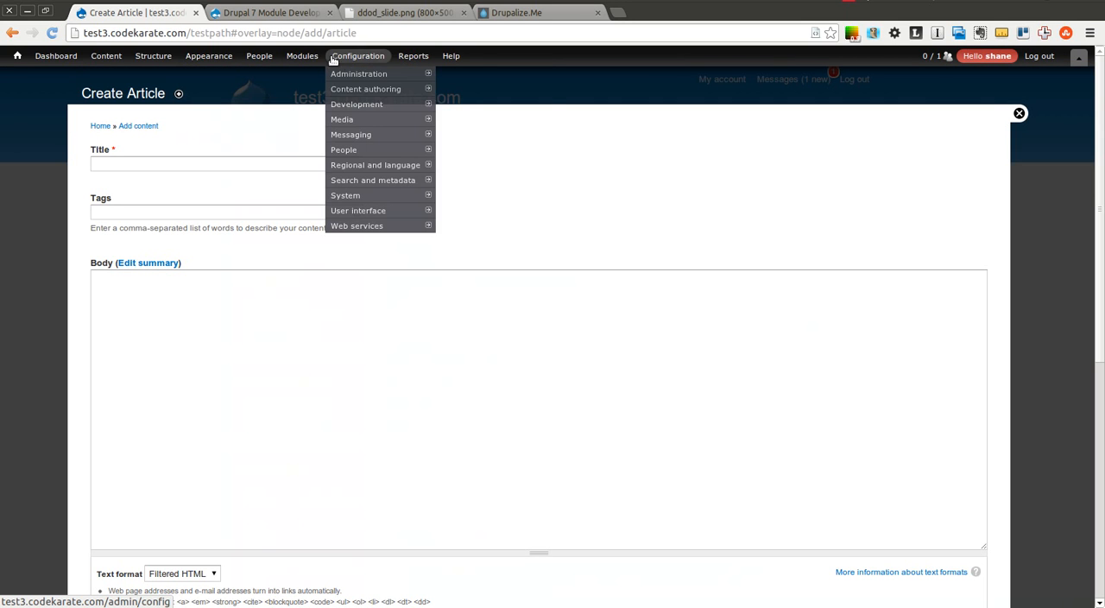
mouse_move(358, 209)
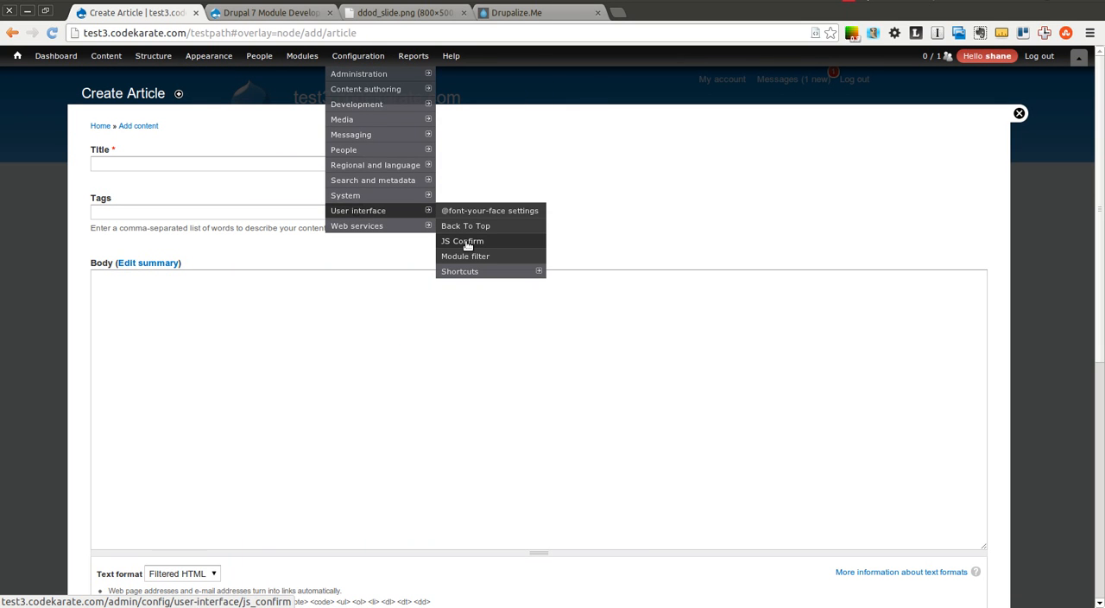
click(461, 240)
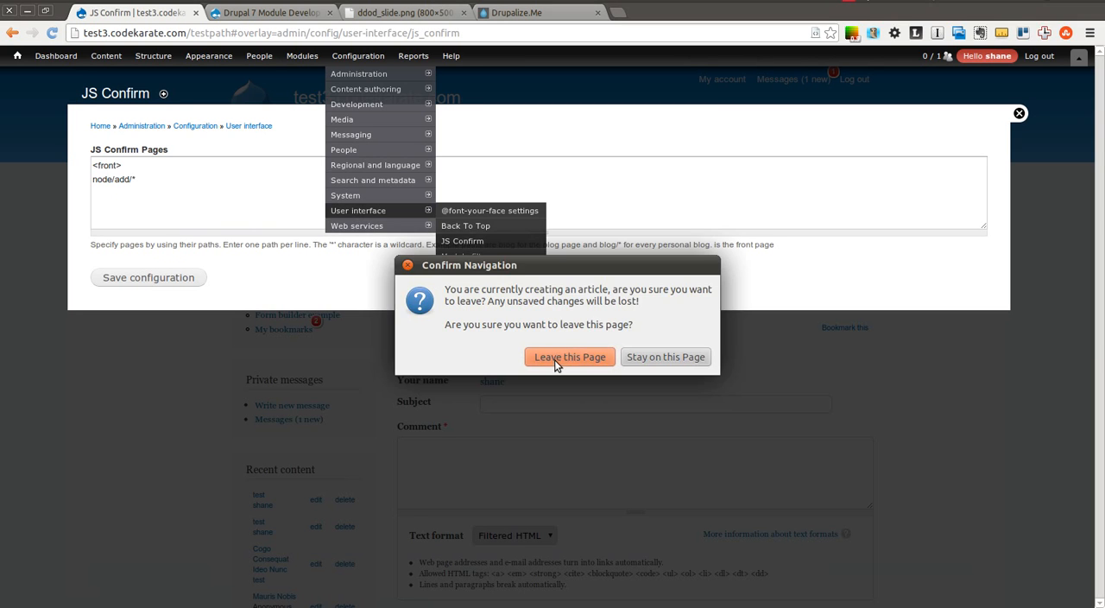
- Change the confirm path to node/add/article, save the configuration and close the overlay
click(570, 357)
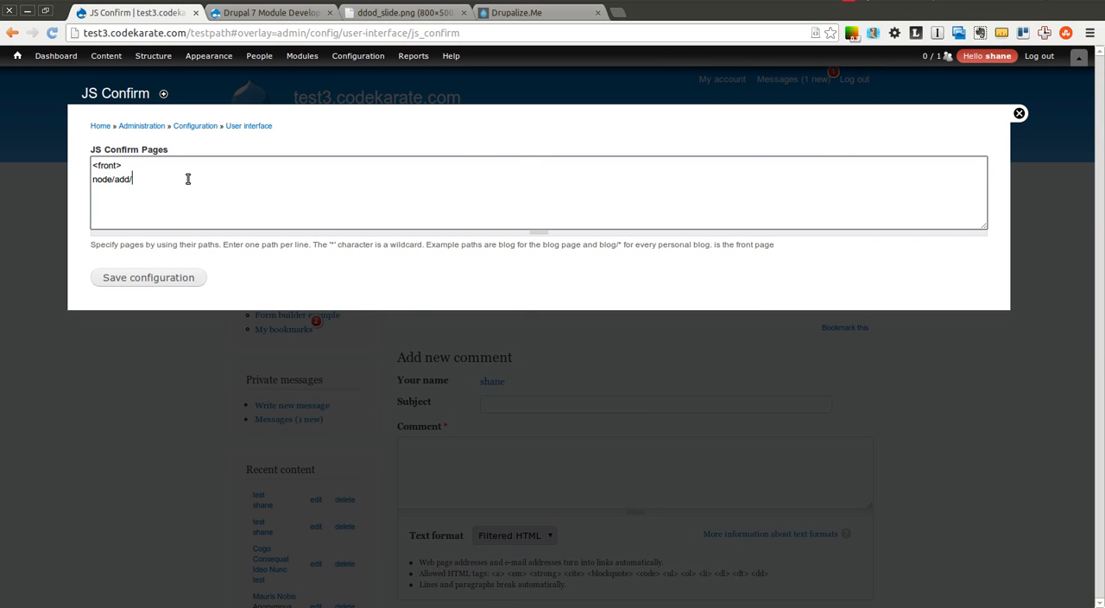
text(article)
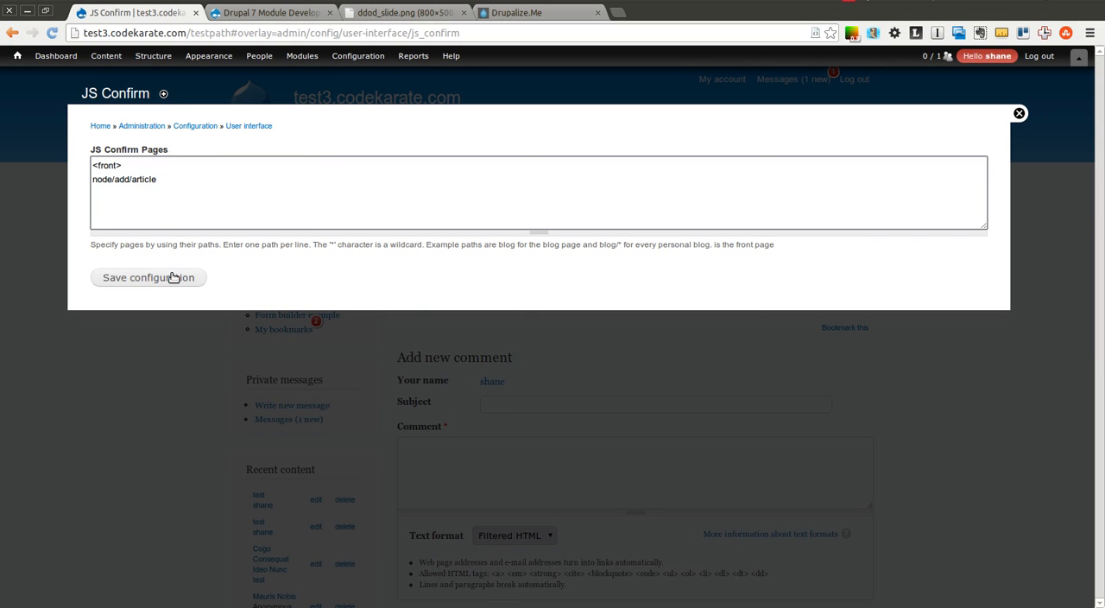
click(148, 277)
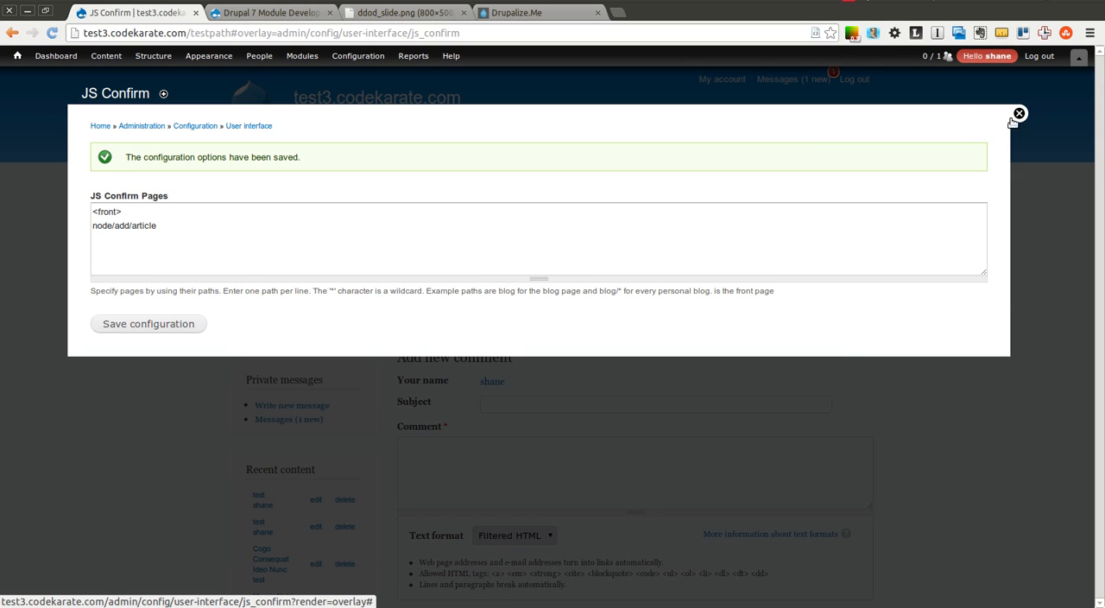
click(1019, 113)
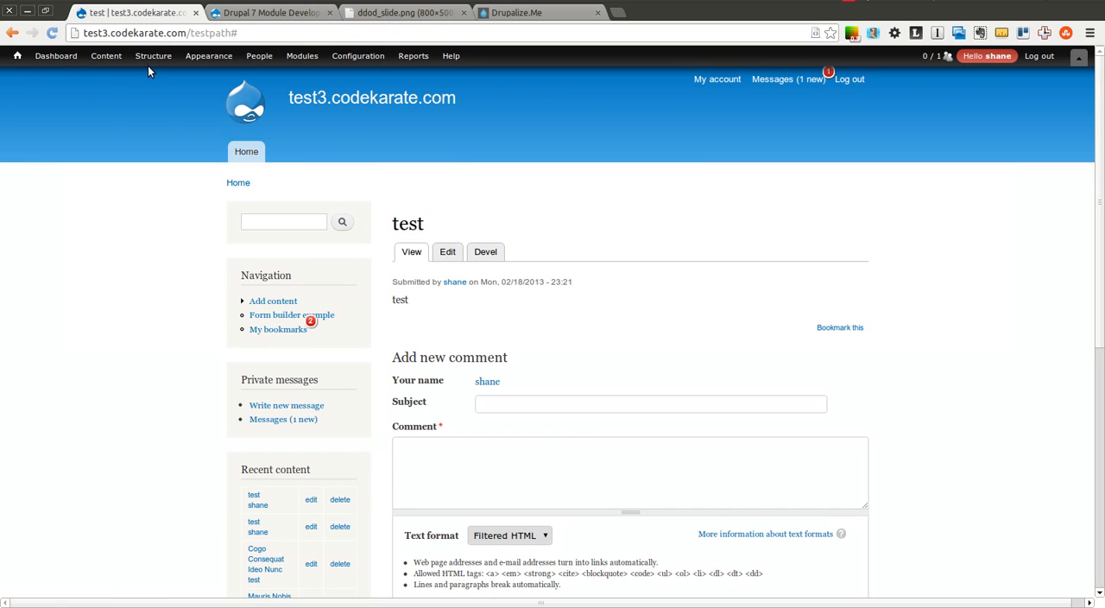
- Start an Article titled 'asdfasdf', head Home, and accept the leave-page warning
click(146, 55)
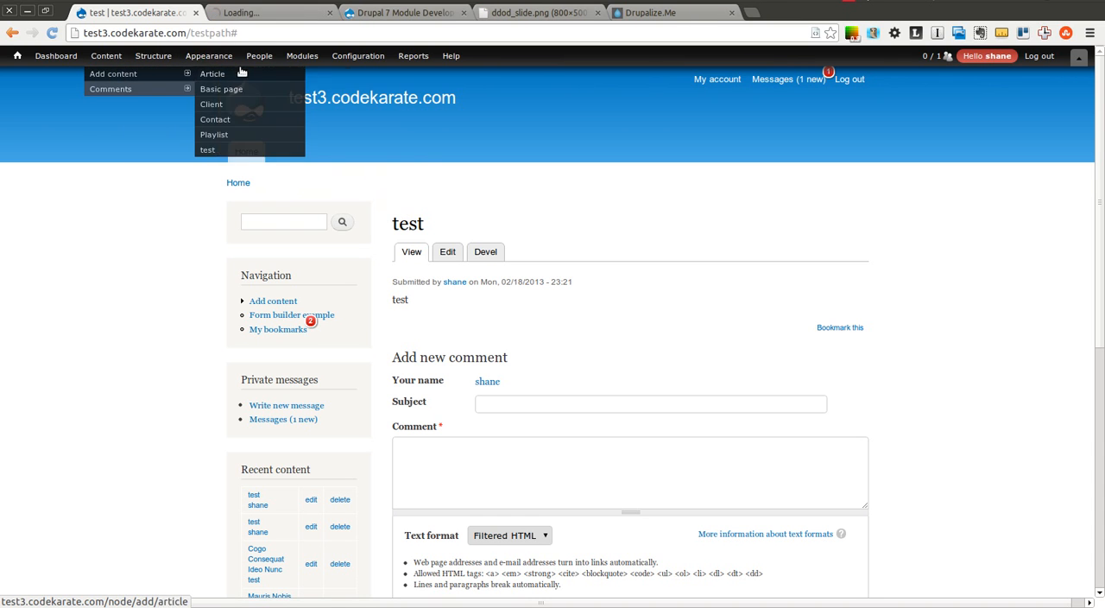
click(212, 76)
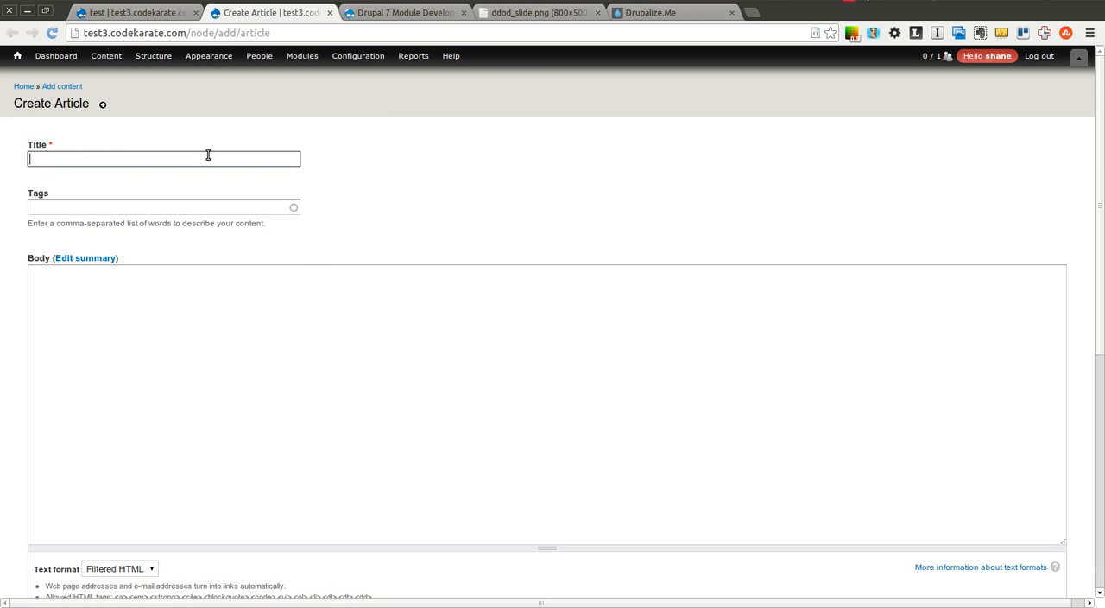
click(19, 86)
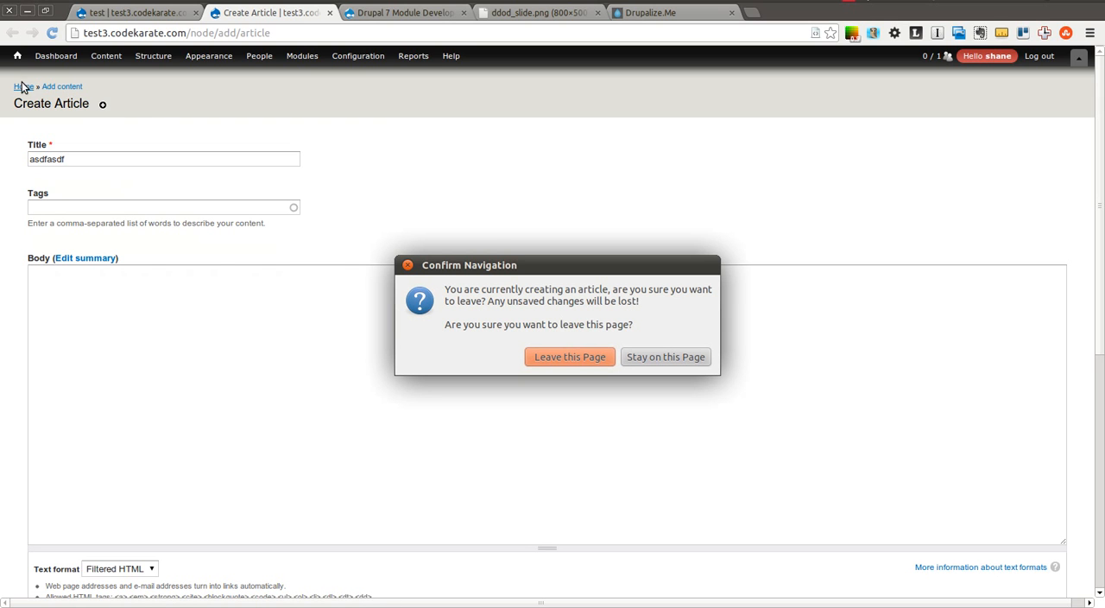
mouse_move(577, 358)
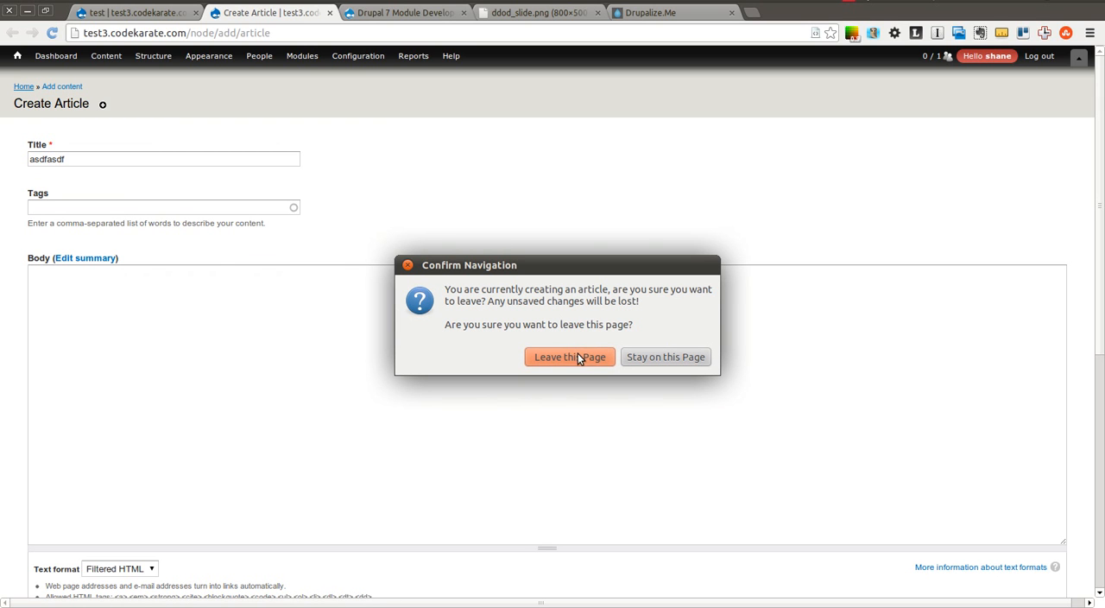
click(570, 357)
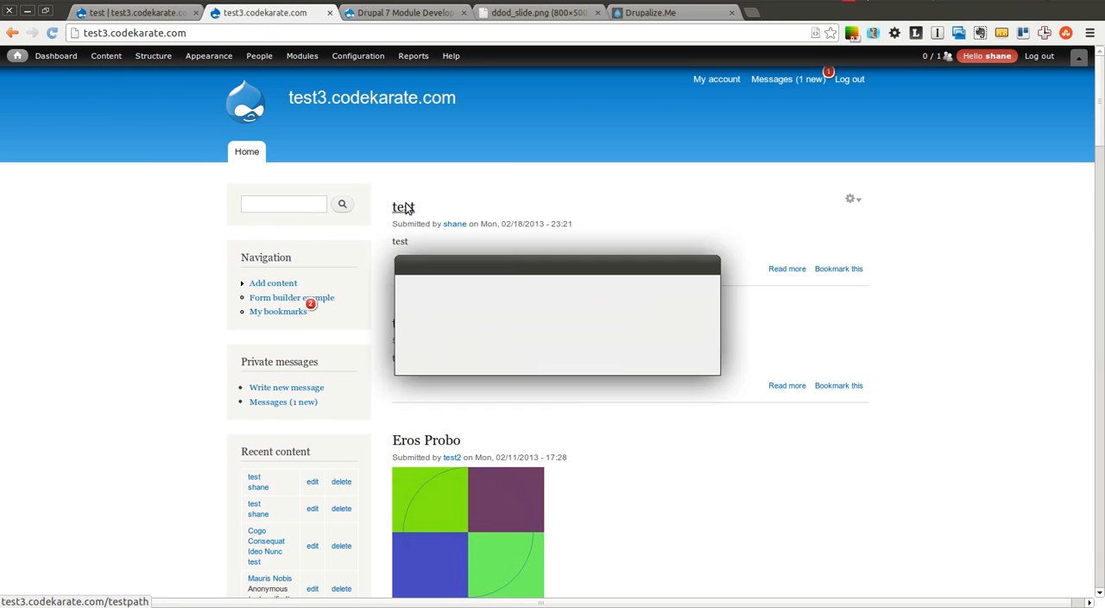
- Open the test article and its edit form in a new tab
click(401, 206)
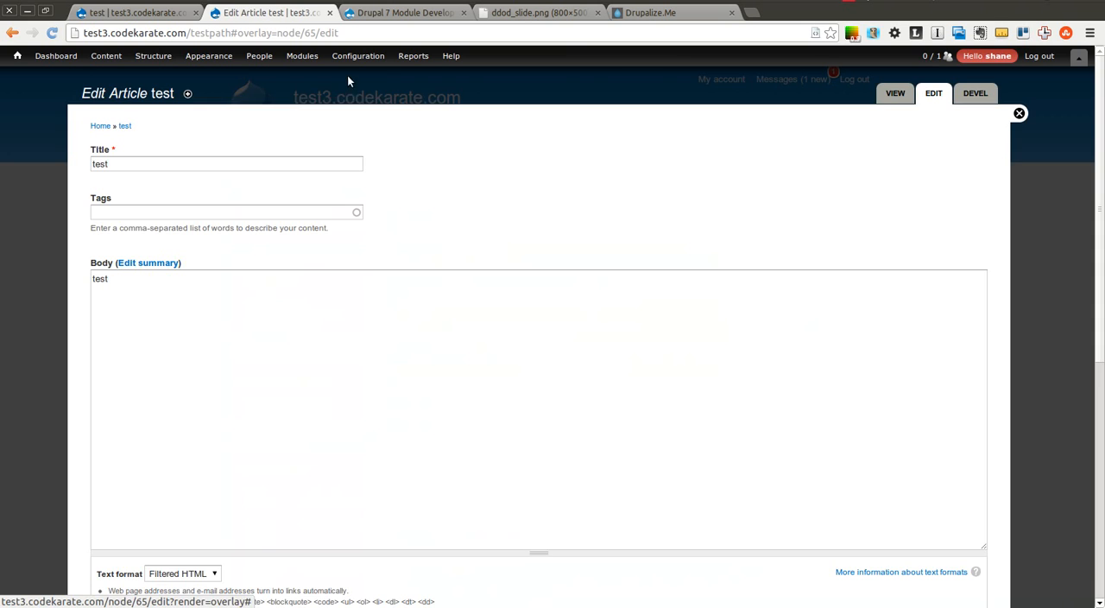
click(1019, 113)
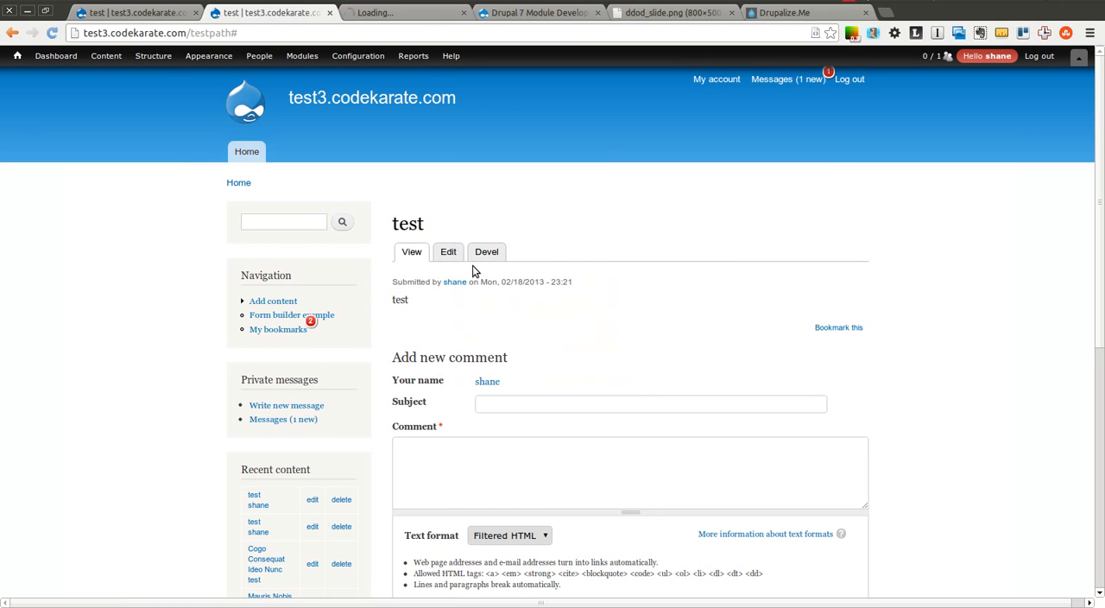
click(447, 251)
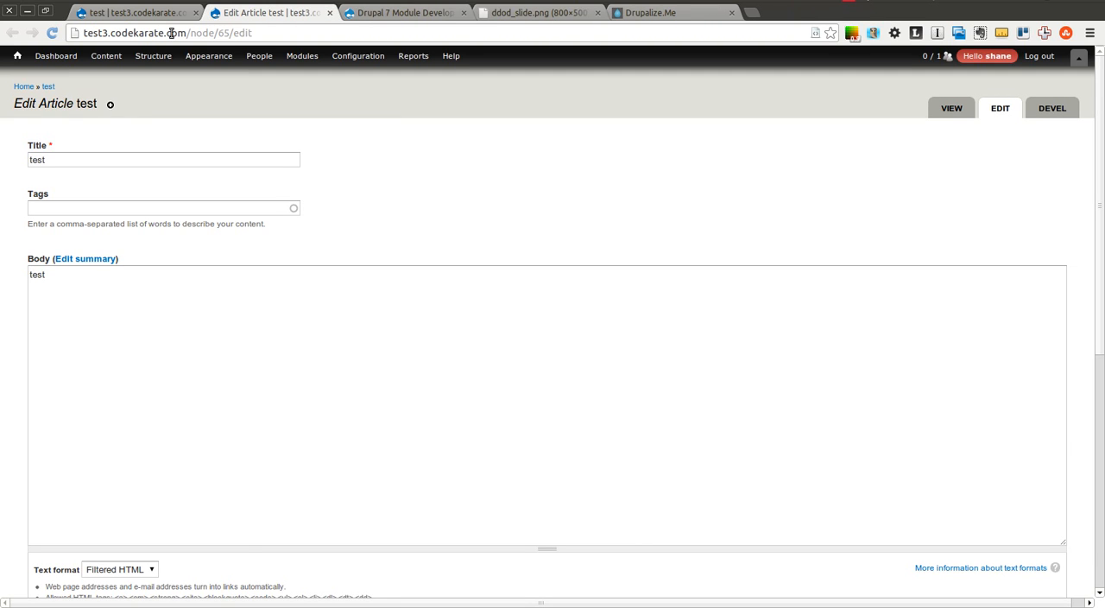
- Examine the node and edit parts of the node/65/edit address, then reach JS Confirm settings
click(265, 38)
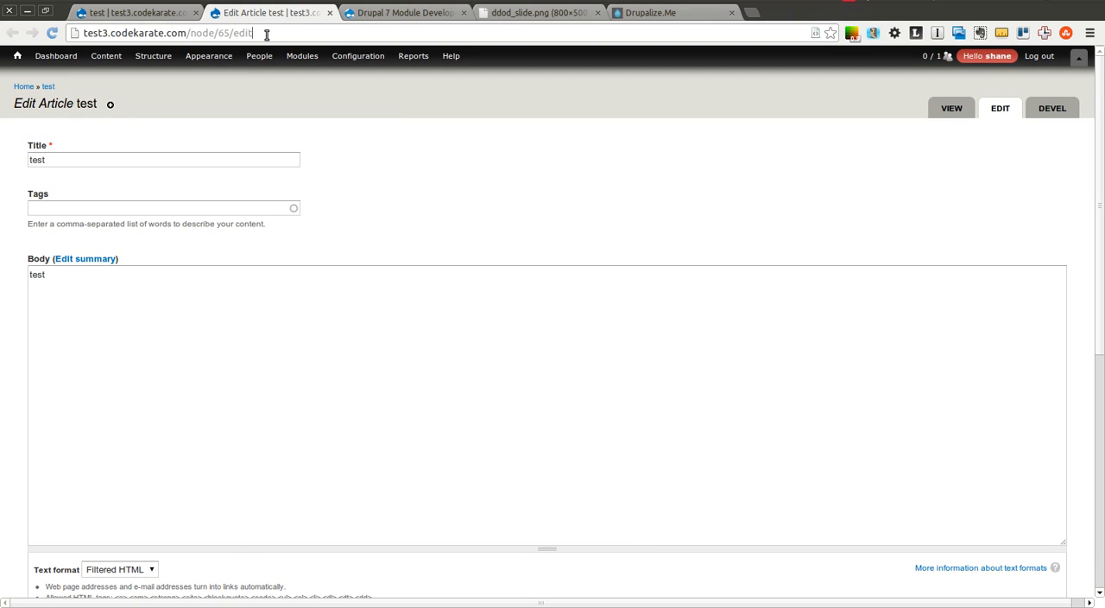
double_click(190, 38)
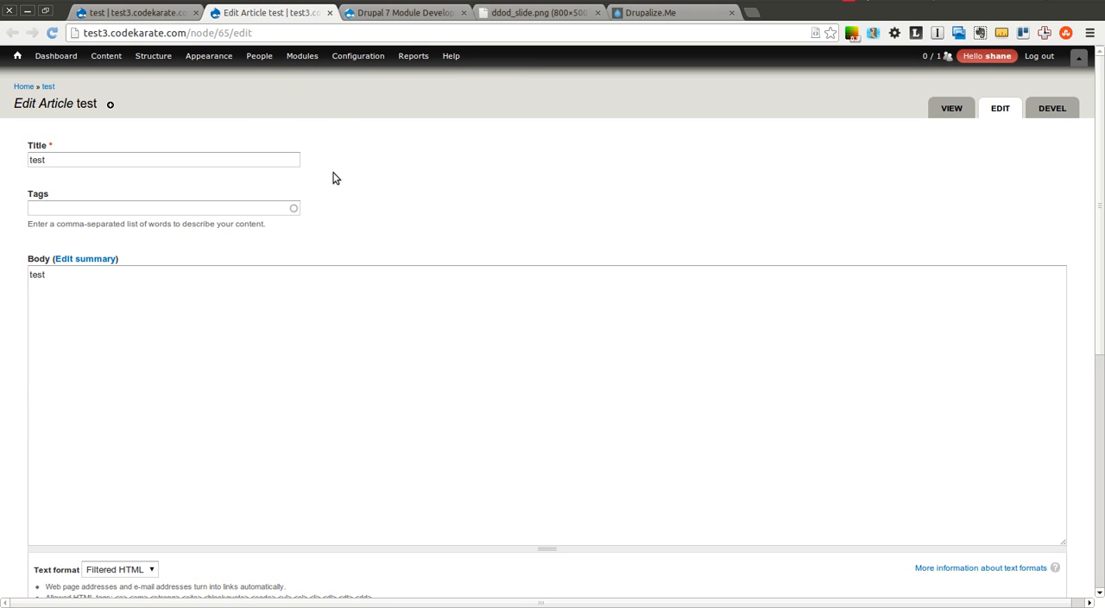
click(350, 326)
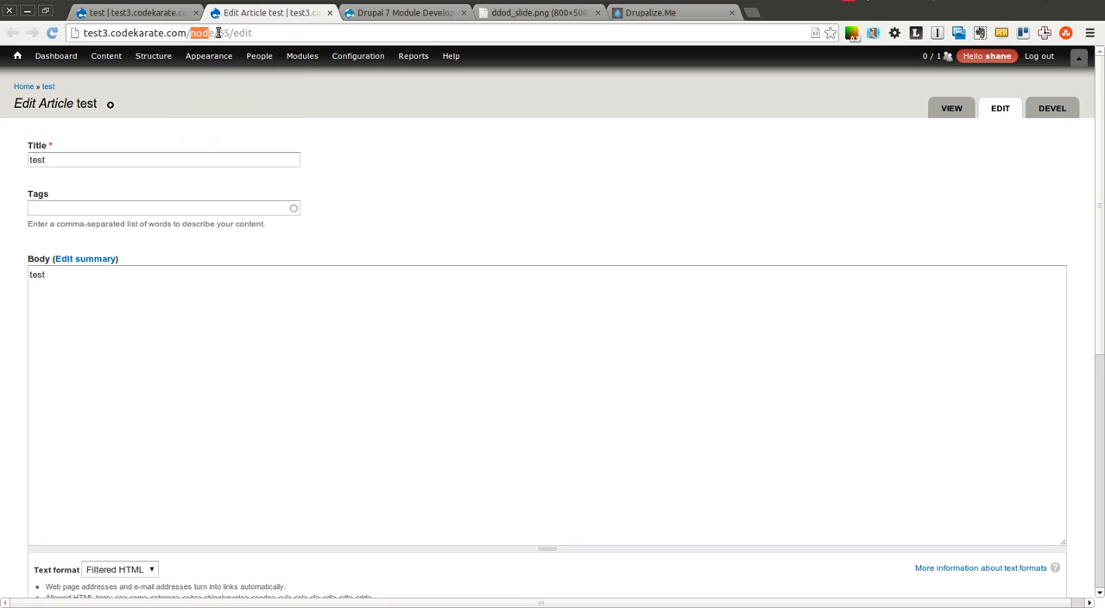
click(222, 39)
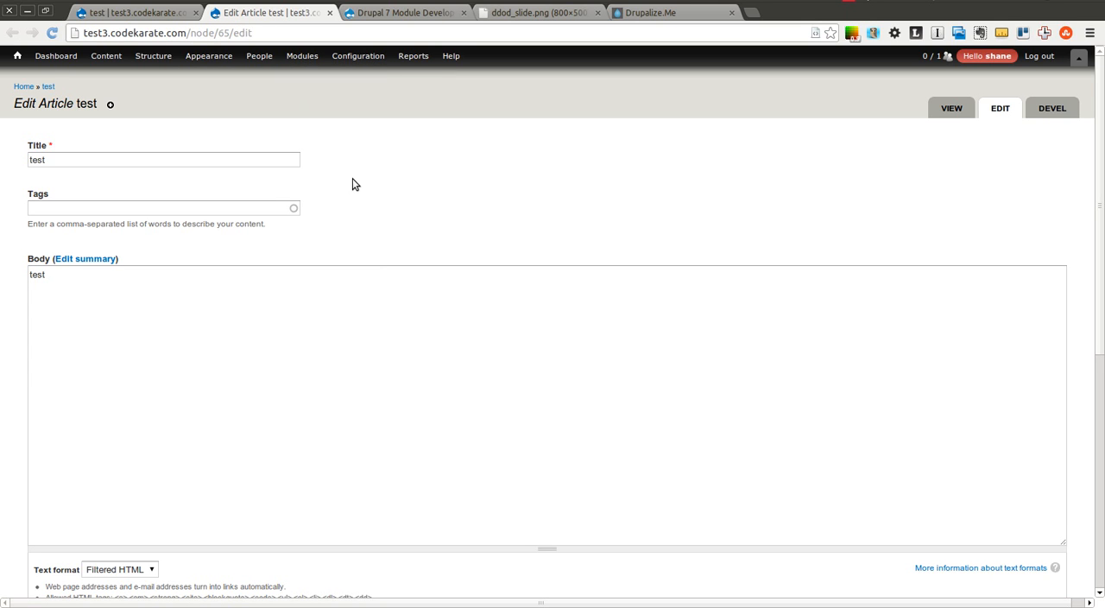
click(108, 56)
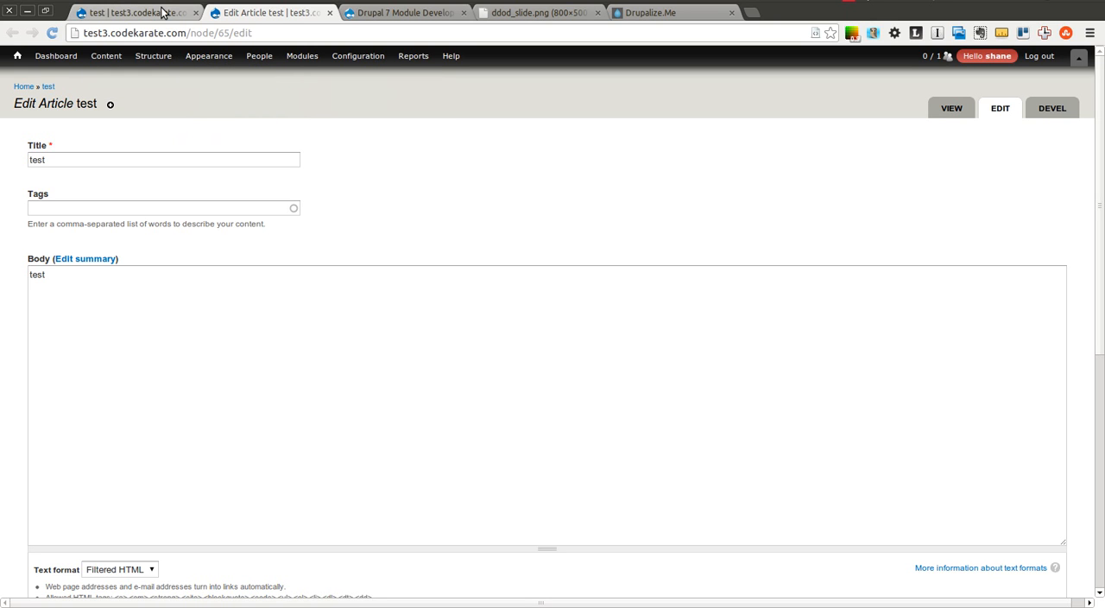
click(357, 56)
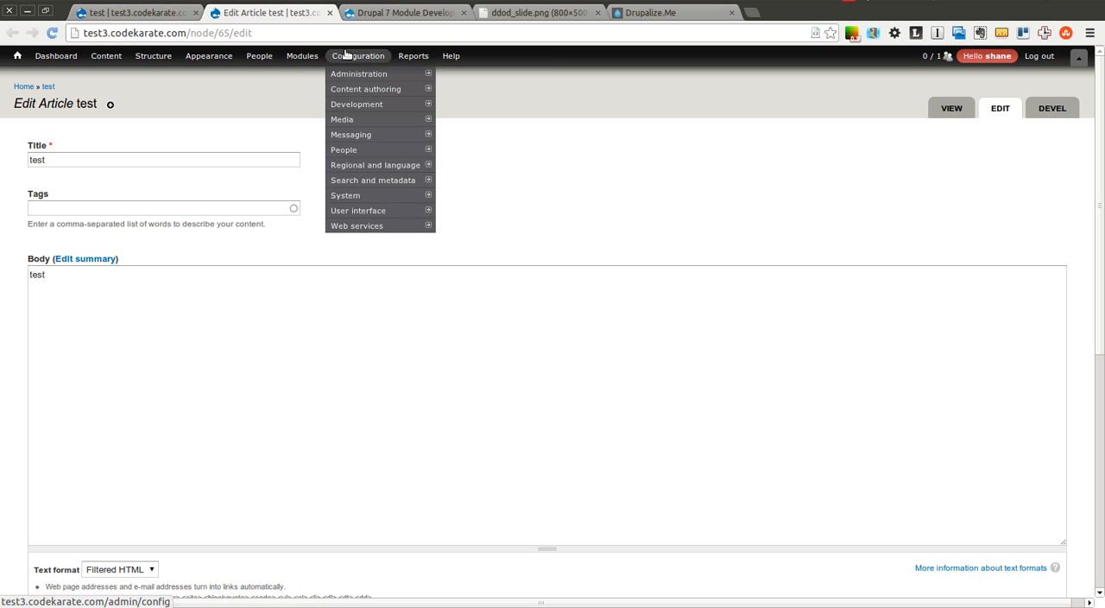
mouse_move(358, 210)
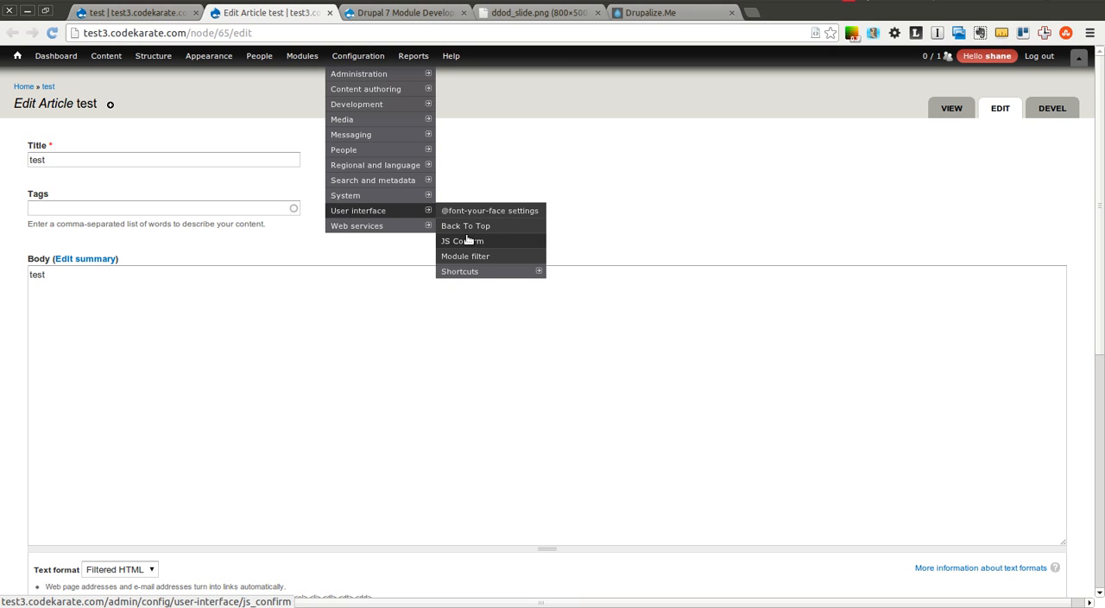
click(460, 240)
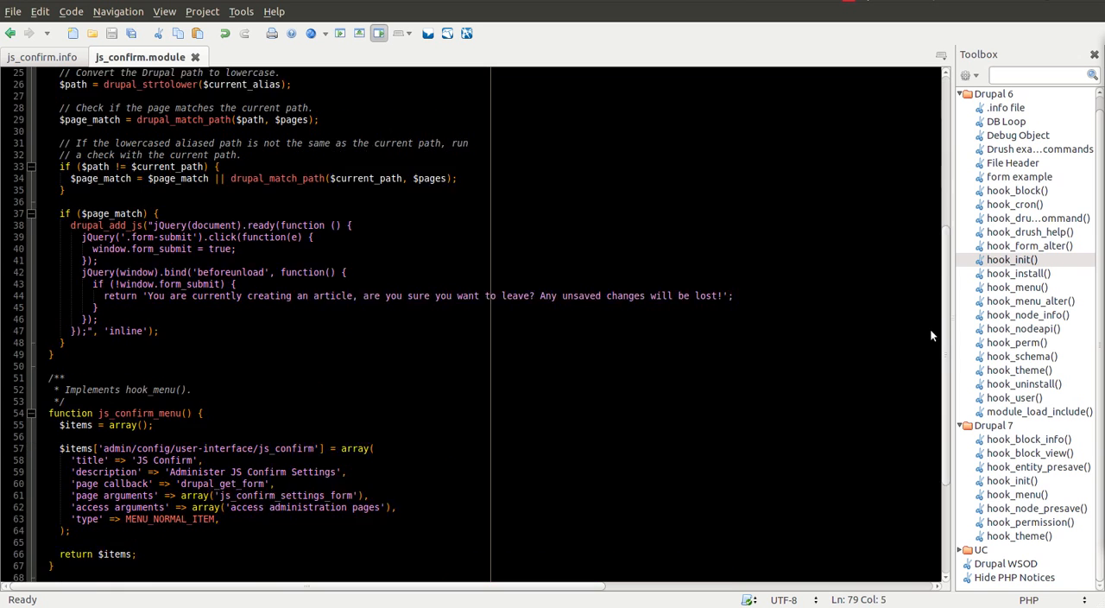
- Type $form['js_confirm_content_type_edit'] on a new line below the js_confirm_pages array
scroll(down, 3)
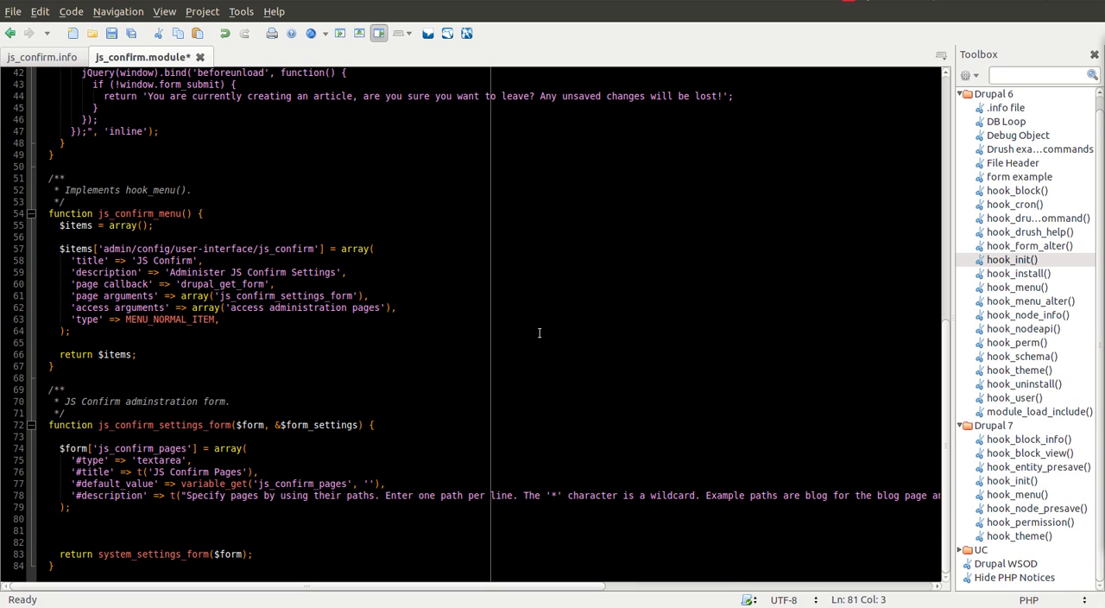
click(118, 532)
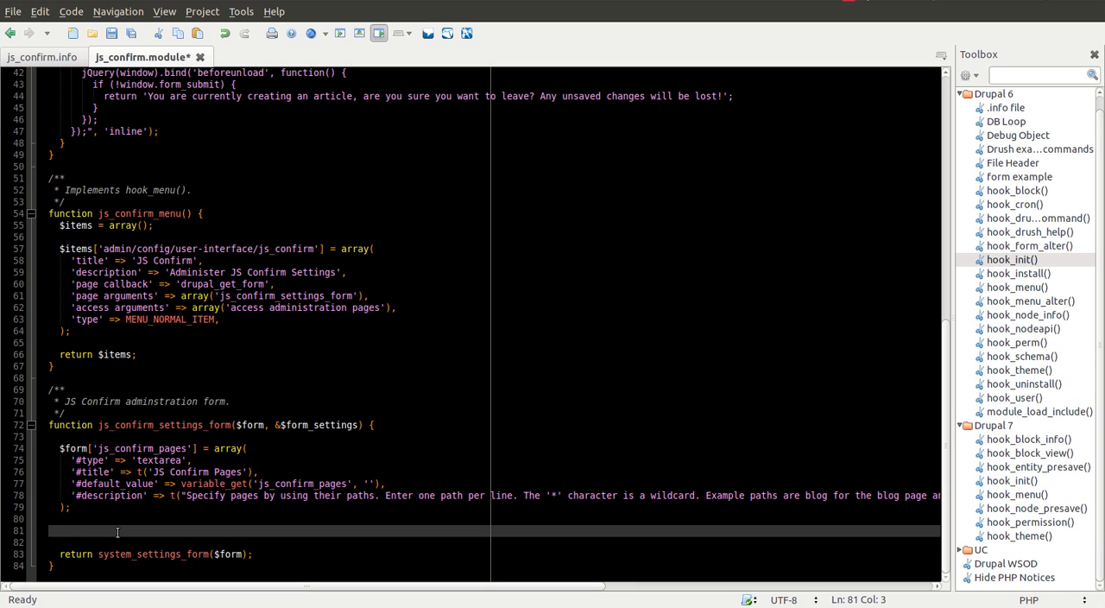
text($form[')
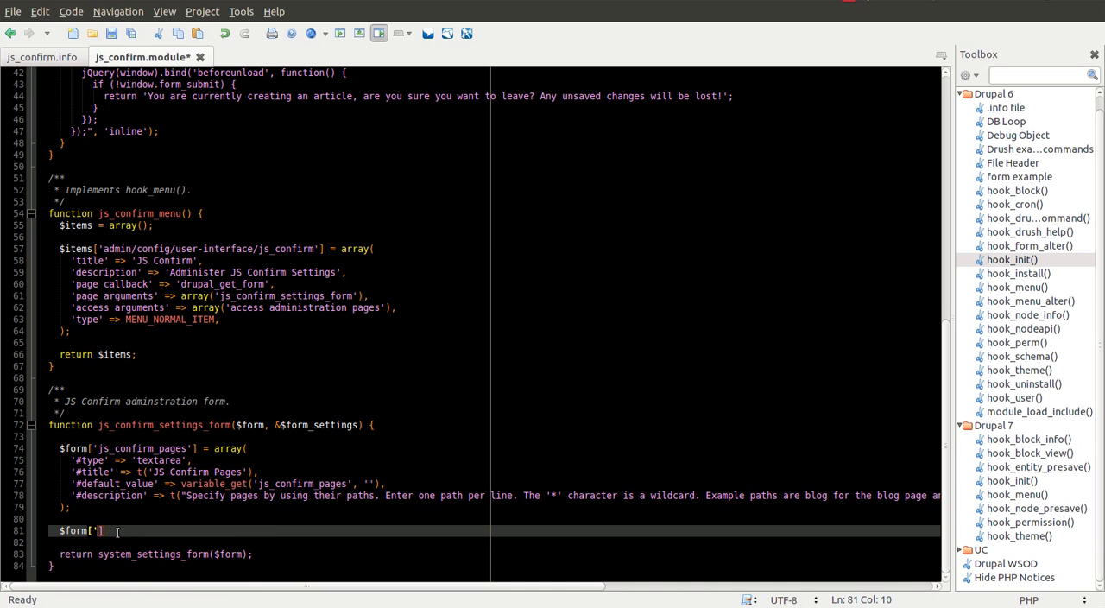
text(js_confirm)
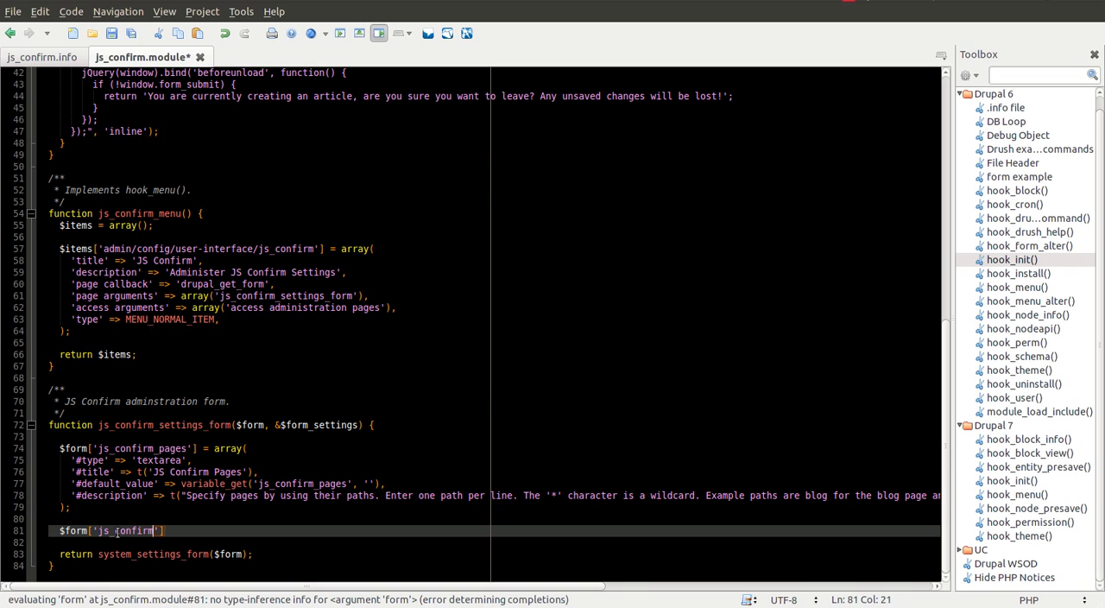
text(_con)
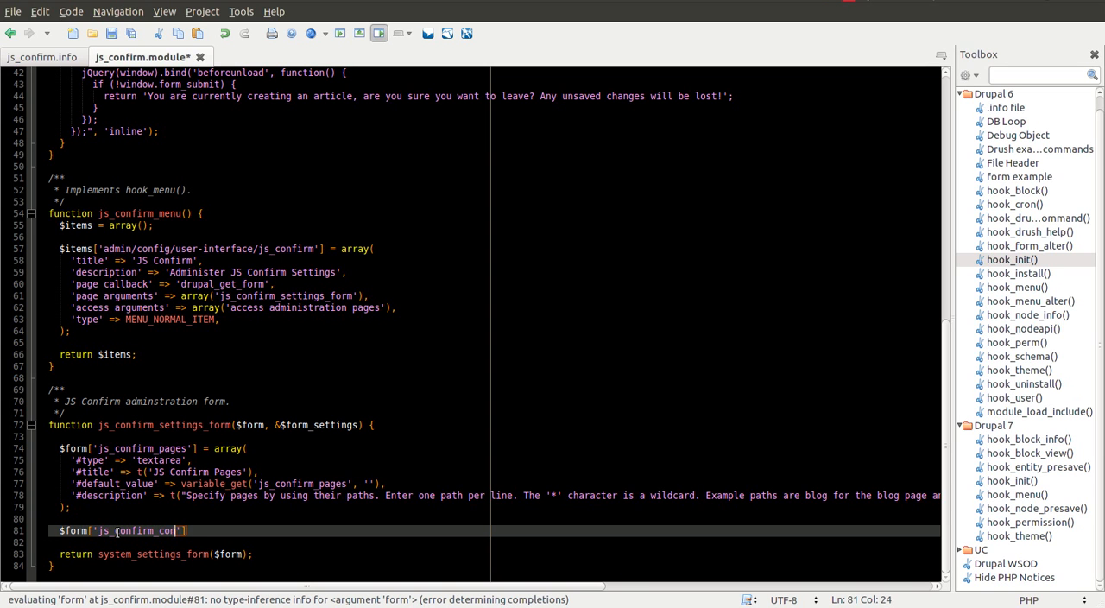
text(tent_)
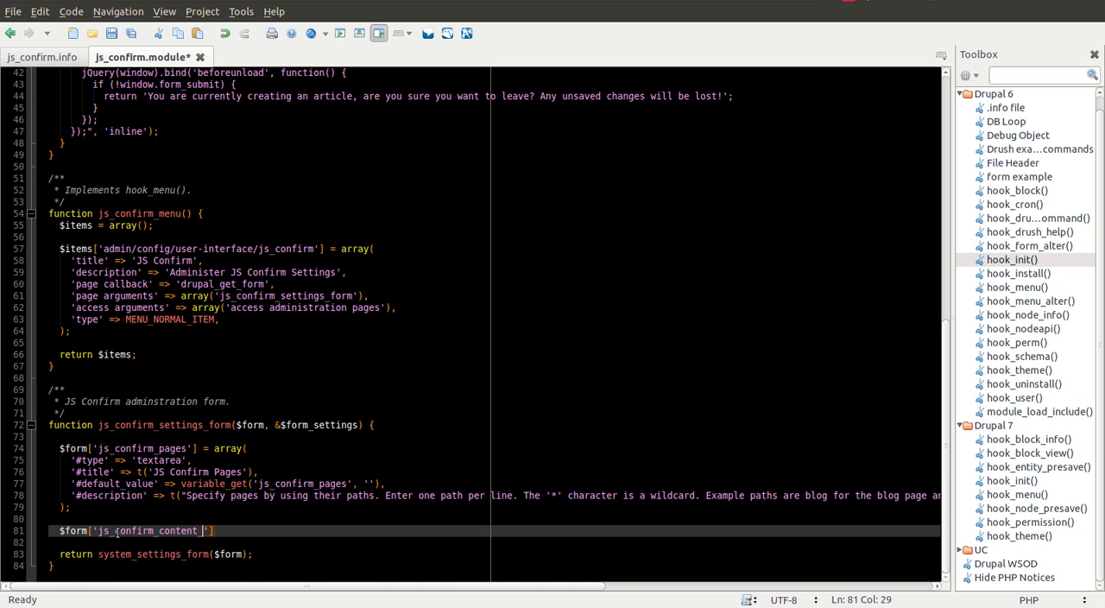
text(type_edit)
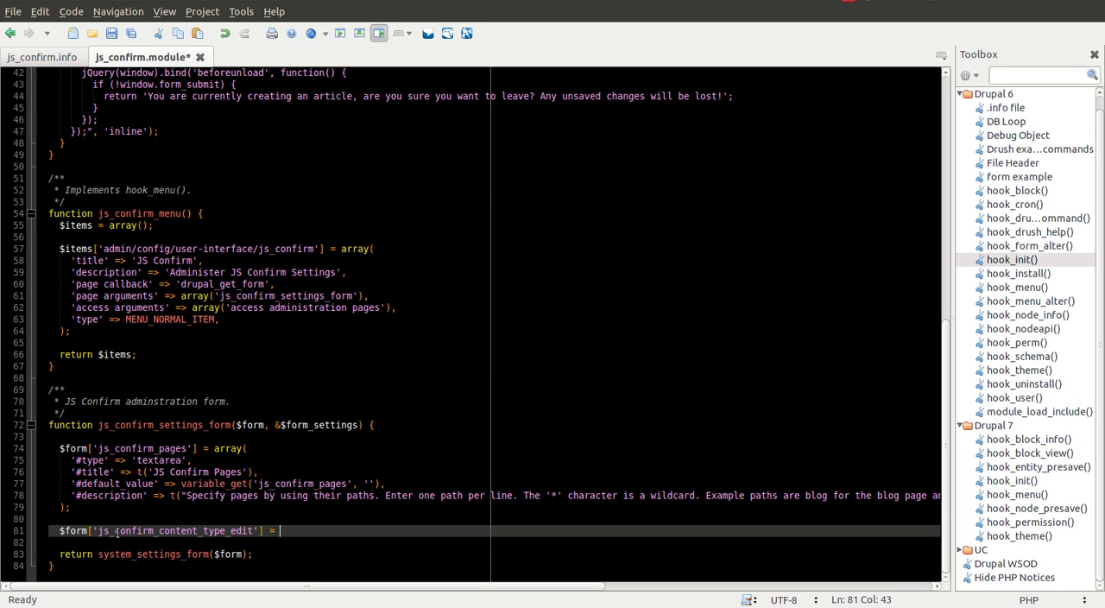
- Open the element array with '#type' => 'checkboxes' and '#title' => t('Content Type Edit Forms')
text(array()
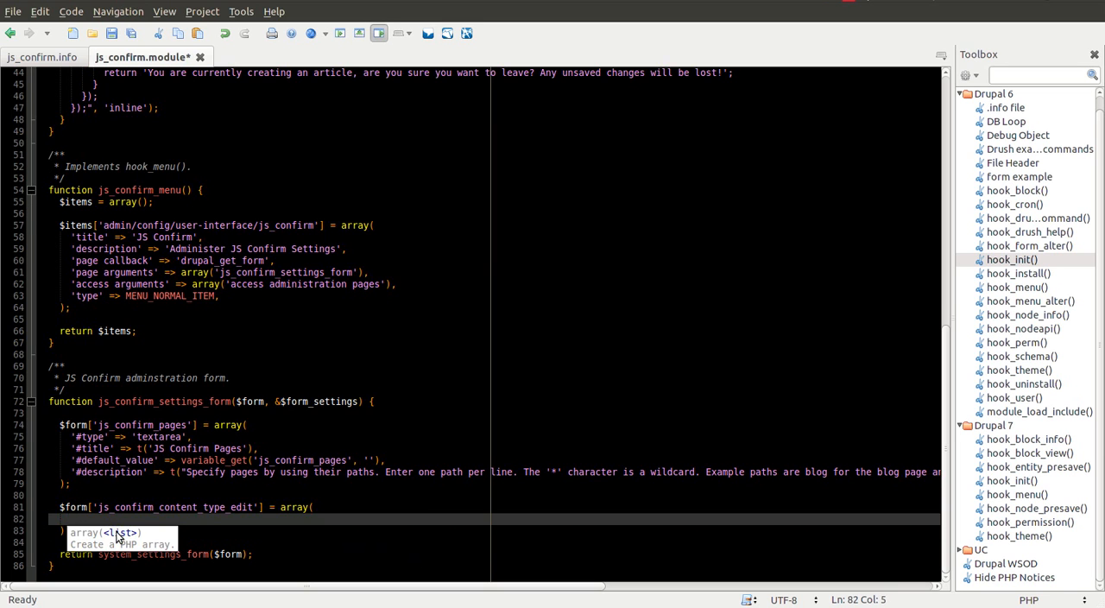
text('#typ')
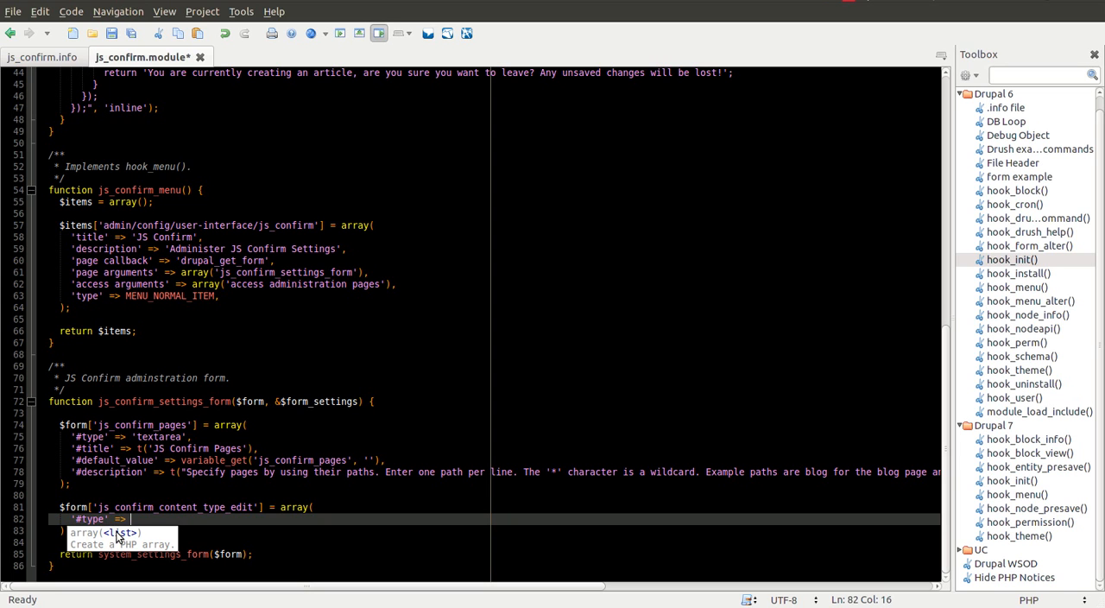
text('checkboxes',)
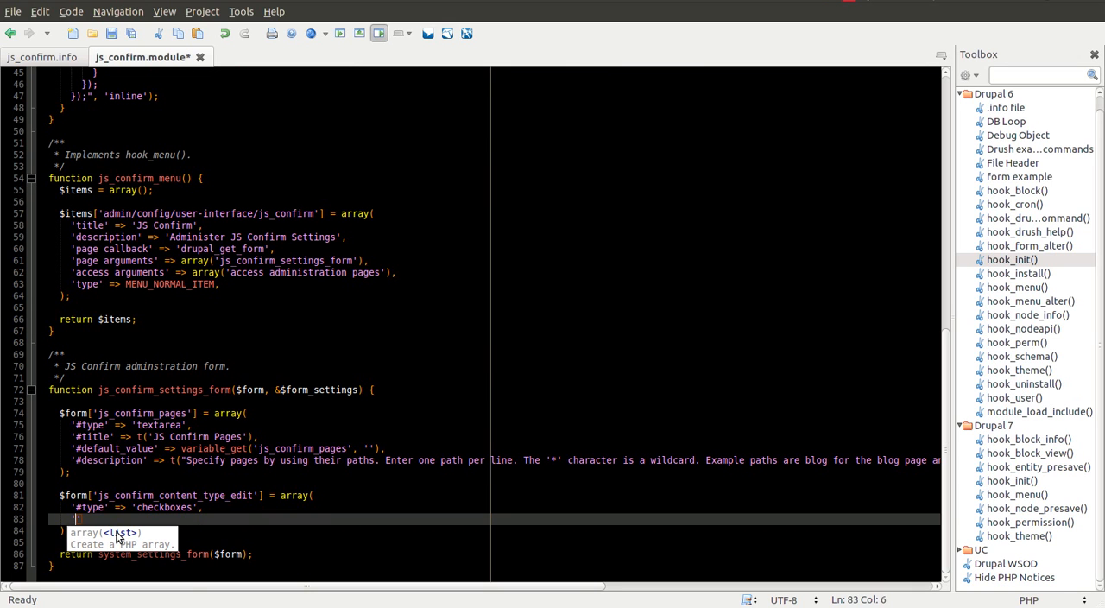
text('#title')
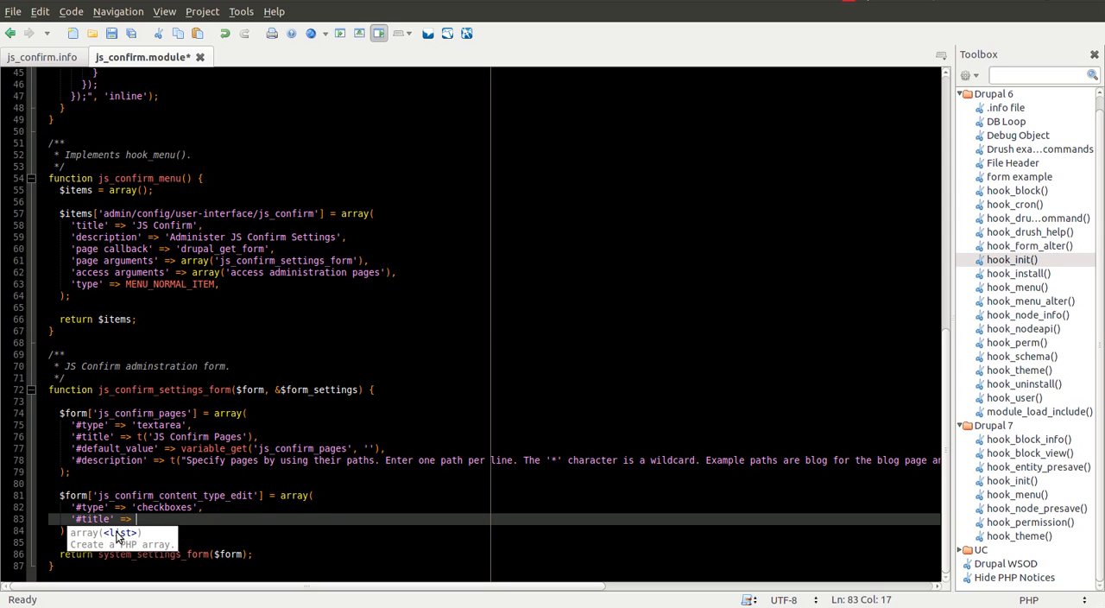
text(t('Content)
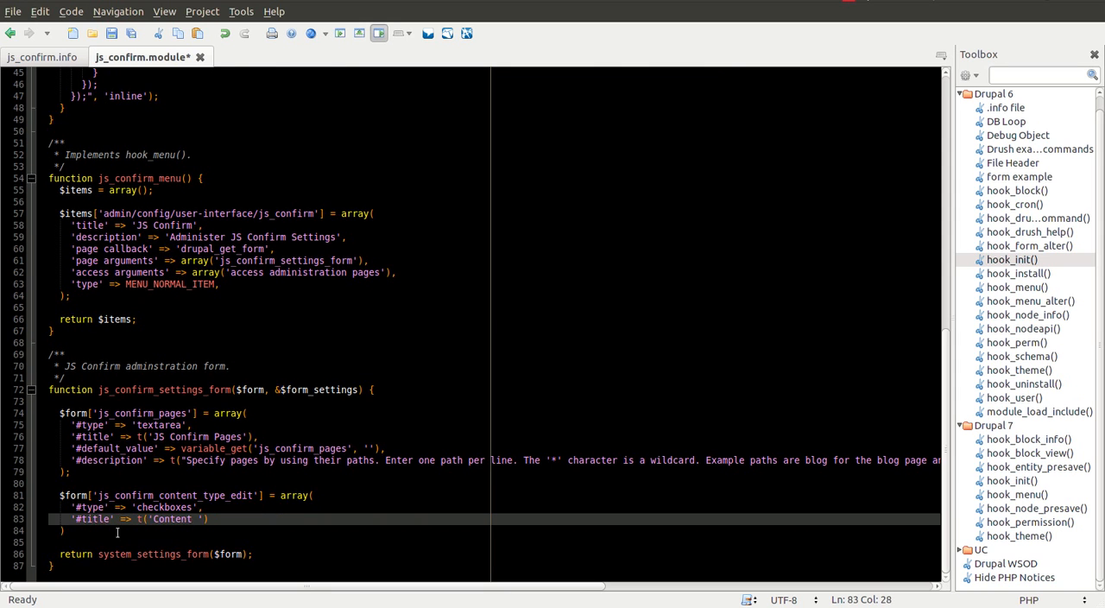
text(Type Edit Forms)
text('#default_value)
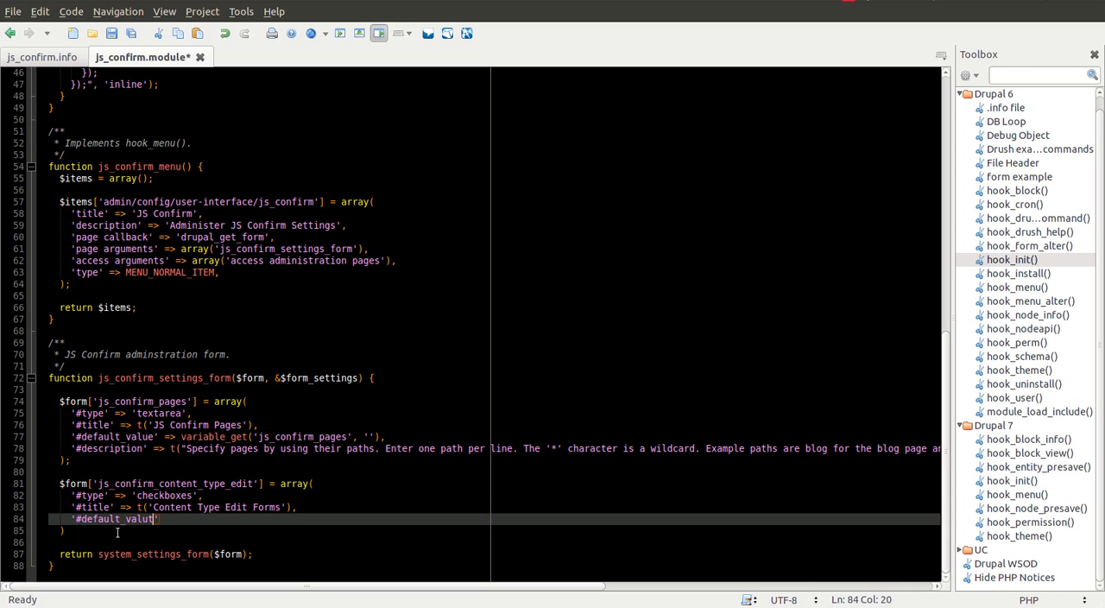
- Add '#default_value' => variable_get('js_confirm_content_type_edit', array()) and begin the next property
text(=)
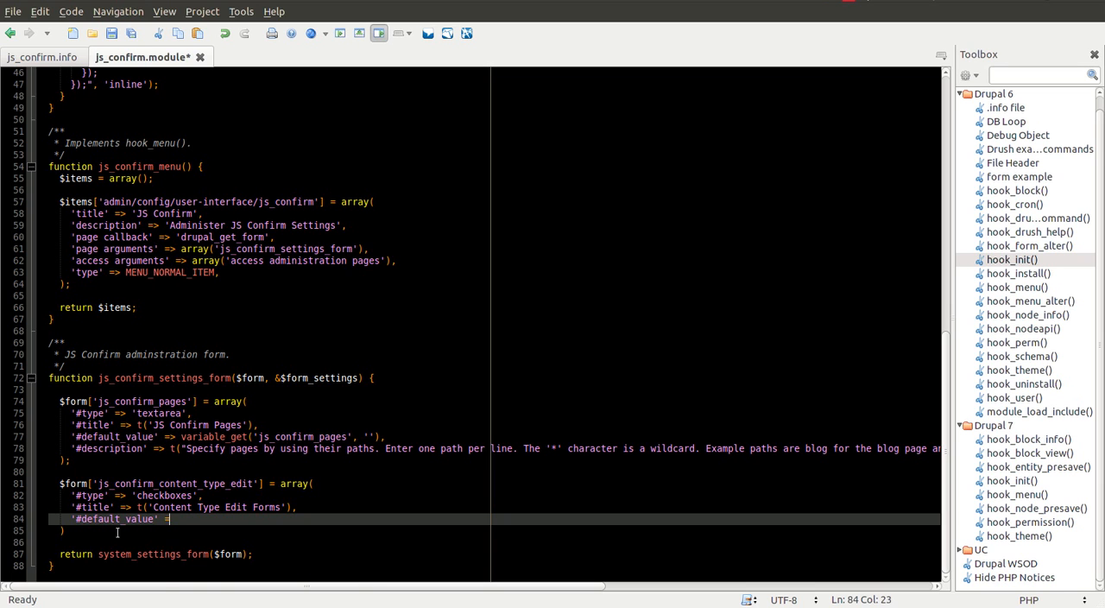
text(variable)
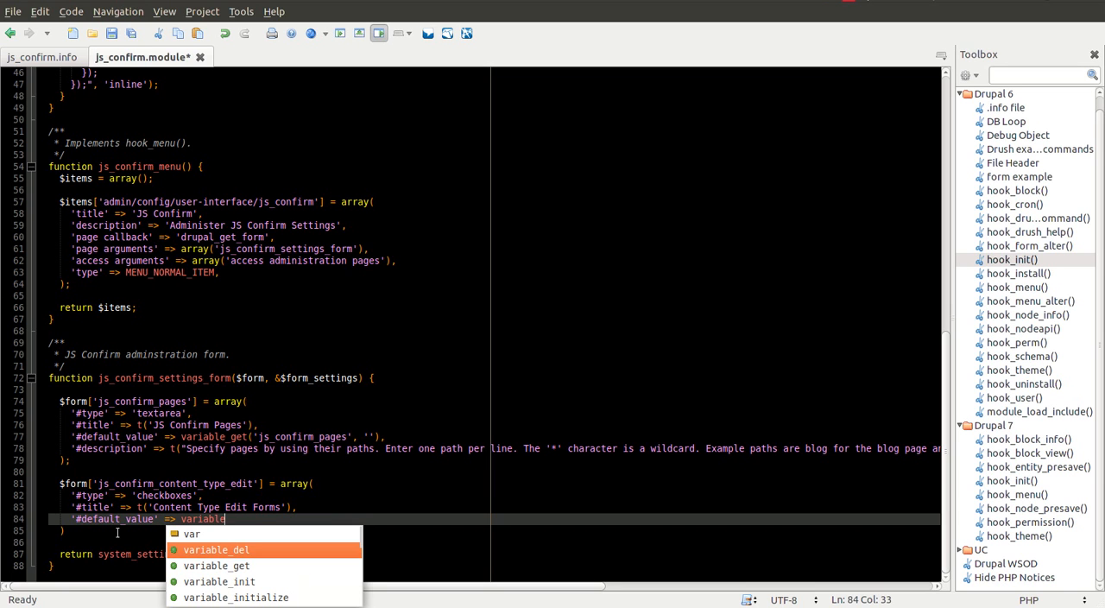
click(219, 567)
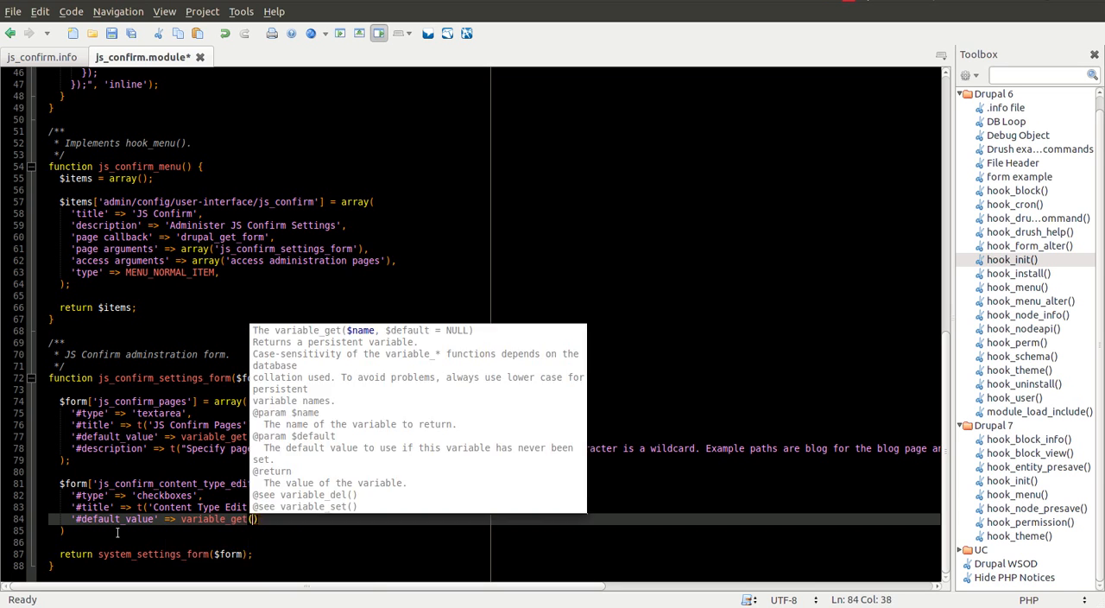
text(js_confirm_content_type_edit')
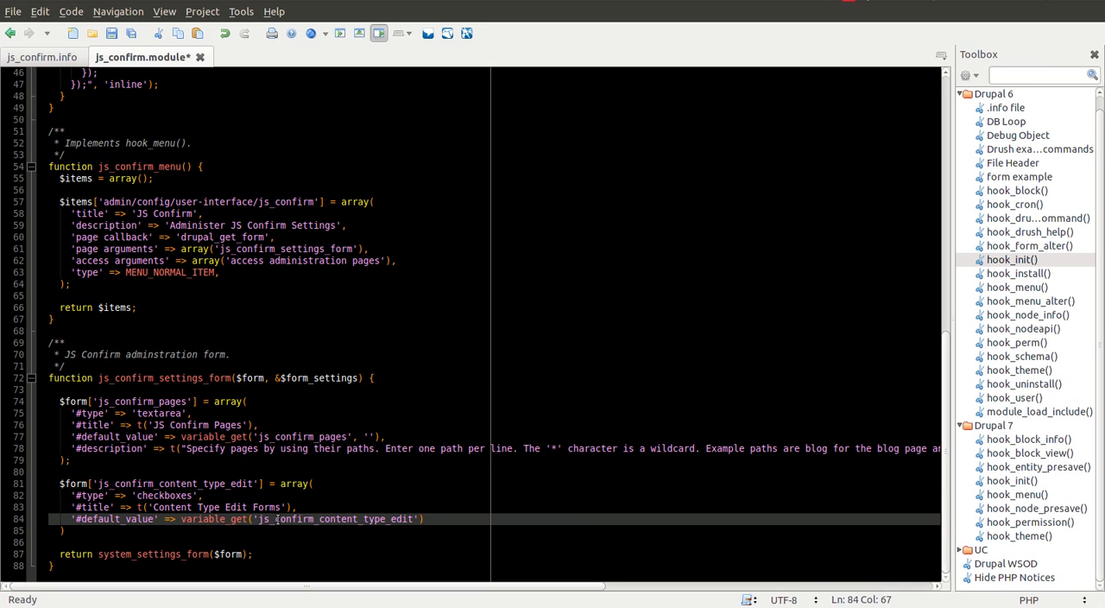
text(, array())
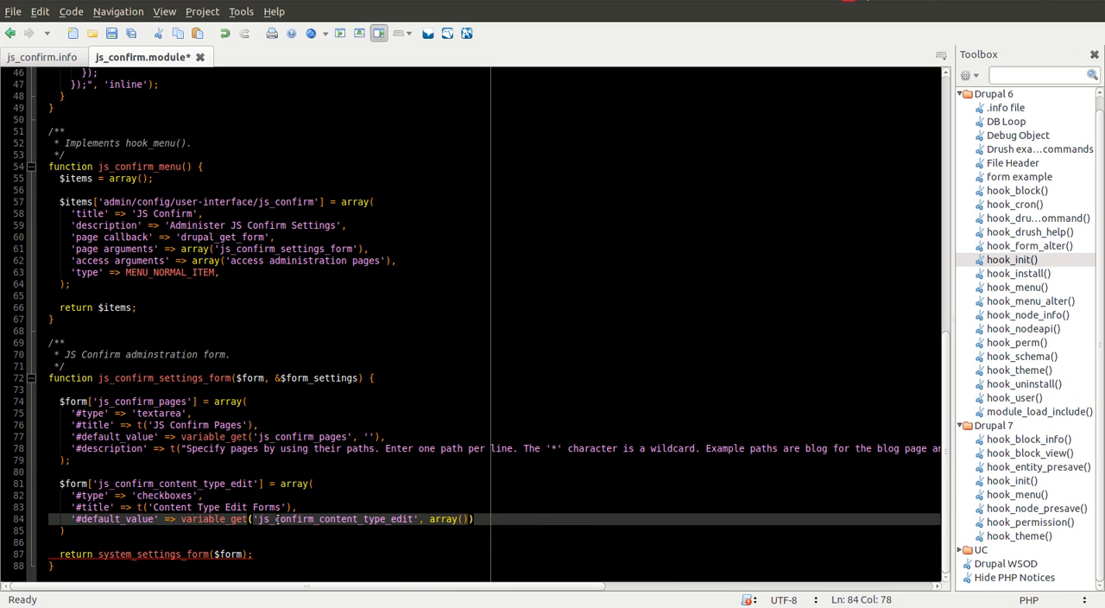
text(,)
text(')
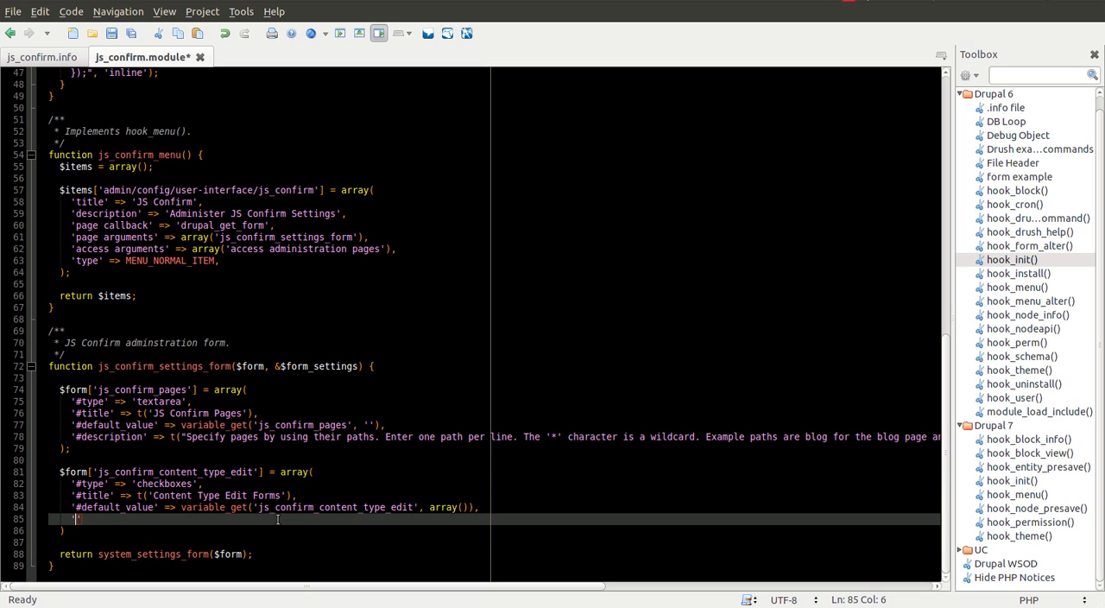
- Add a '#description' => t('Select the content types…') property to the element
text(#description)
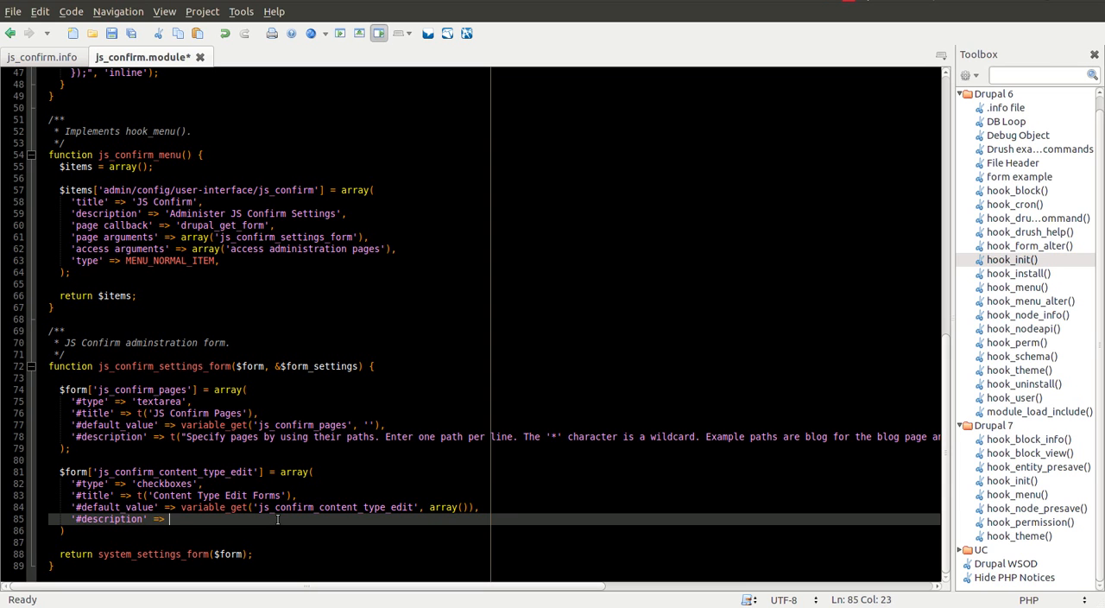
text(t(''))
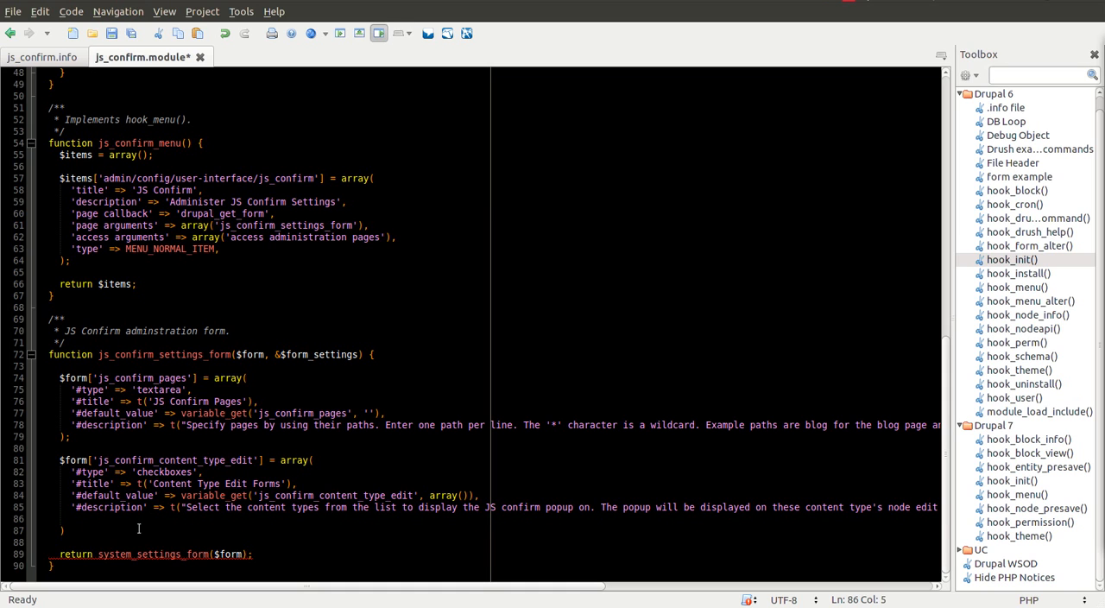
text('#d')
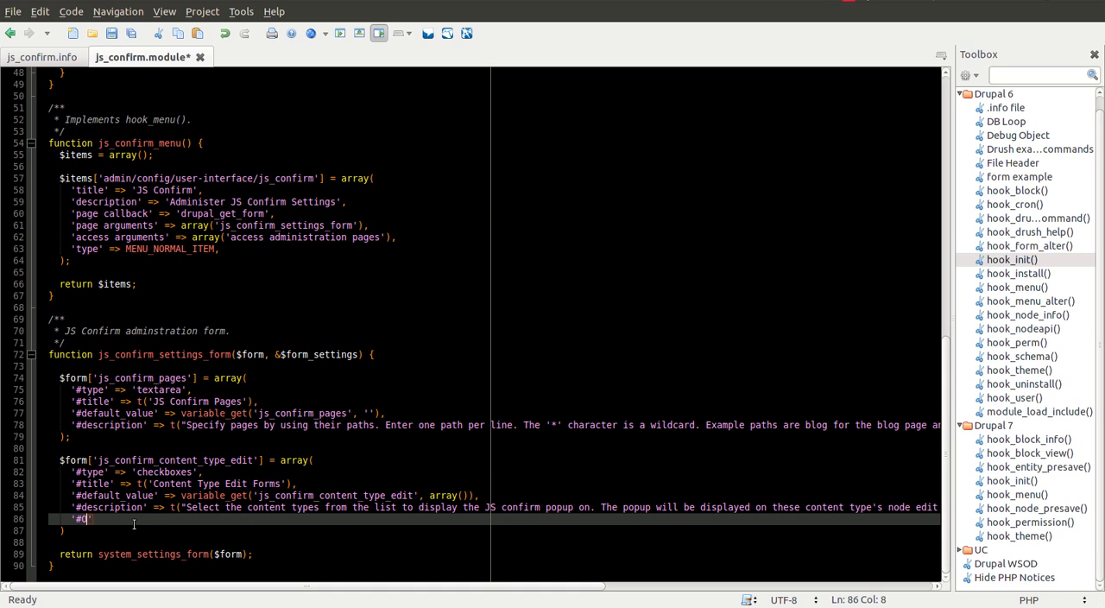
key(BackSpace)
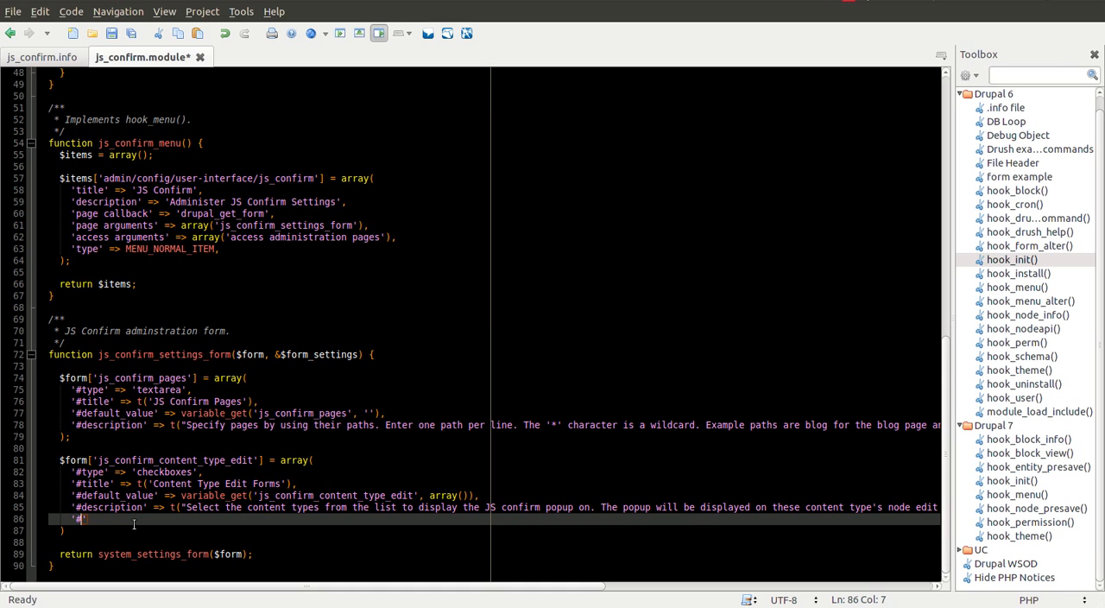
- Add '#options' => node_type_get_names() and close the form element statement
text(#options)
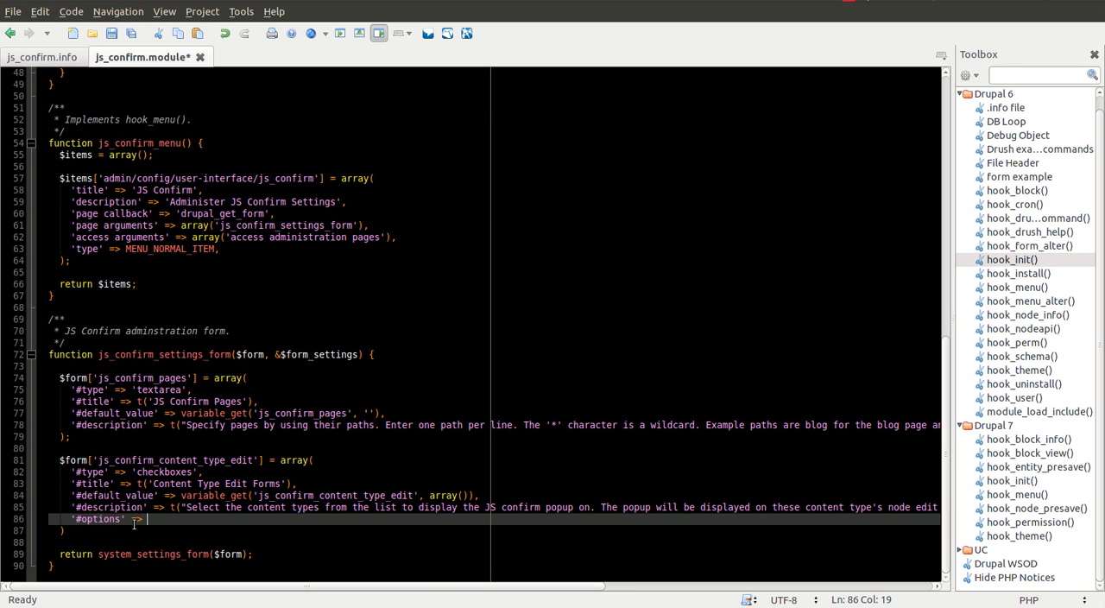
text(node_type_get_names()
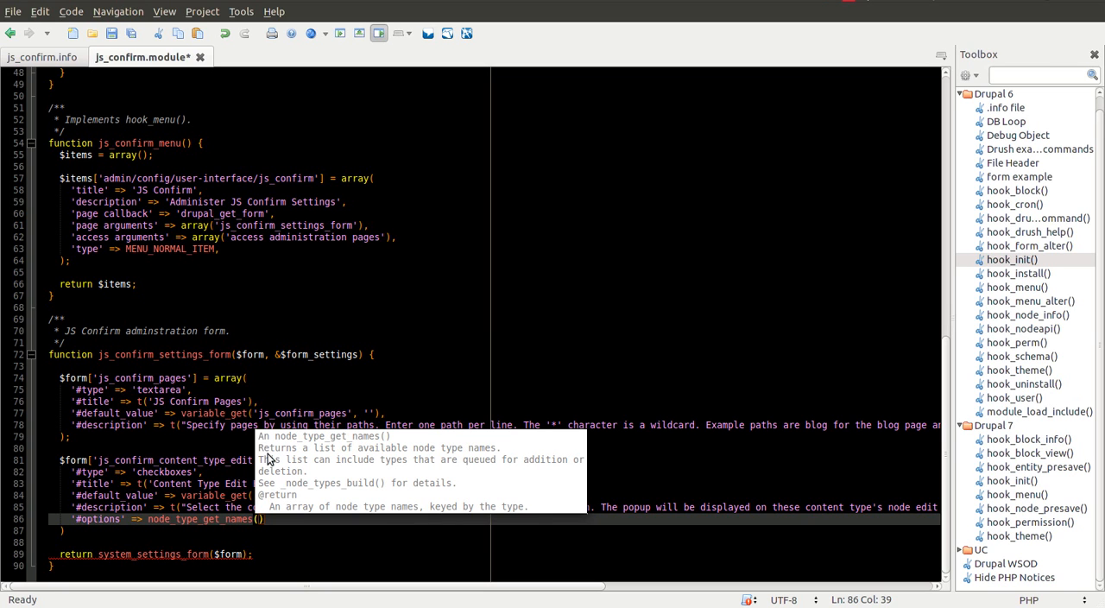
mouse_move(462, 453)
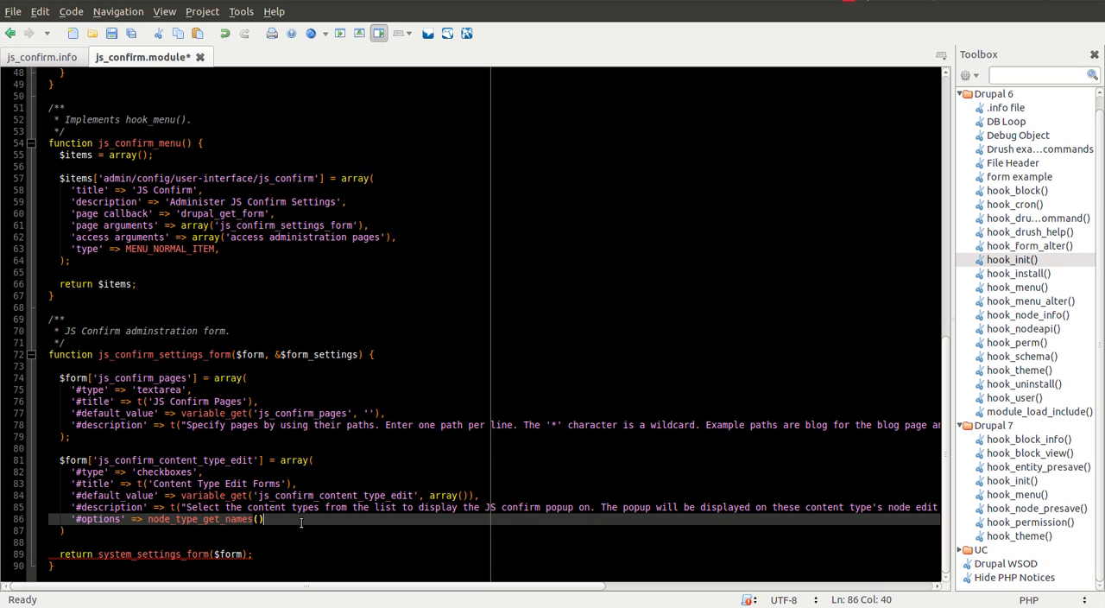
text(;)
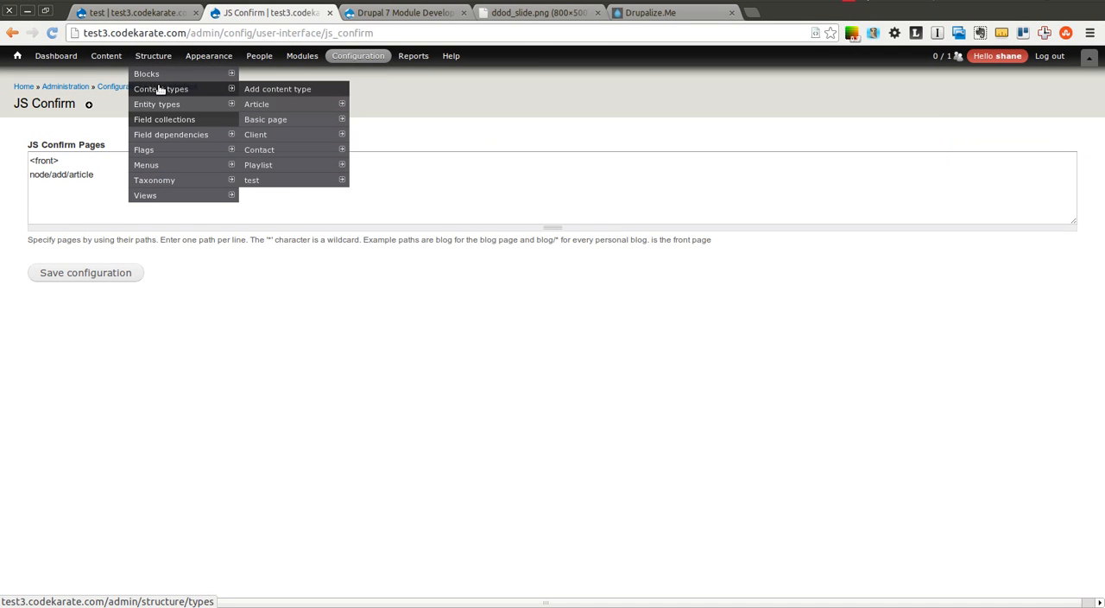
click(170, 89)
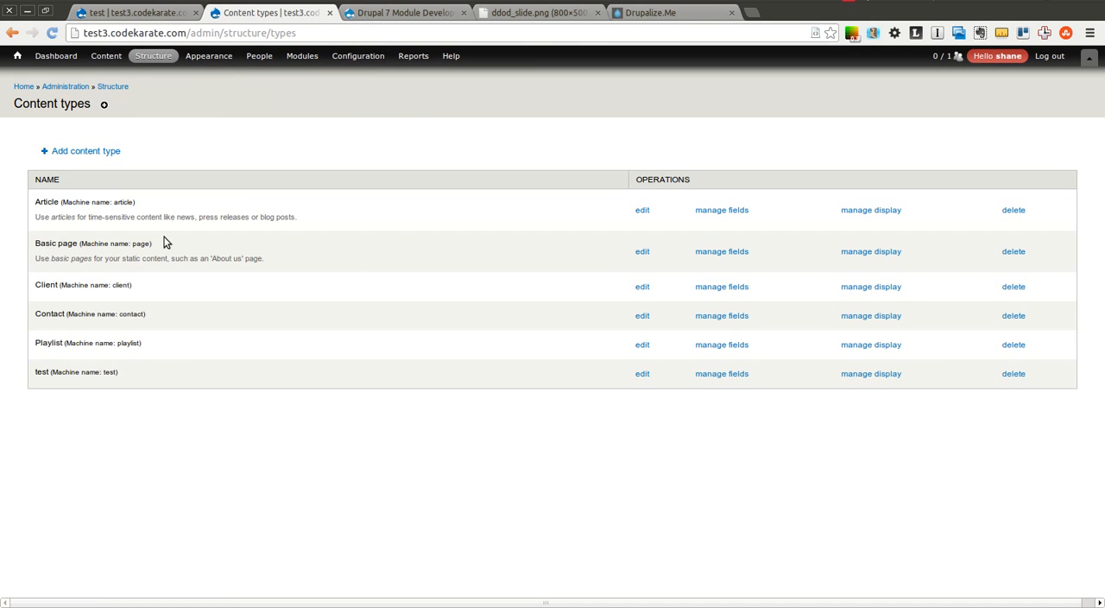
double_click(142, 244)
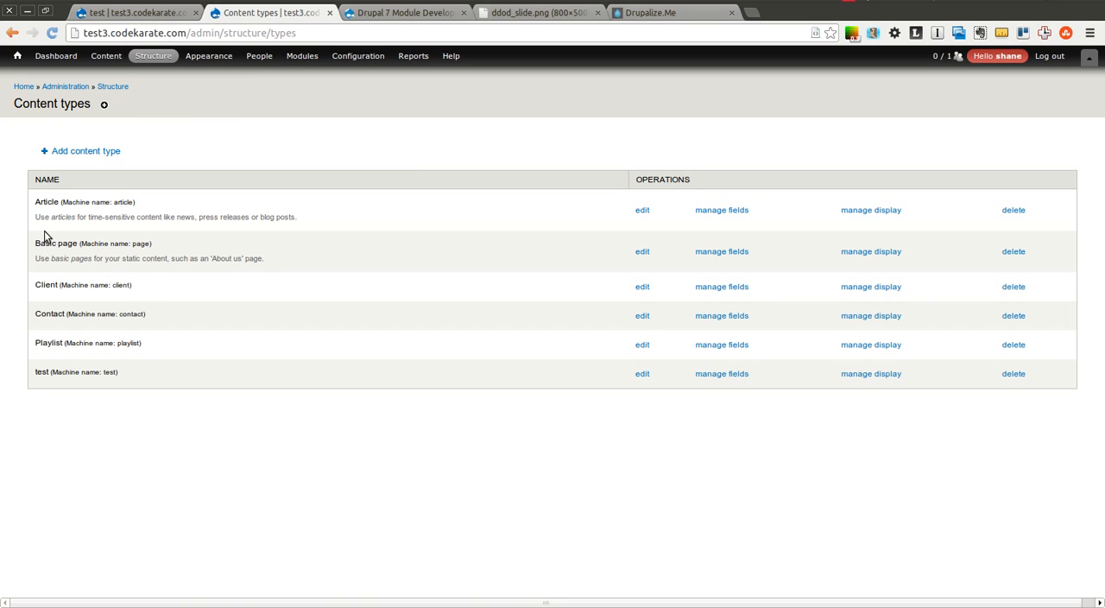
double_click(47, 202)
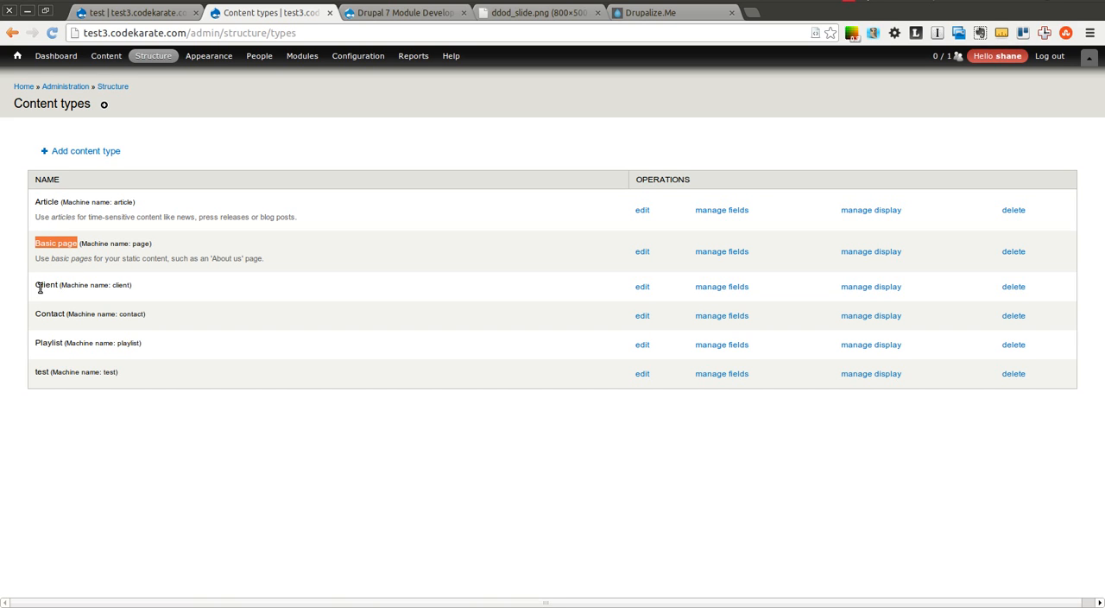
click(152, 56)
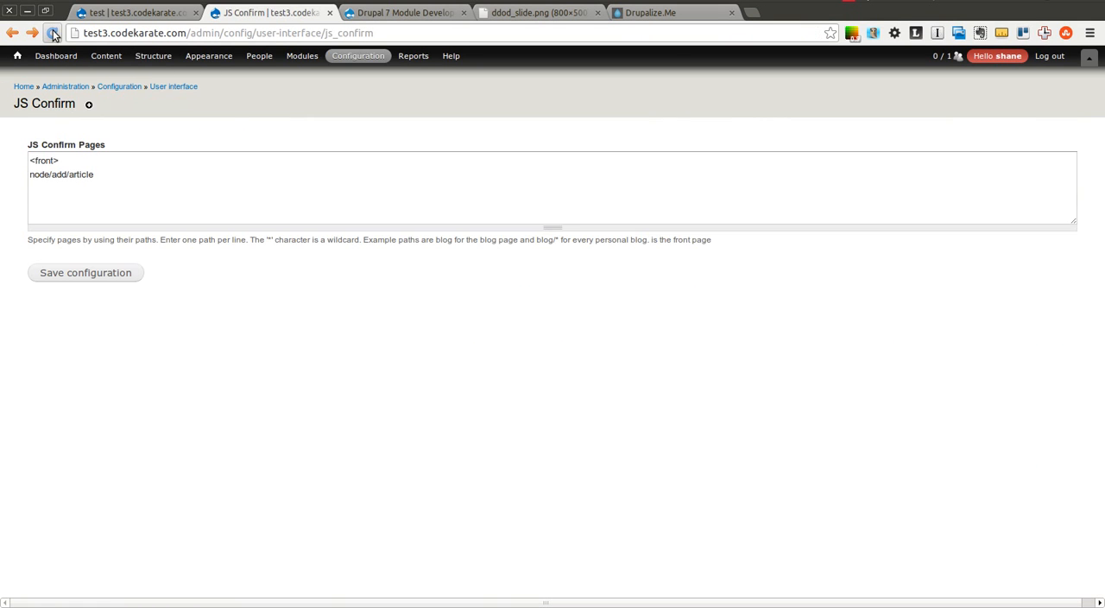
- Reload JS Confirm settings, tick Article and Client under Content Type Edit Forms, and save
click(57, 39)
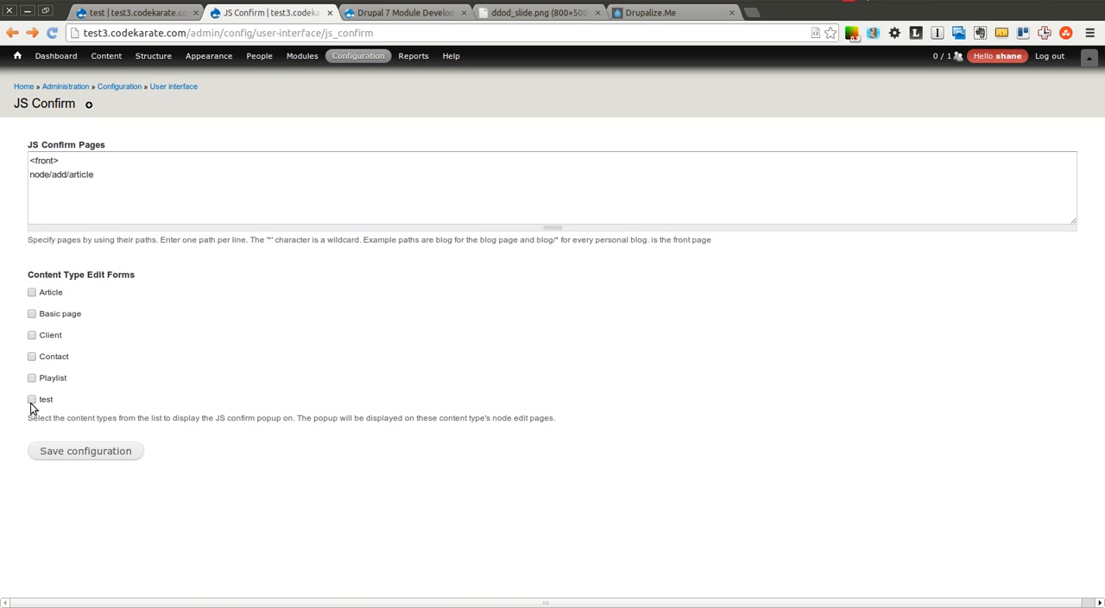
click(32, 292)
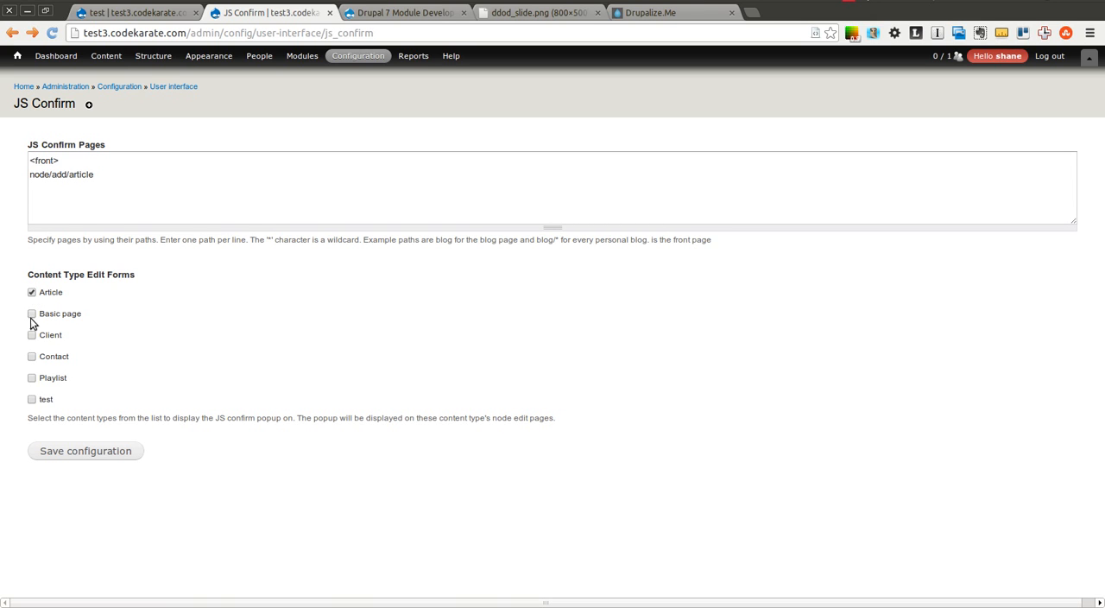
click(32, 335)
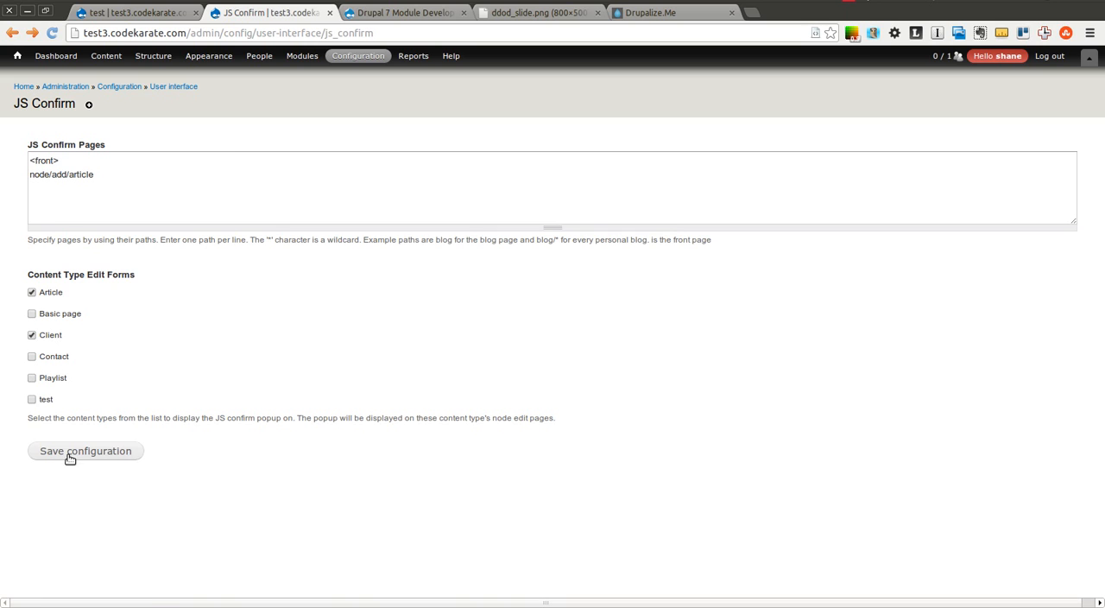
click(85, 451)
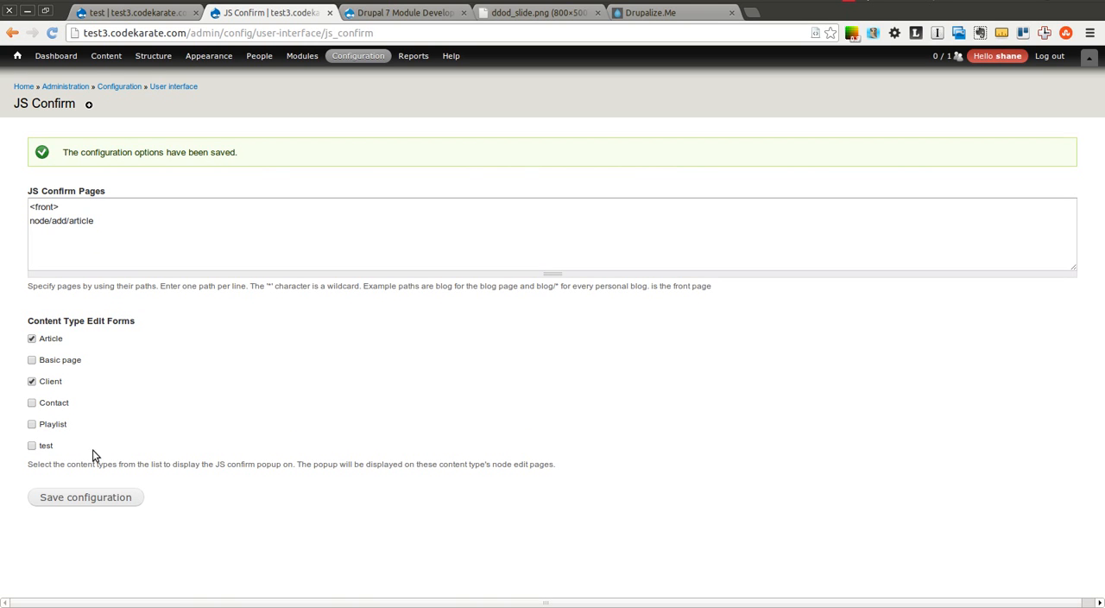
mouse_move(151, 148)
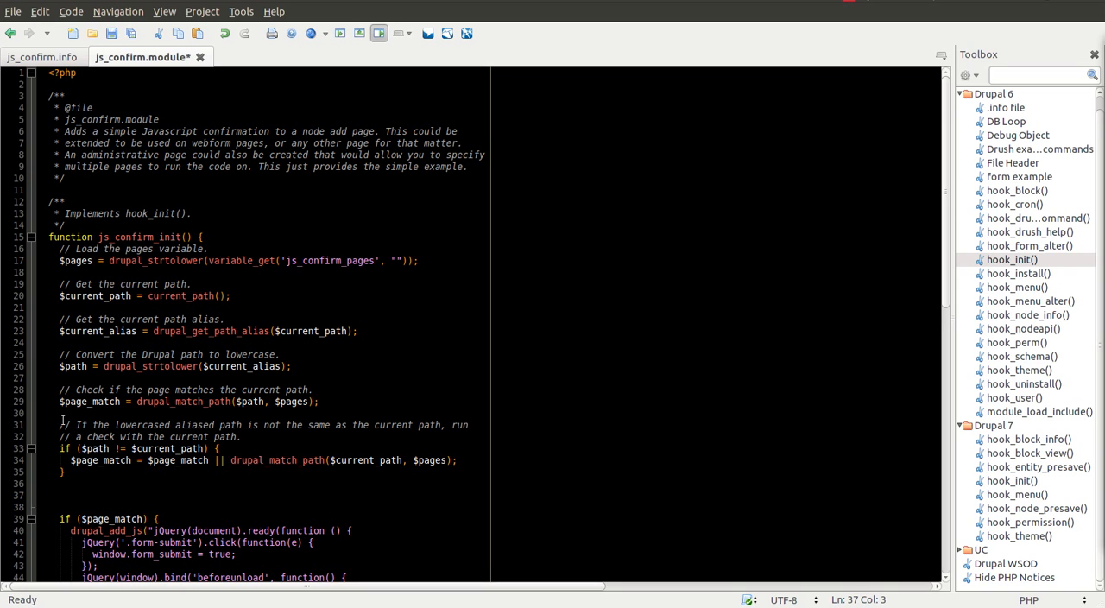
mouse_move(136, 218)
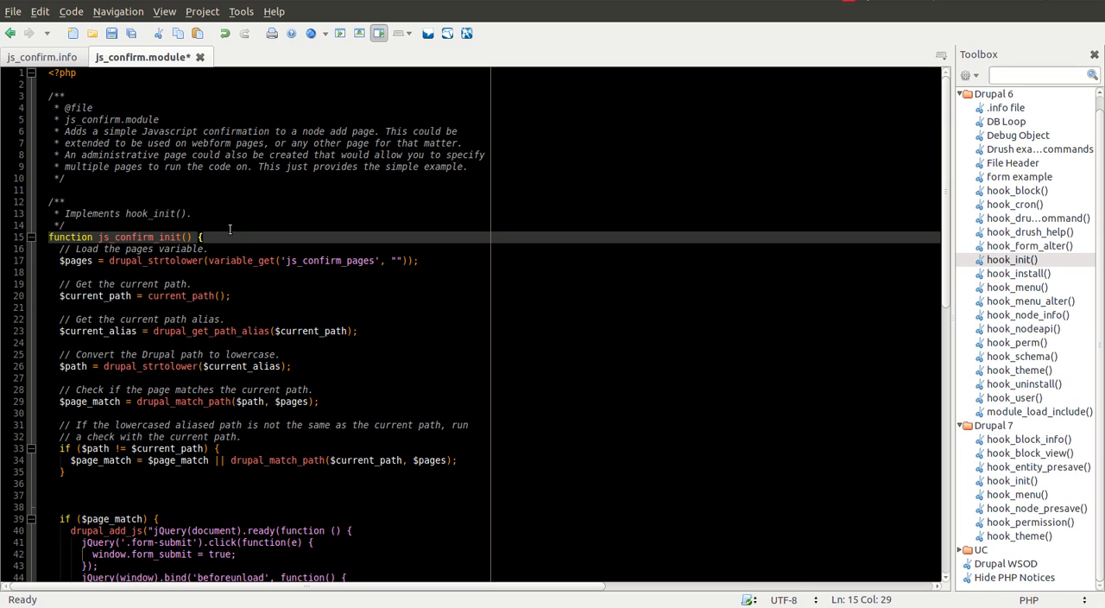
drag(201, 236, 177, 236)
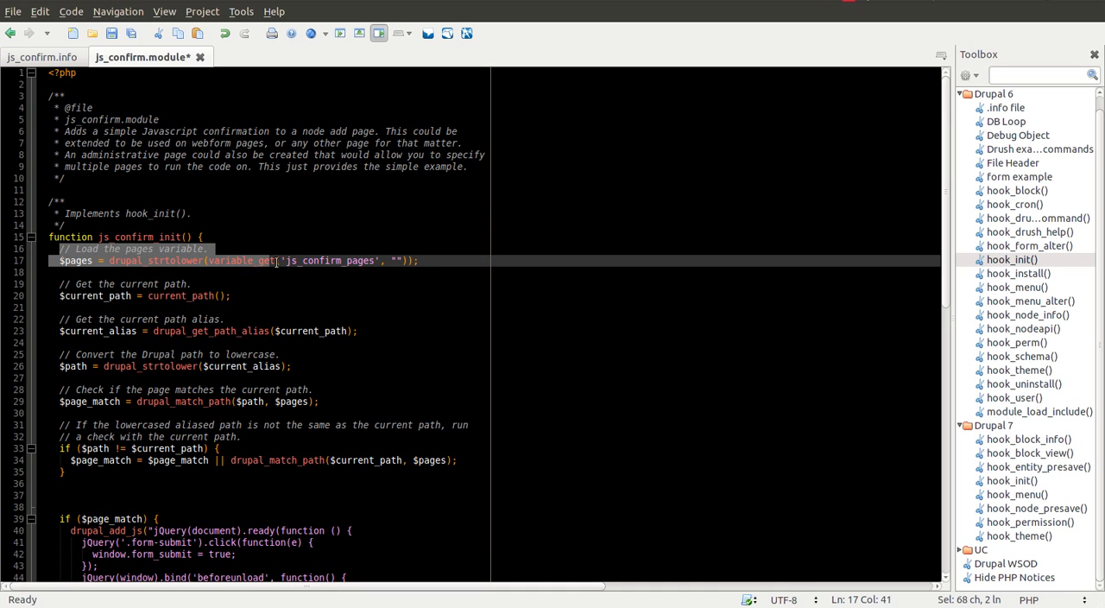
click(250, 283)
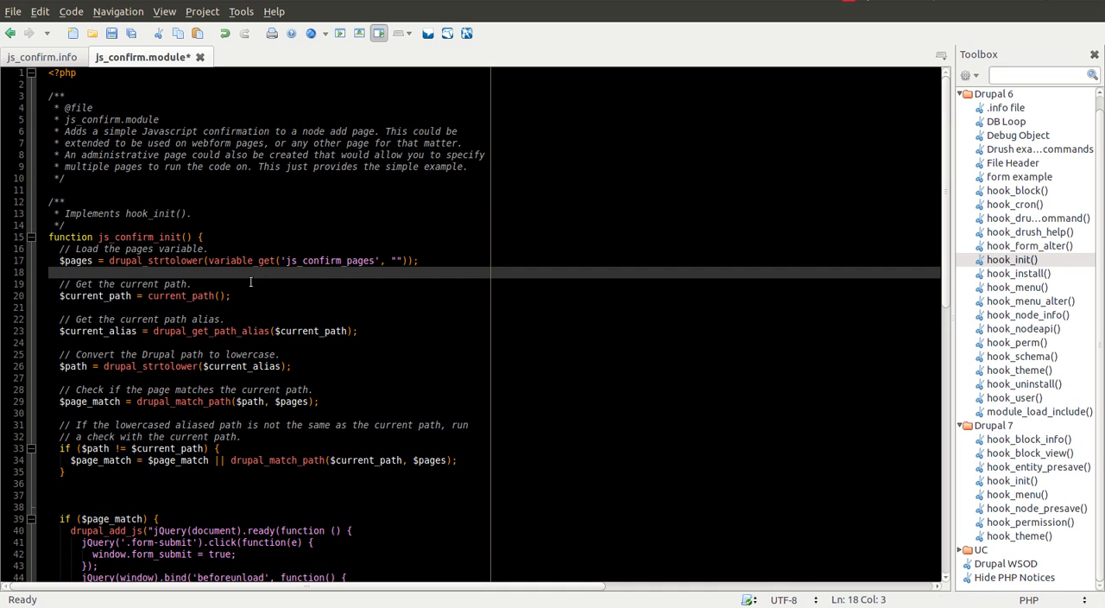
click(194, 284)
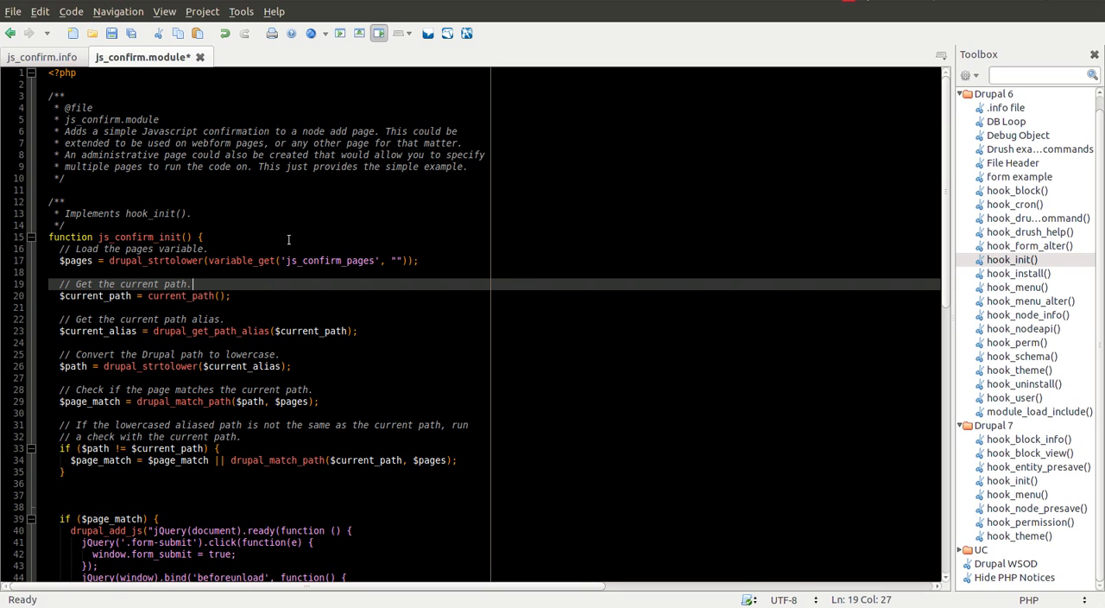
double_click(150, 213)
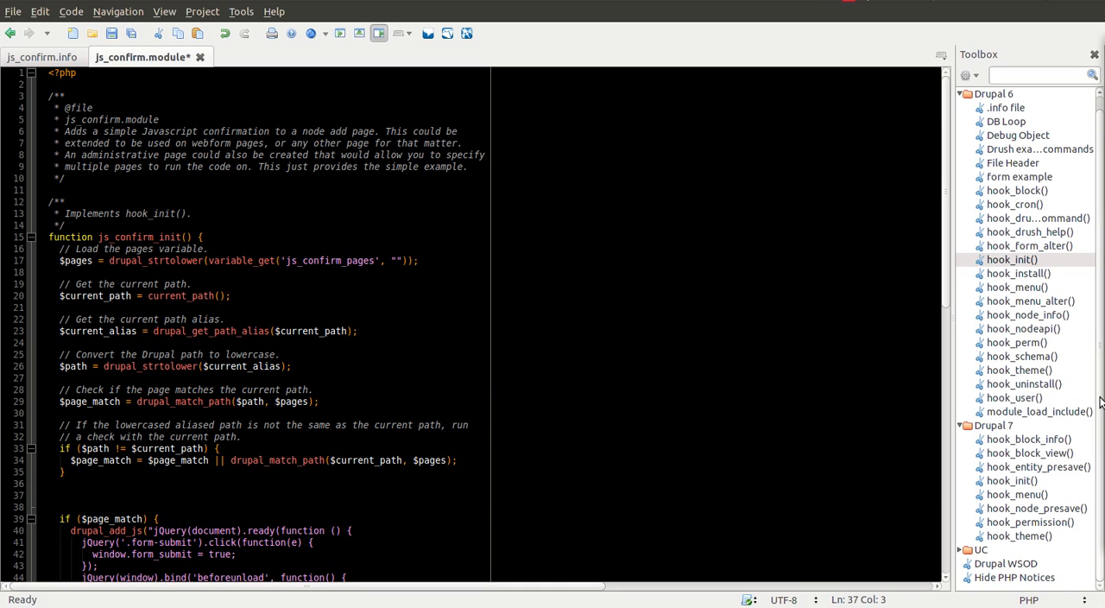
click(79, 489)
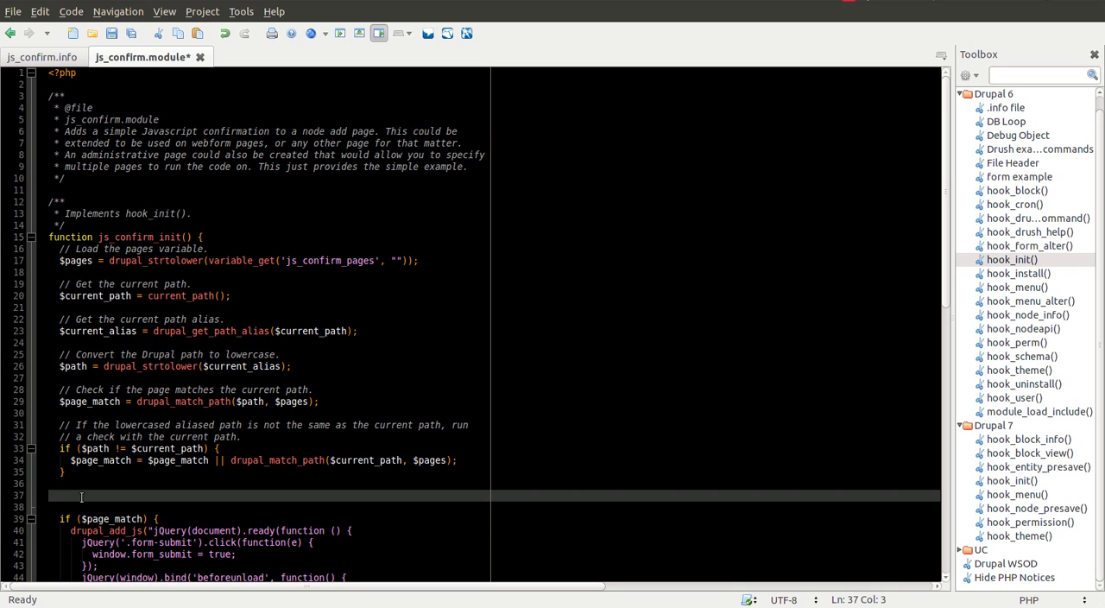
- Type $node_edit_match = FALSE; on line 37 and begin 'if (arg' on line 38
text($node)
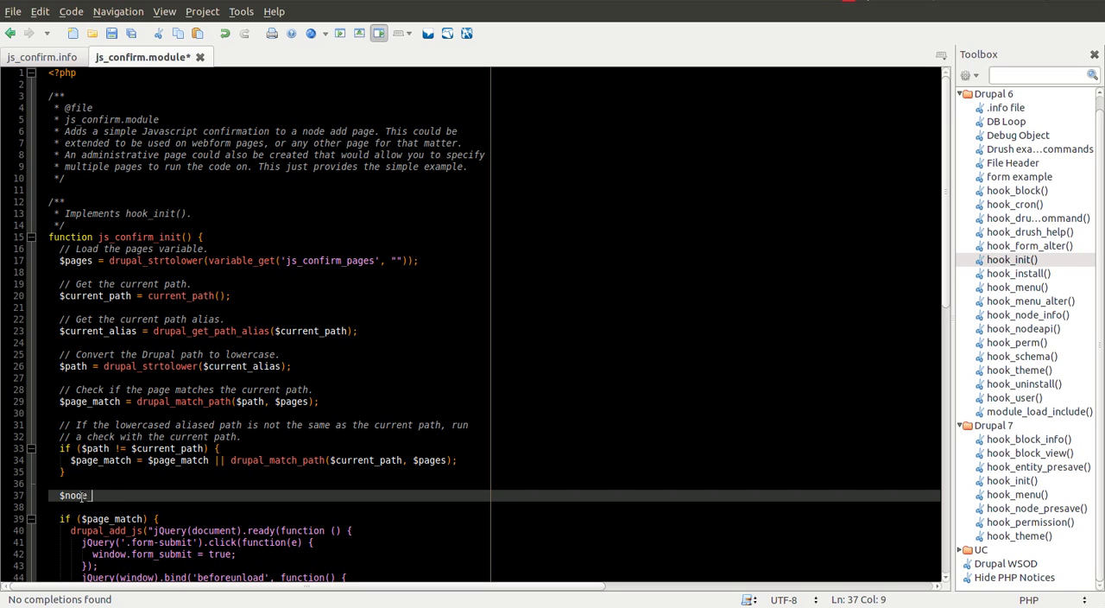
text(edit_match = FALSE;)
click(494, 506)
text(if (arg)
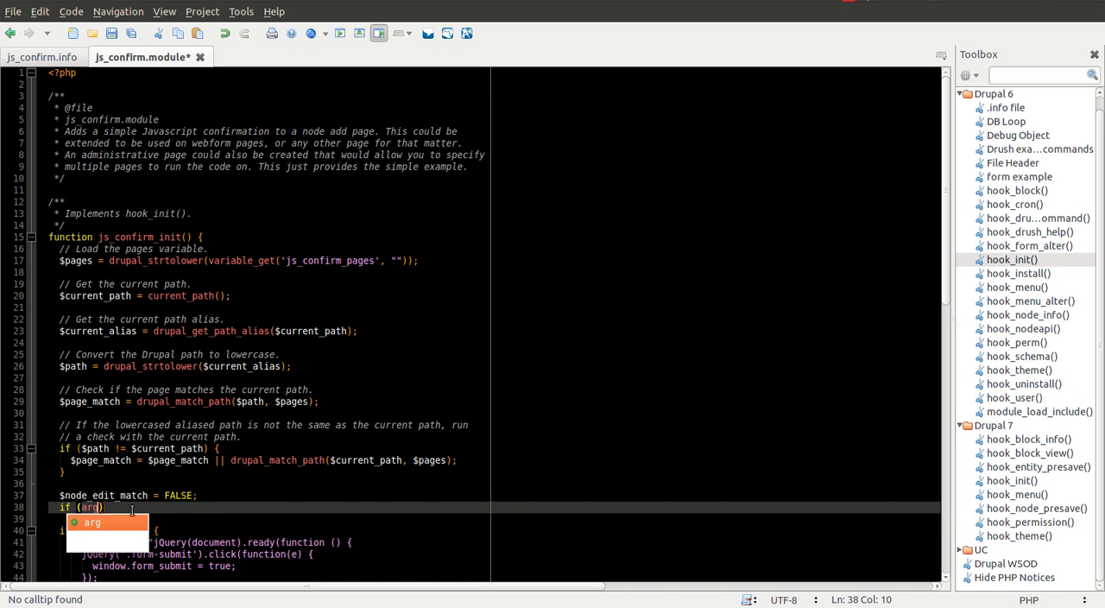
text(()
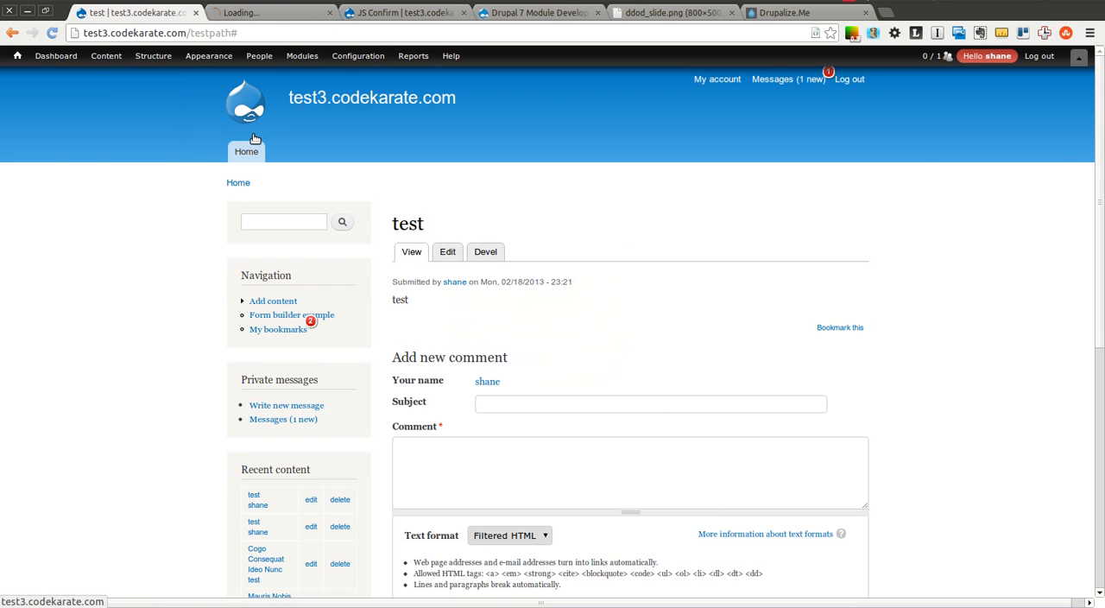
- Open the test article's node/65/edit page and select 'node' in its URL
click(447, 252)
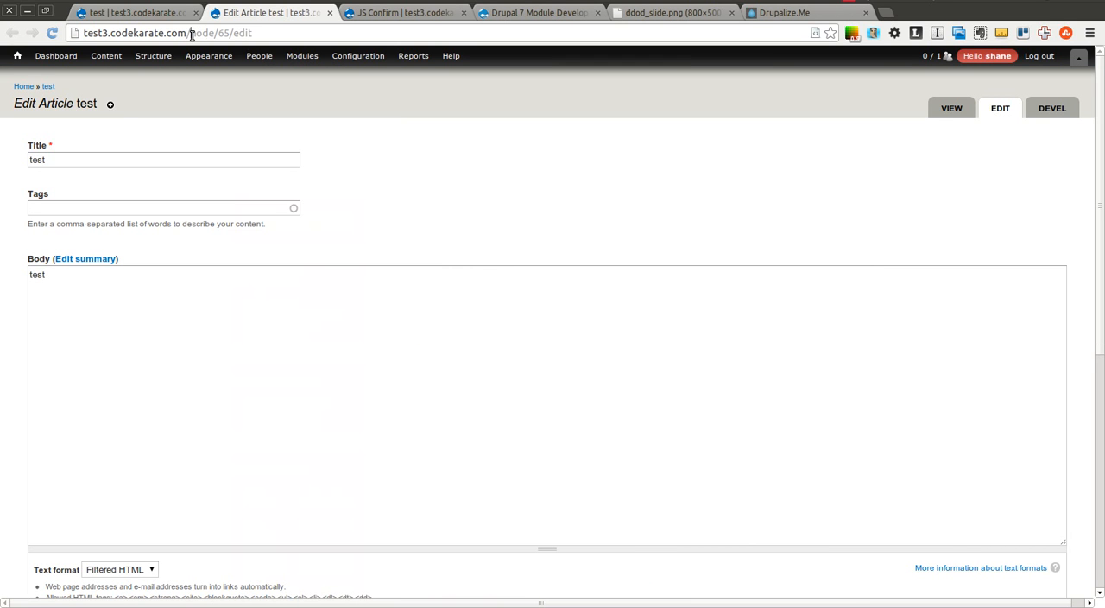
double_click(222, 37)
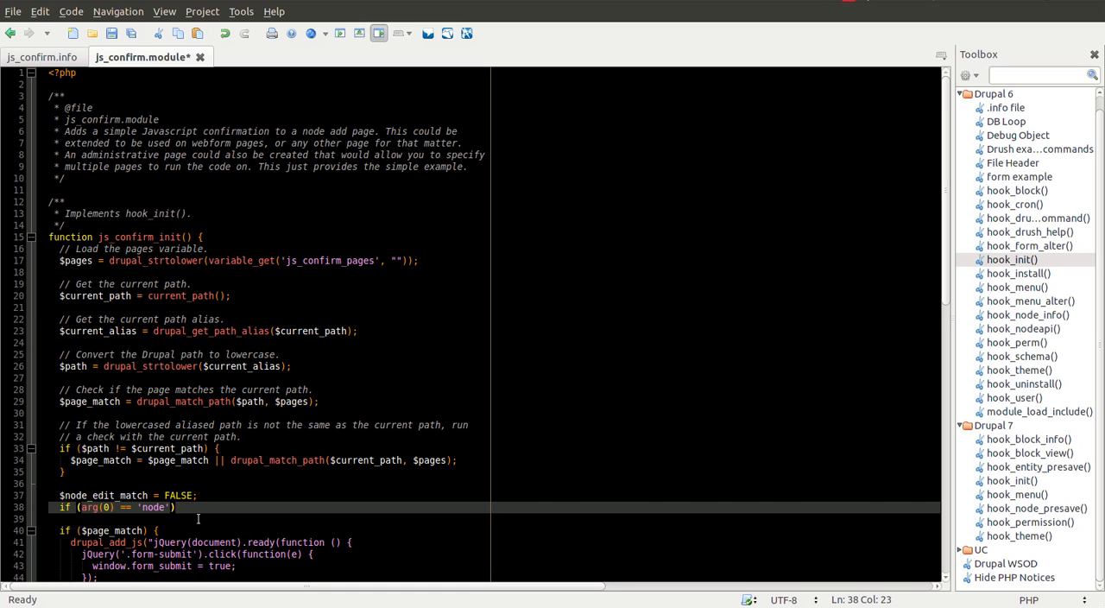
- Extend the condition with && arg(2) == 'edit' and add $node = menu_get_object(); inside
text(&&)
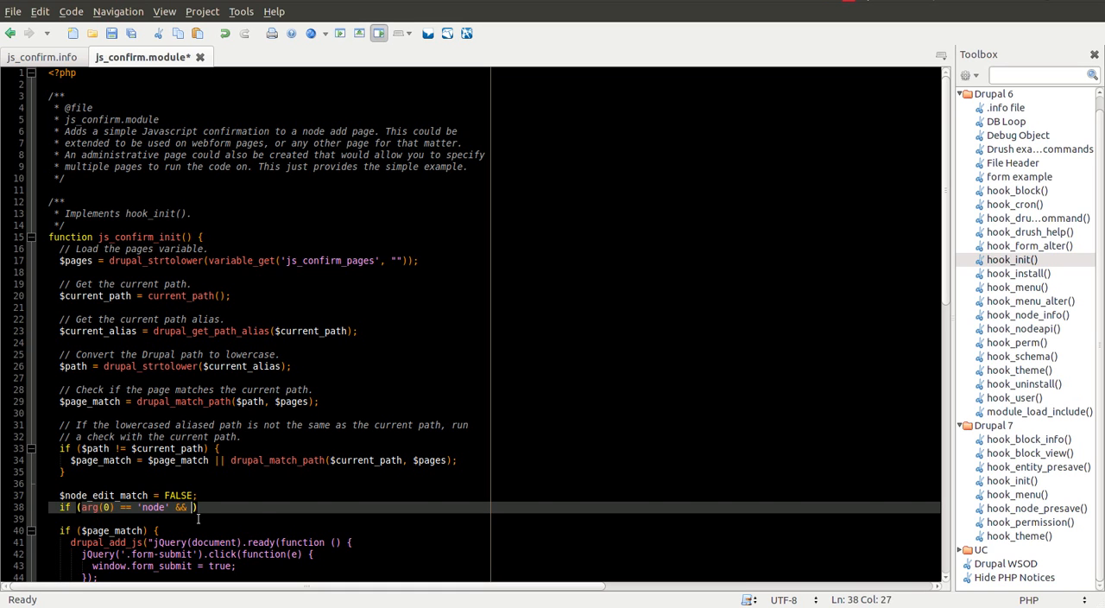
text(arg(2))
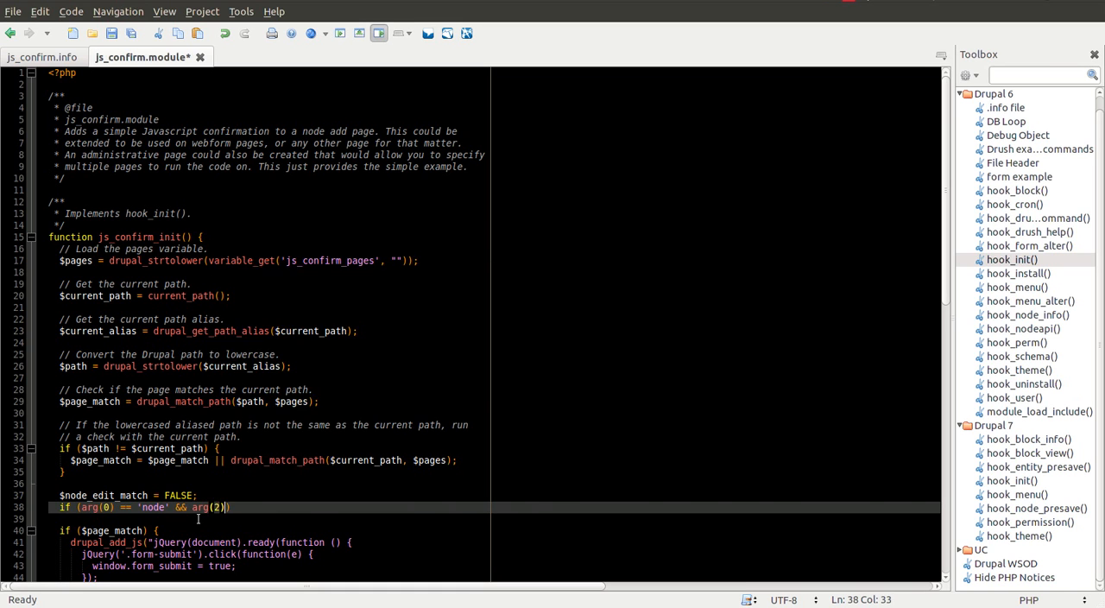
text(== 'edit)
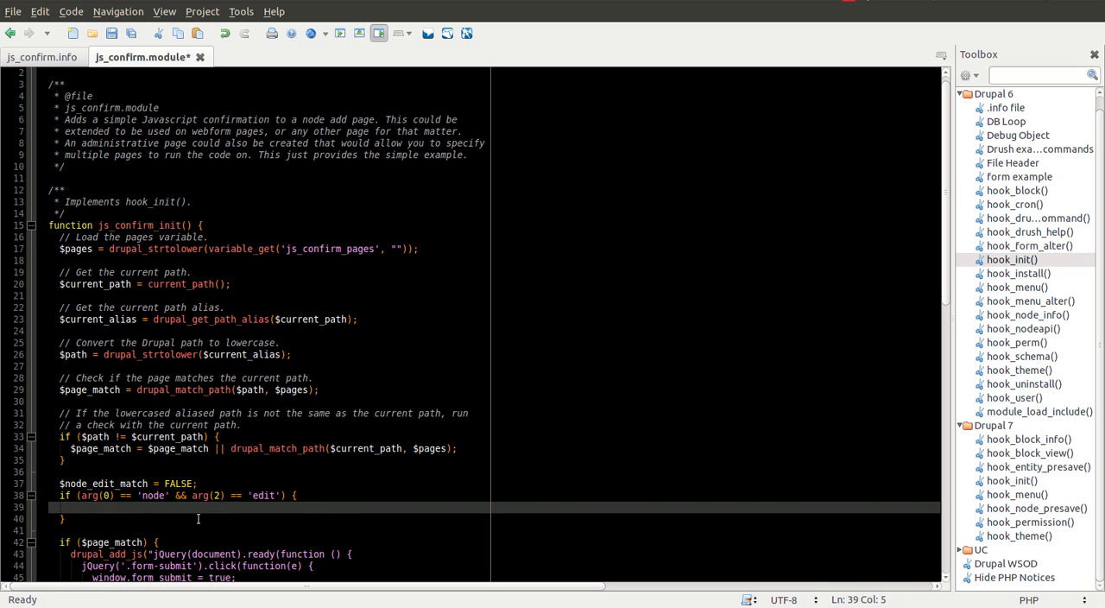
text($node =)
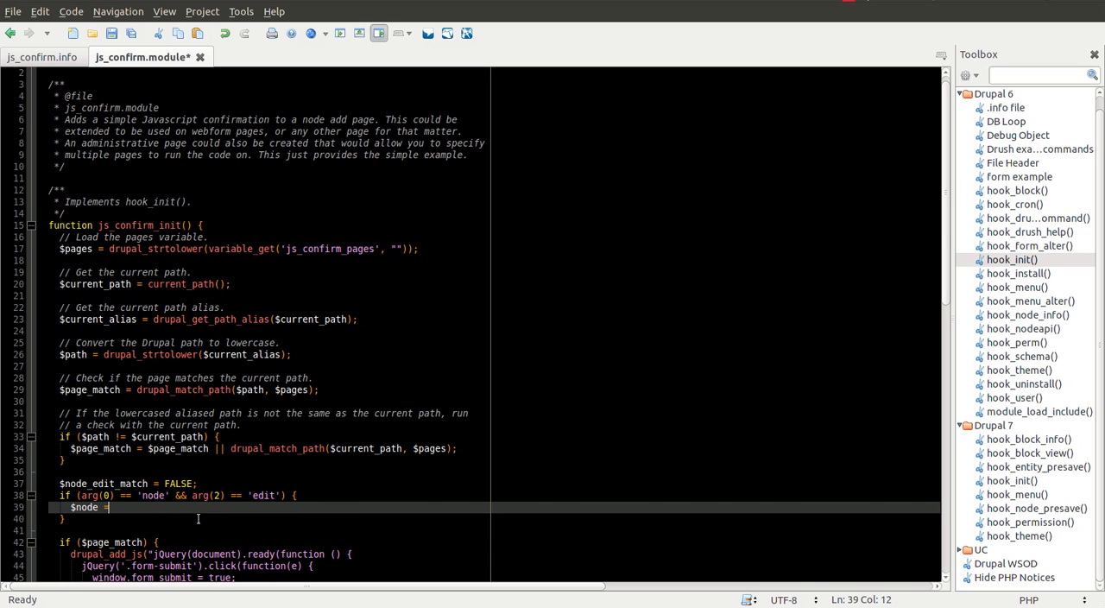
text(menu_get_object();)
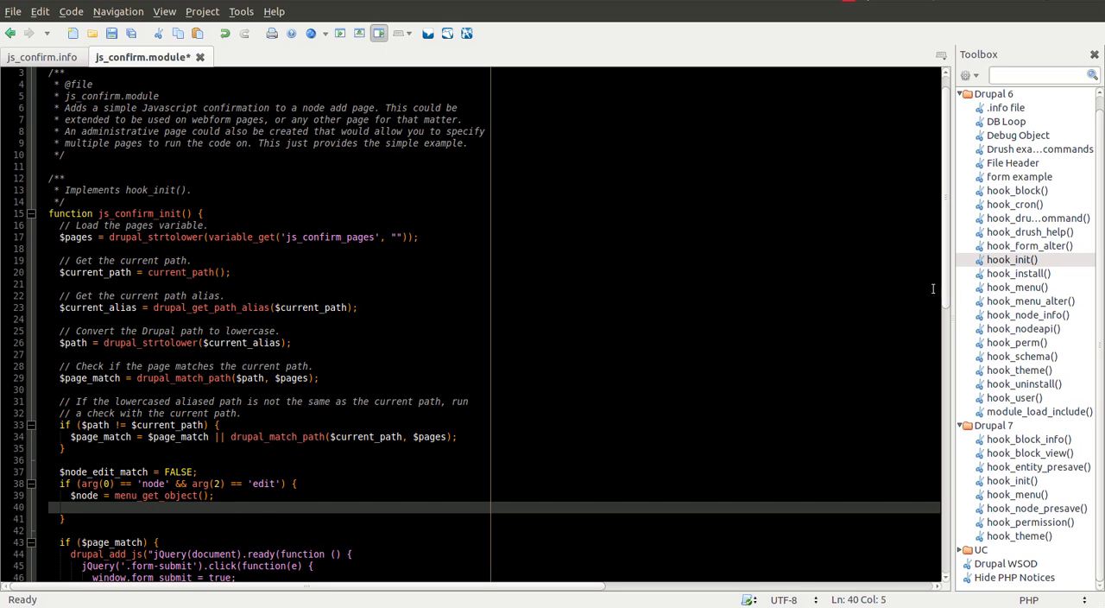
scroll(down, 3)
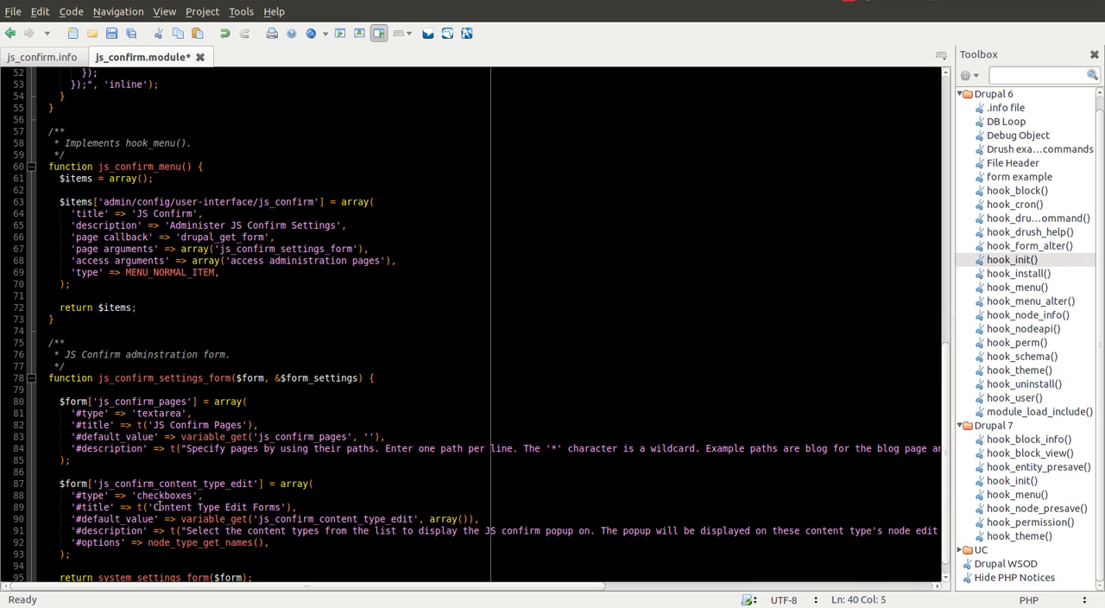
drag(60, 484, 65, 554)
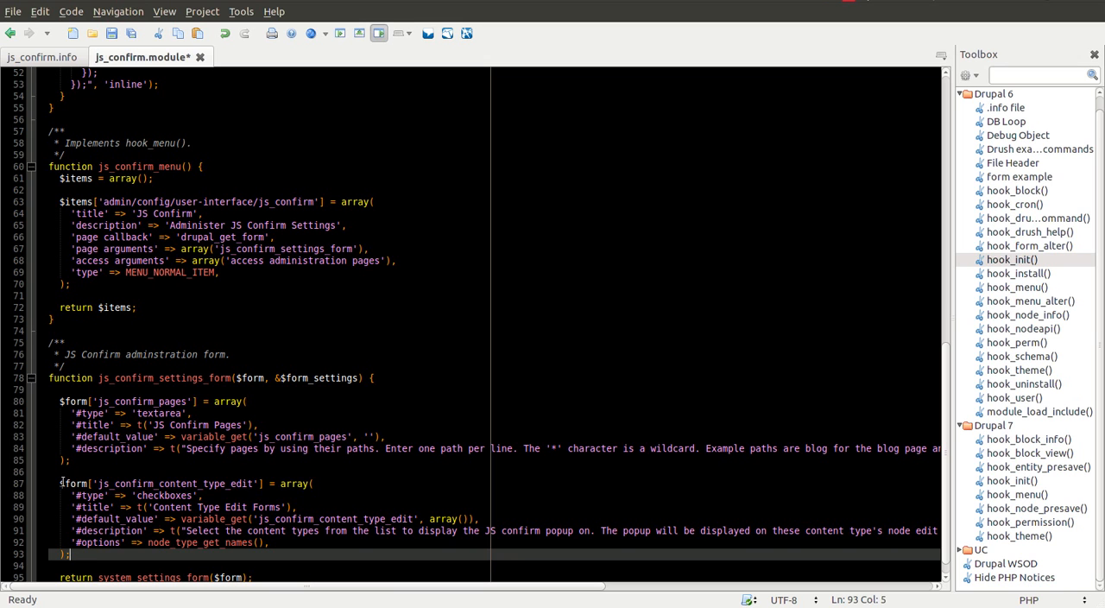
drag(60, 484, 71, 554)
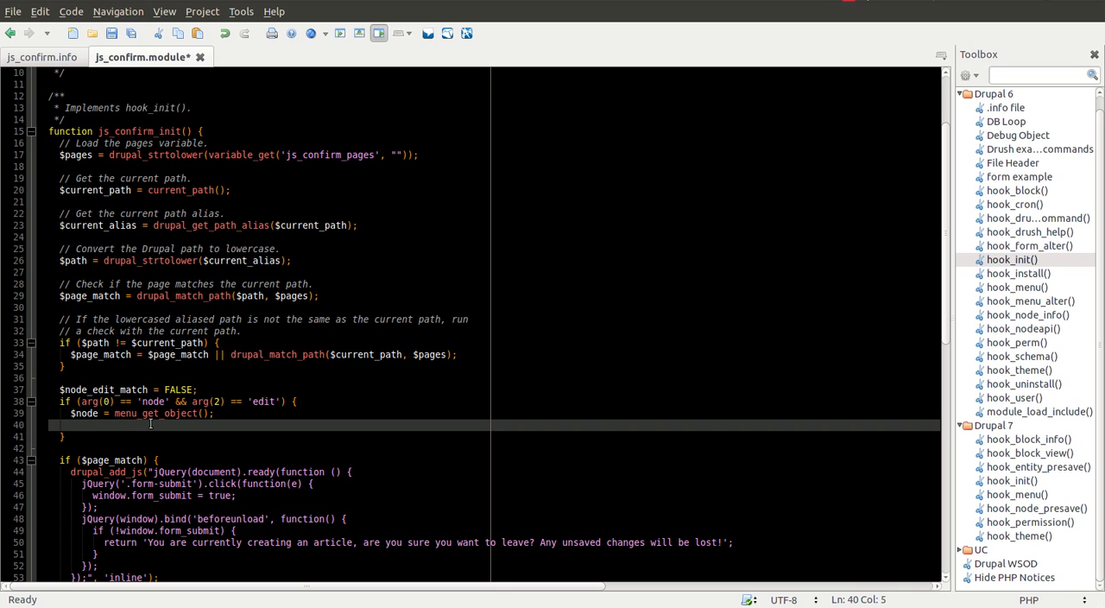
- Type if (in_array($node->type, variable_get('js_confirm_content_type_edit', array()))), fixing the mistyped bracket
text(if (in_array()
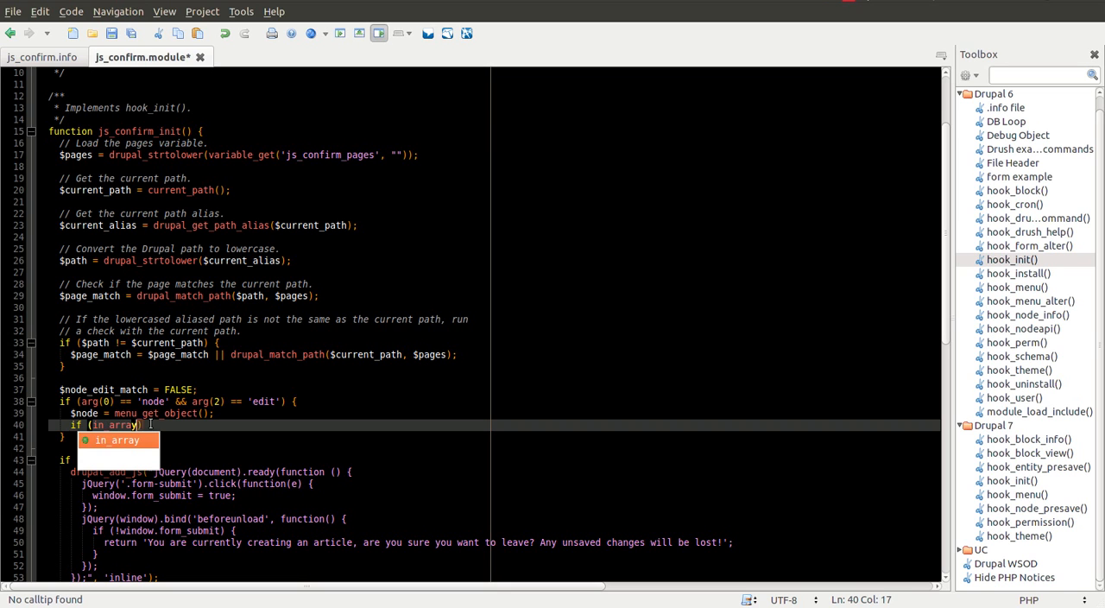
text($node)
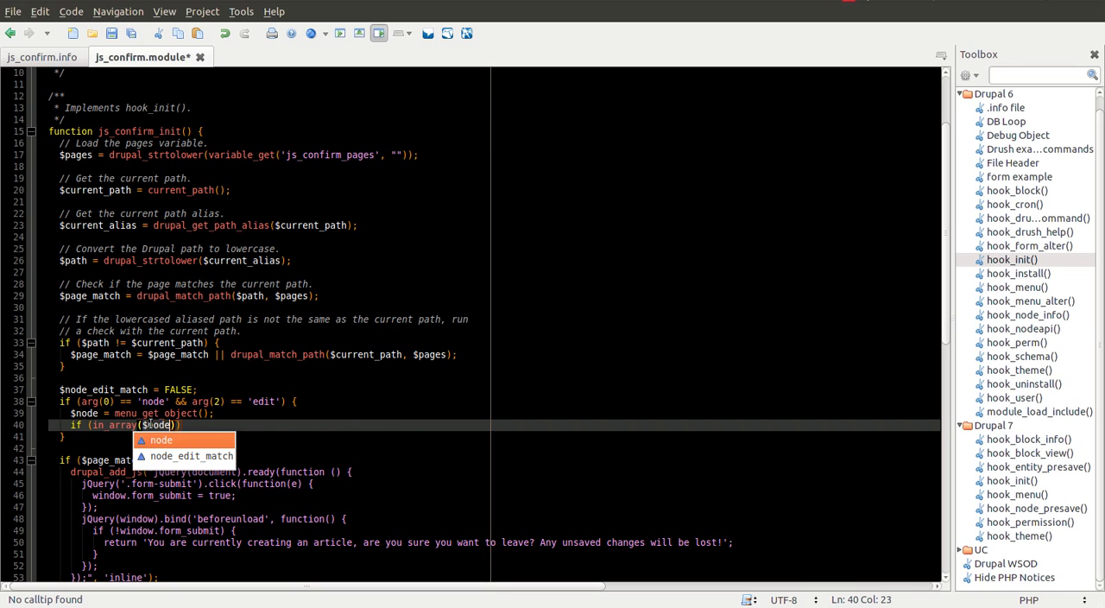
text(->type,)
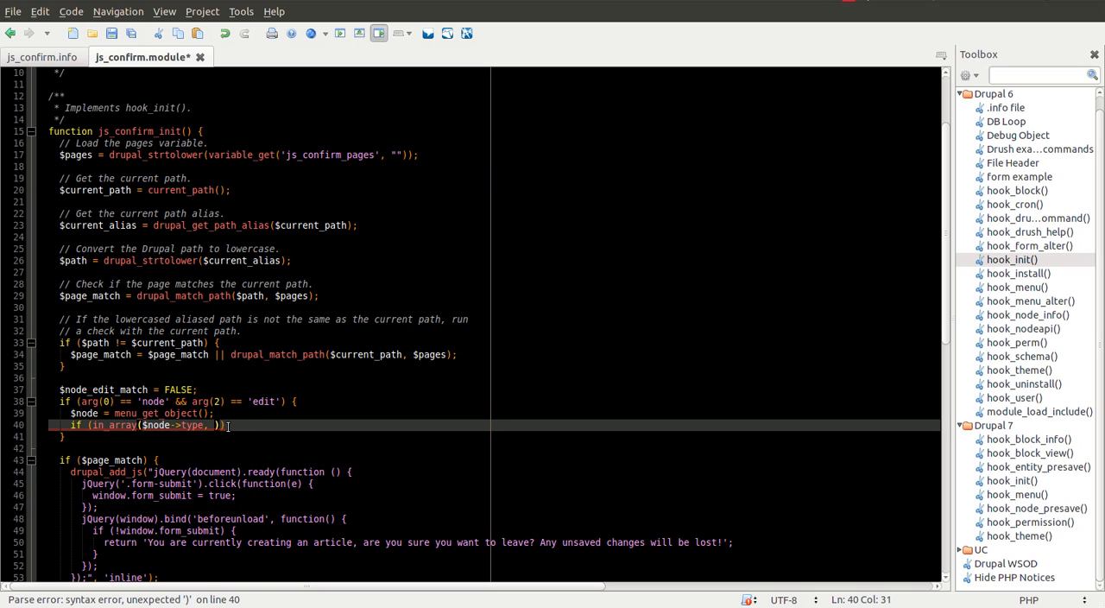
text(variable_get('js_confirm_content_type_edit', array()
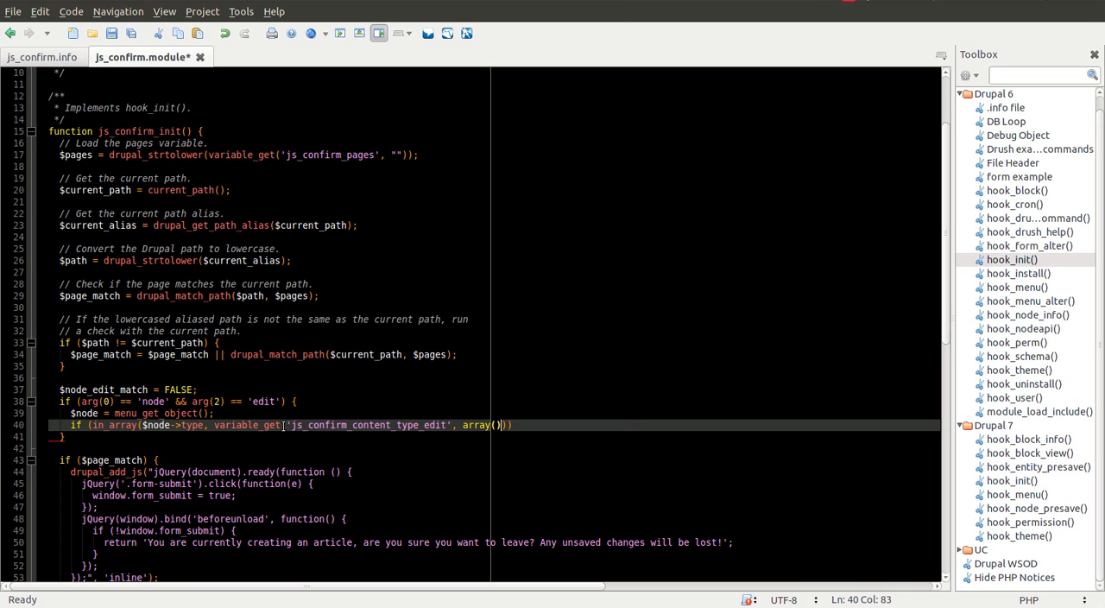
double_click(371, 425)
text() {)
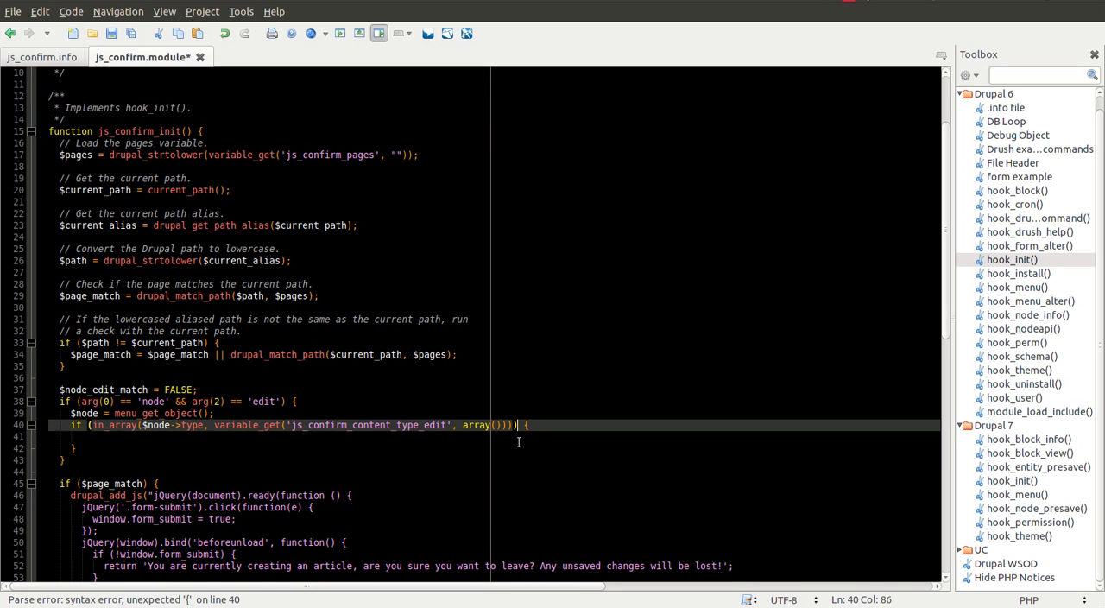
text($node_edit_match = TRUE;)
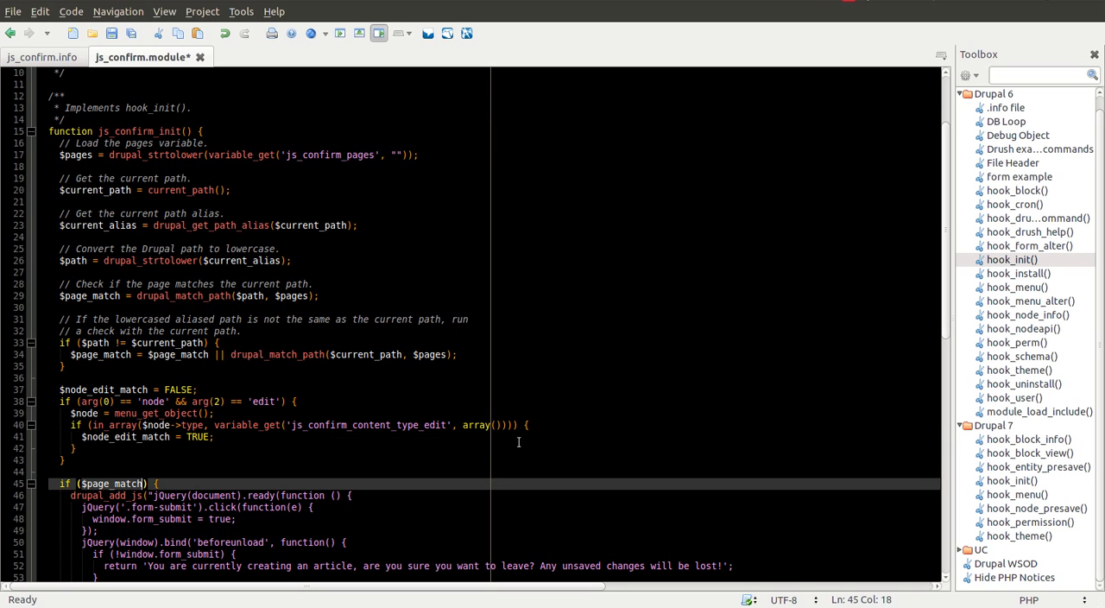
- Set $node_edit_match = TRUE and change line 45 to if ($page_match || $node_edit_match)
text(|| $node_edit_match)
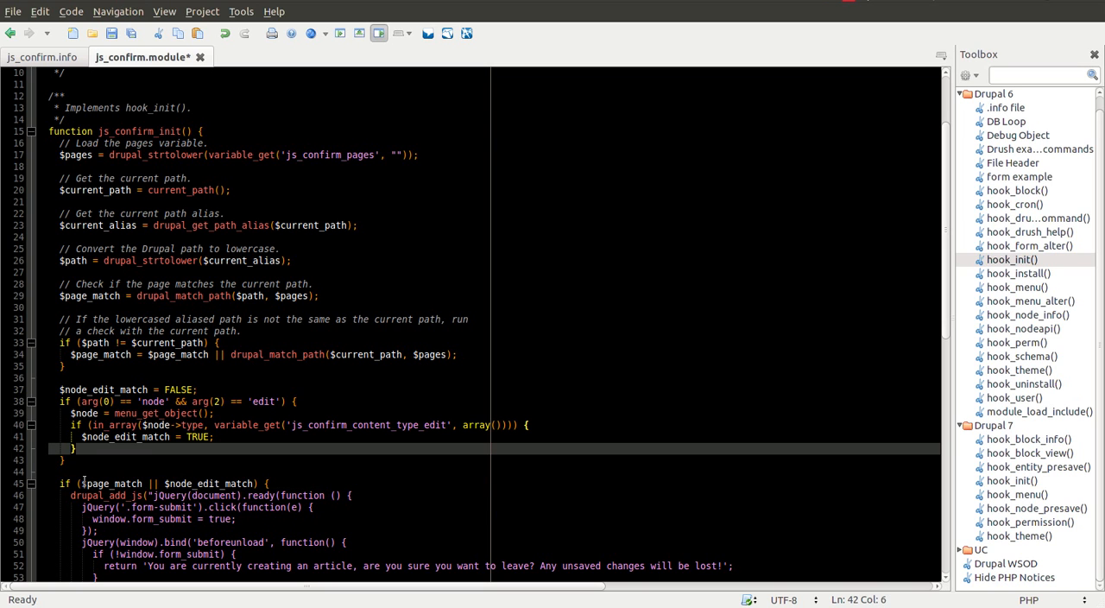
drag(70, 495, 99, 530)
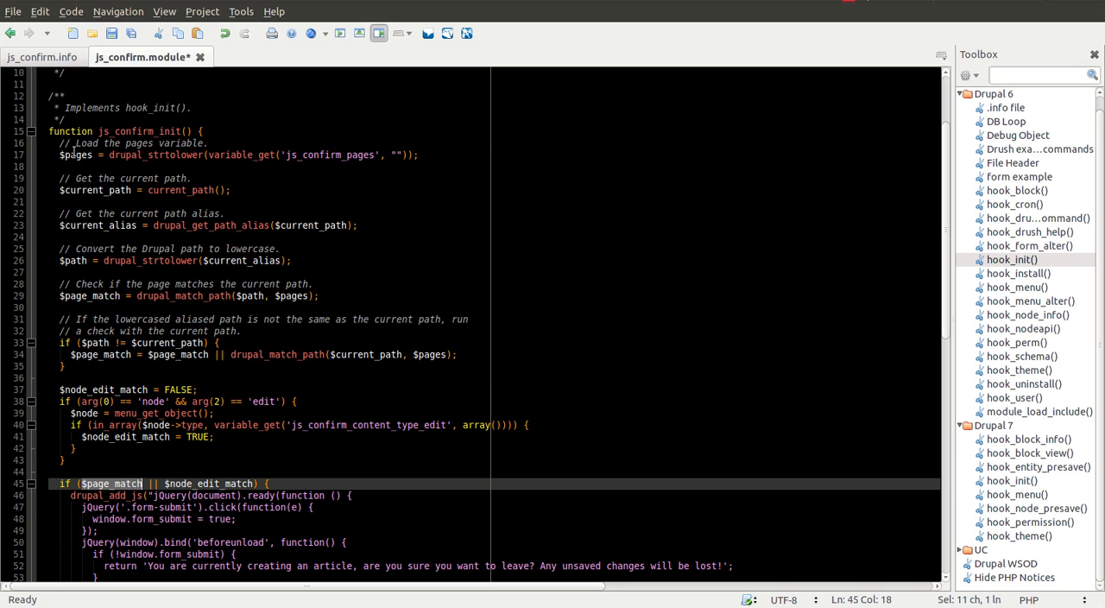
drag(59, 144, 159, 366)
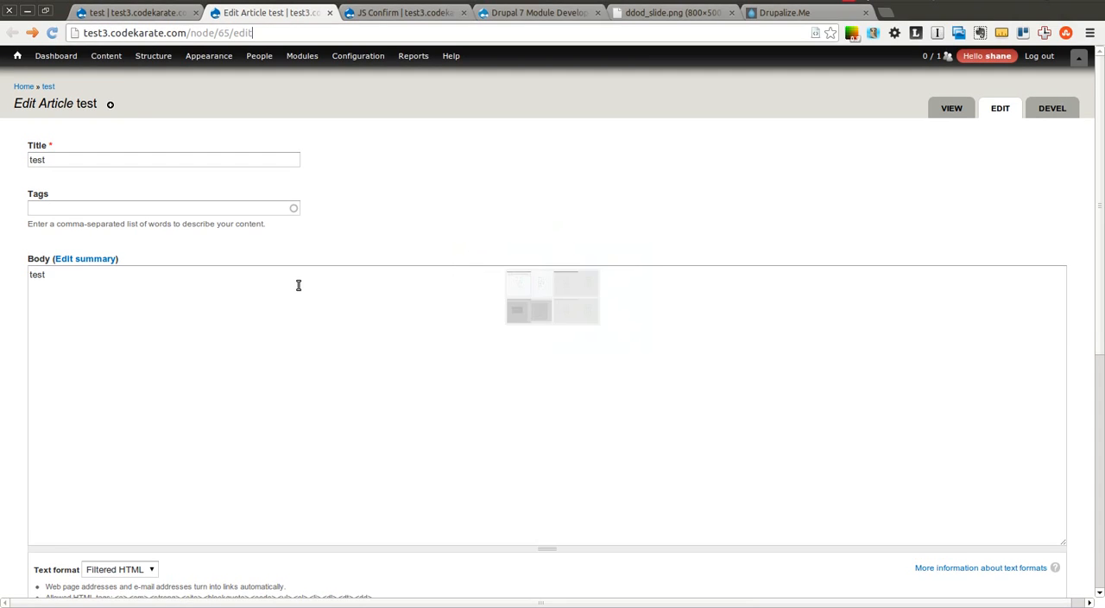
- Reload the test article's edit page, see the leave-page warning, and leave for the front page
click(417, 13)
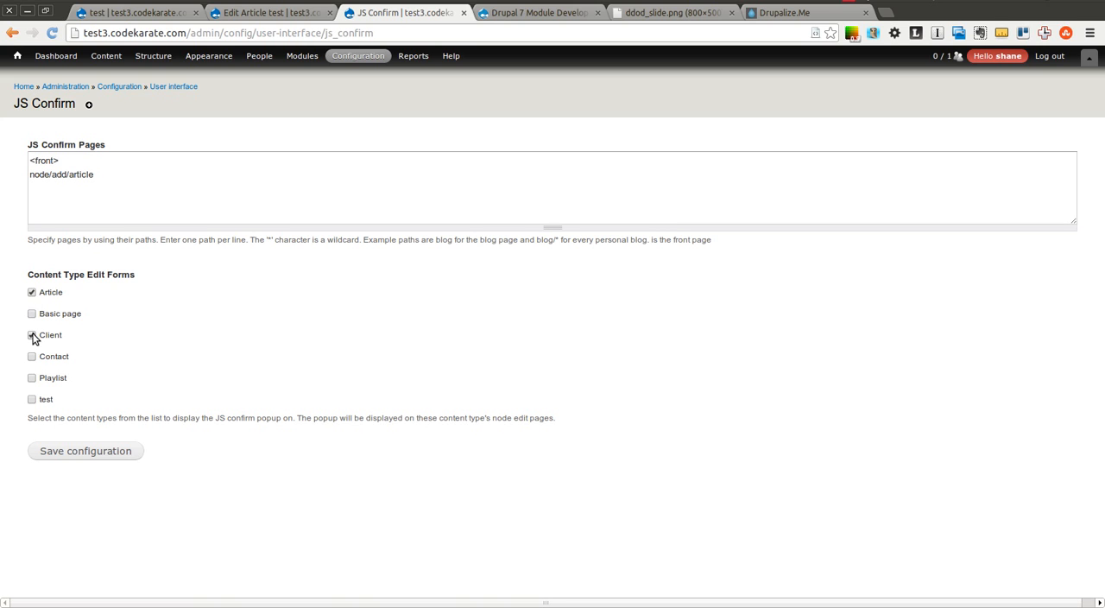
click(32, 335)
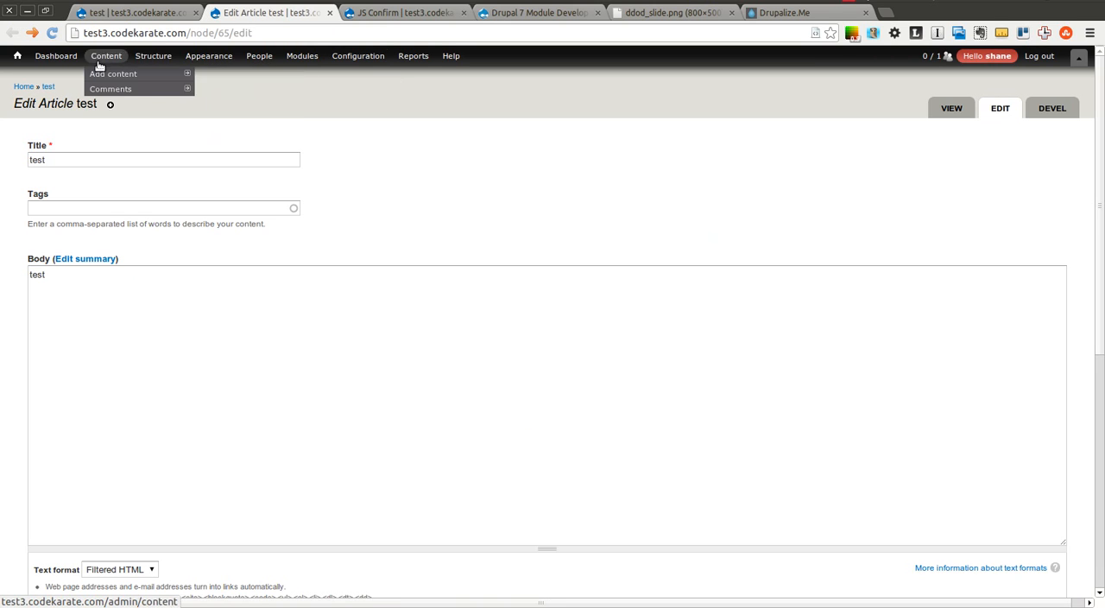
click(106, 56)
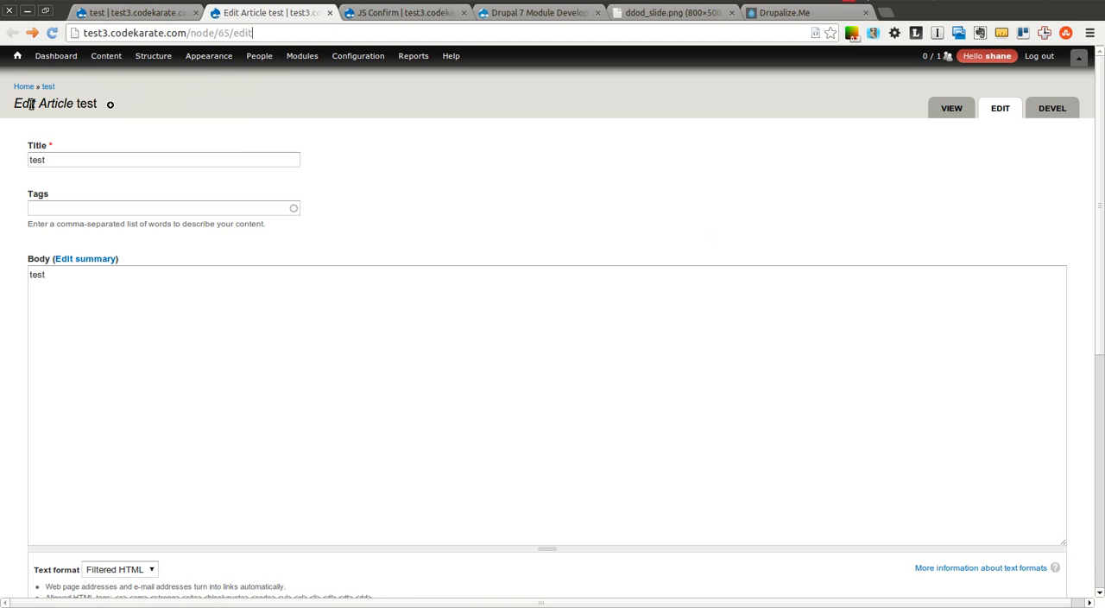
click(65, 43)
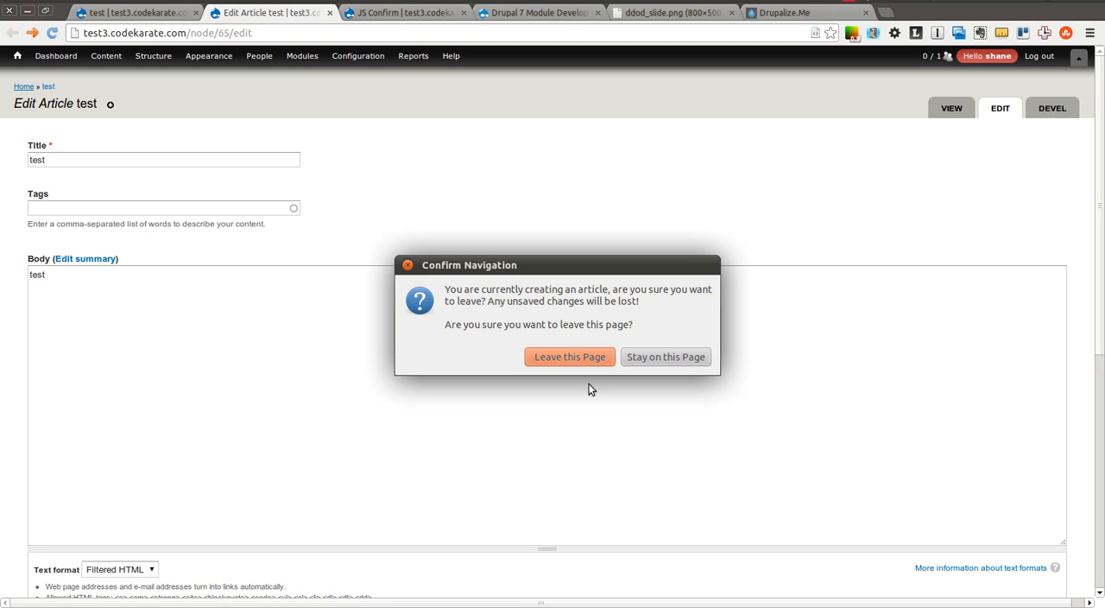
click(570, 355)
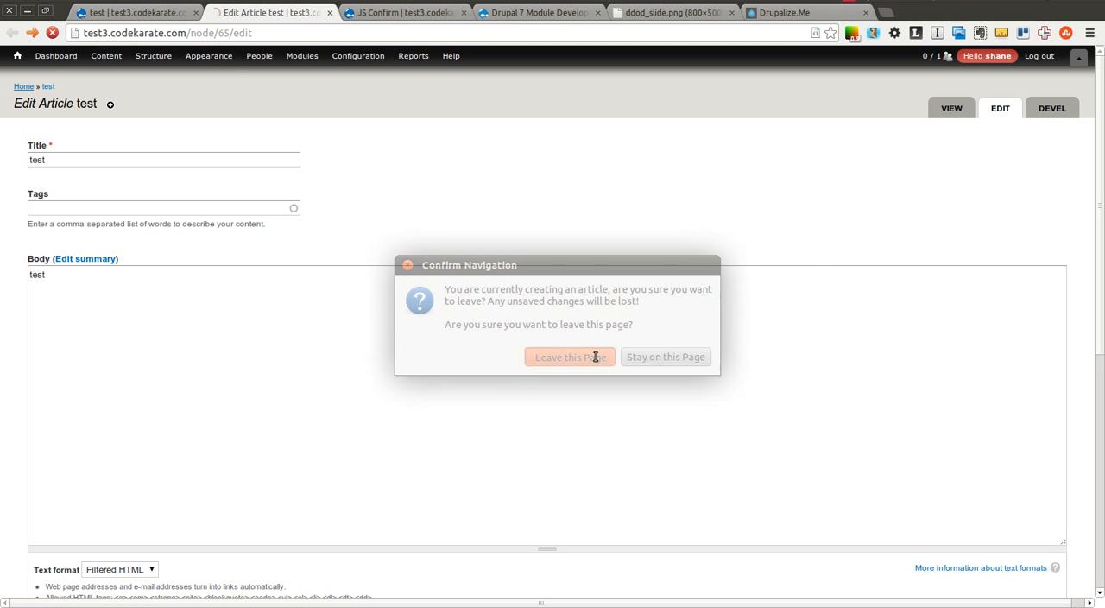
click(570, 356)
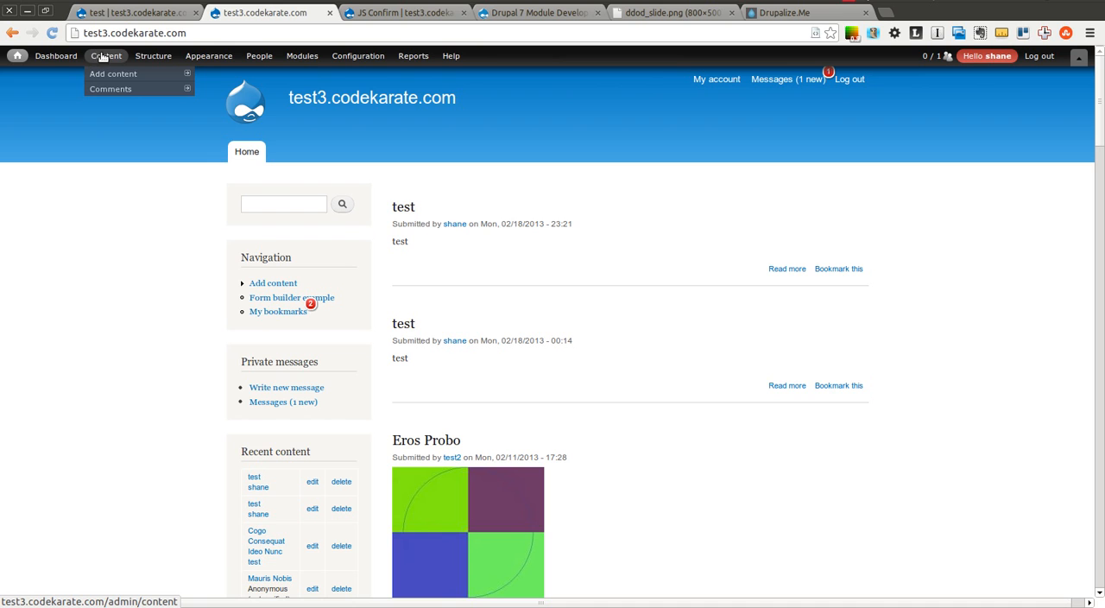
click(93, 56)
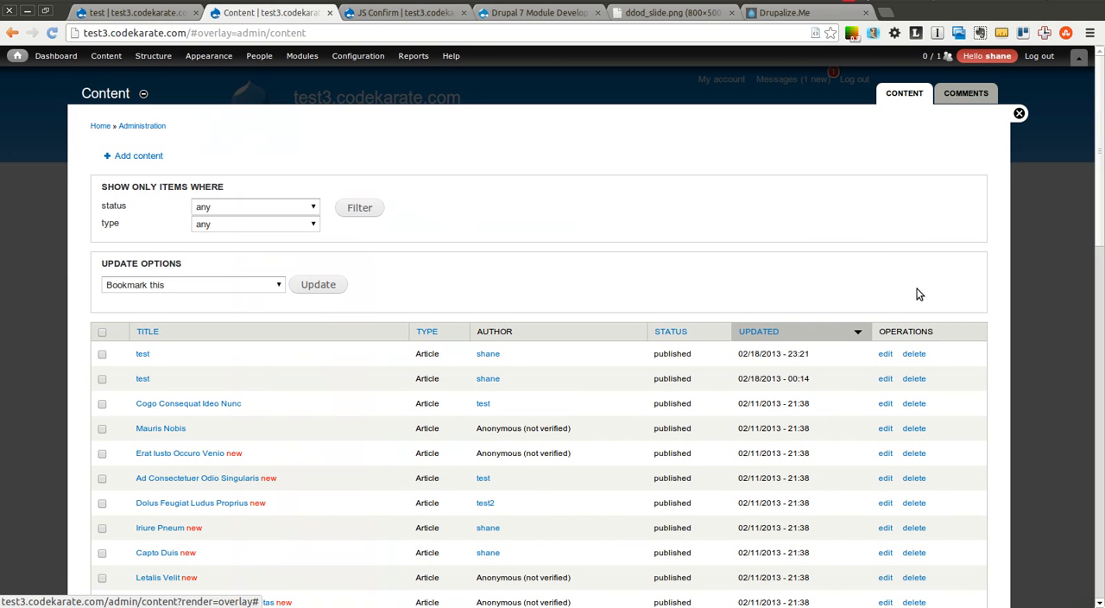
scroll(down, 3)
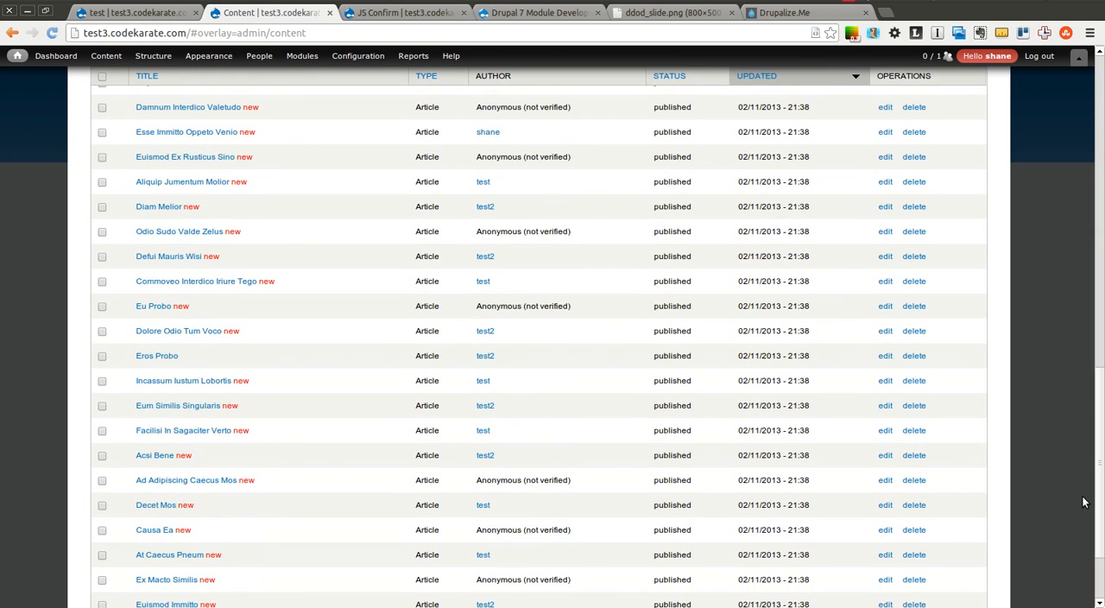
click(573, 563)
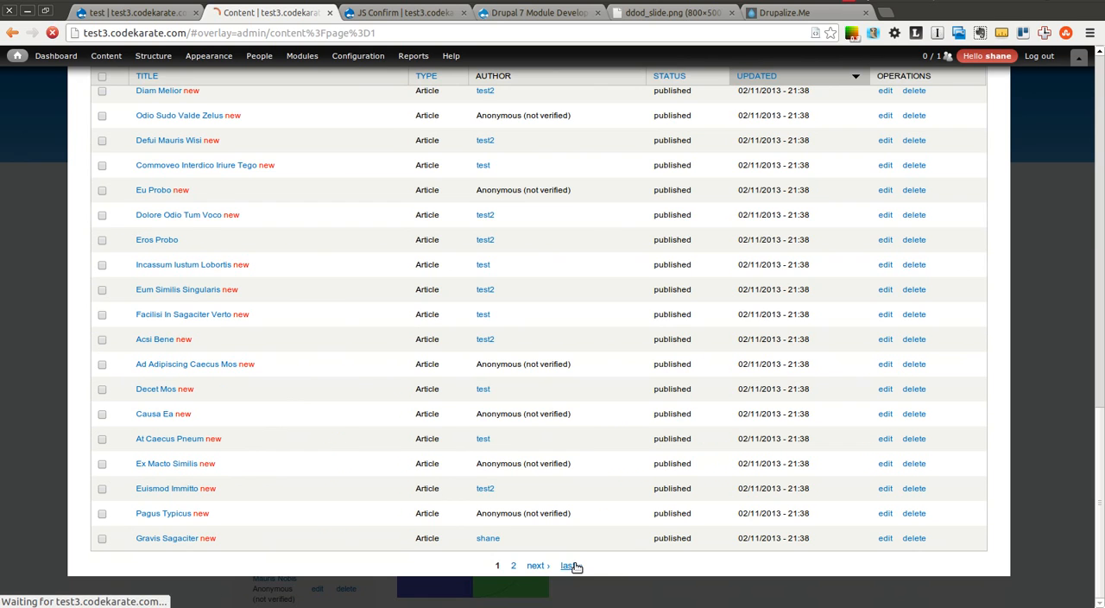
click(568, 566)
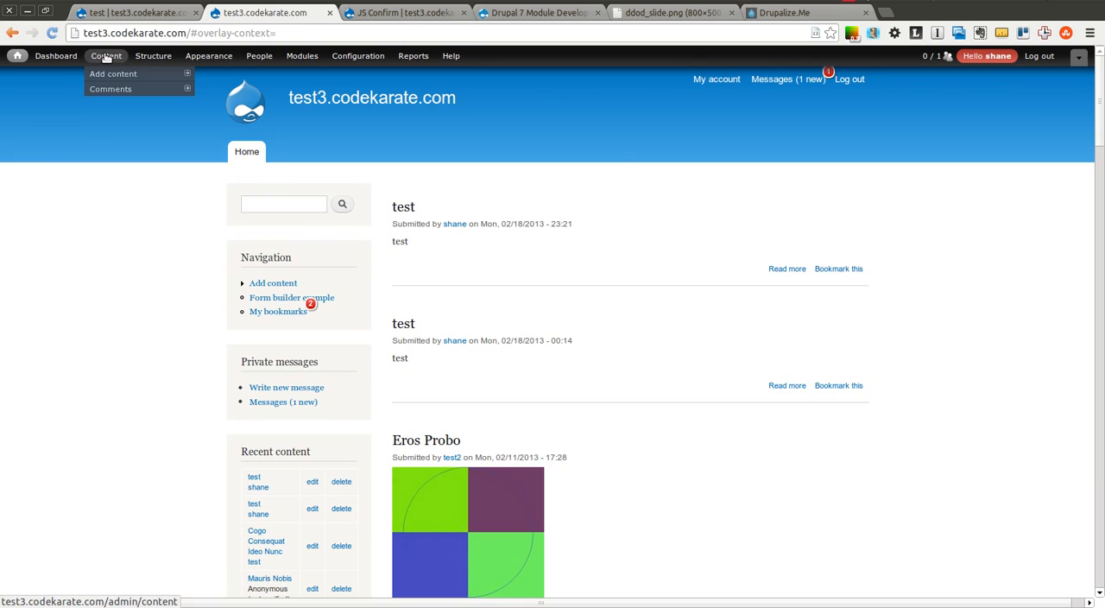
click(101, 55)
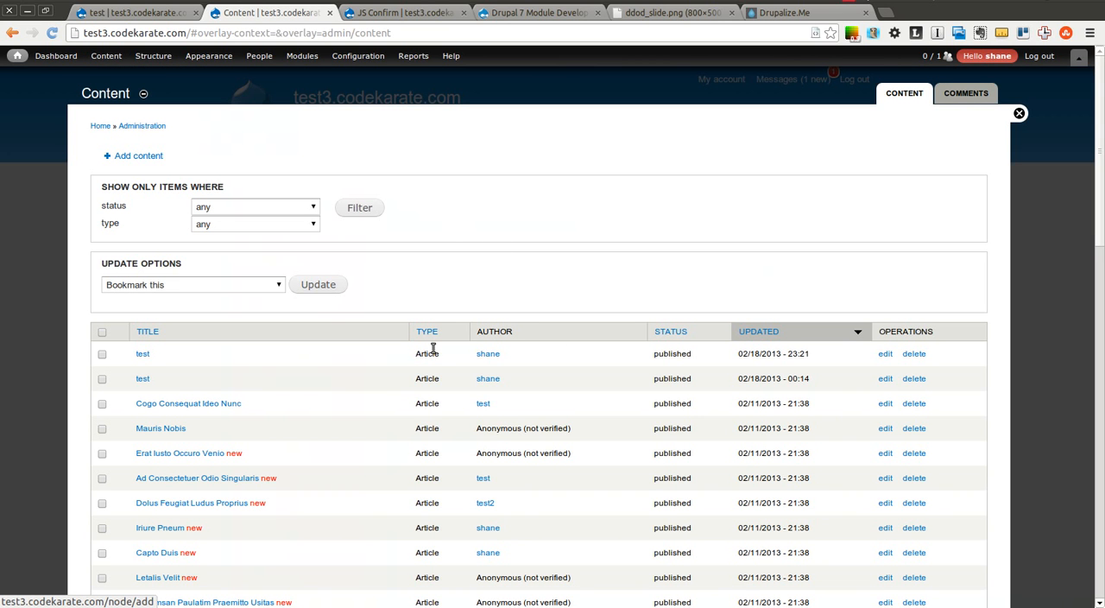
click(885, 354)
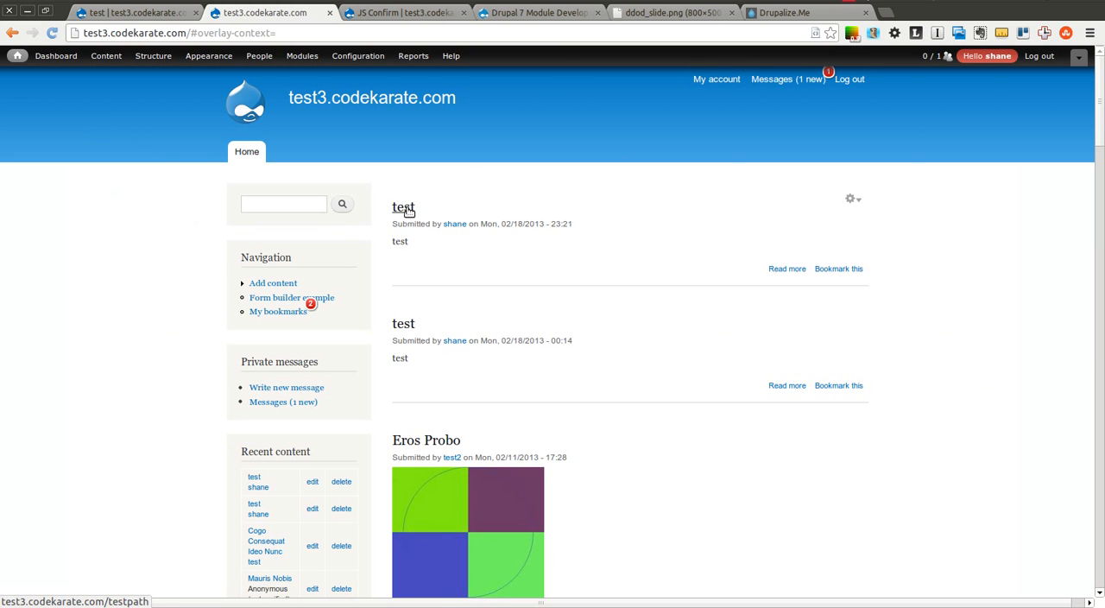
click(403, 207)
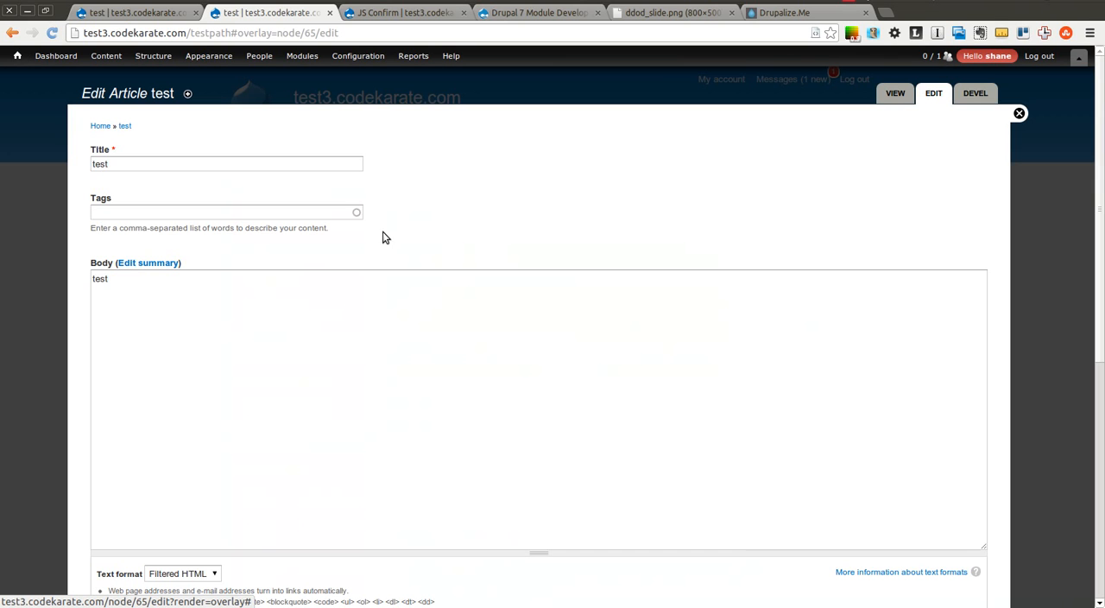
click(98, 125)
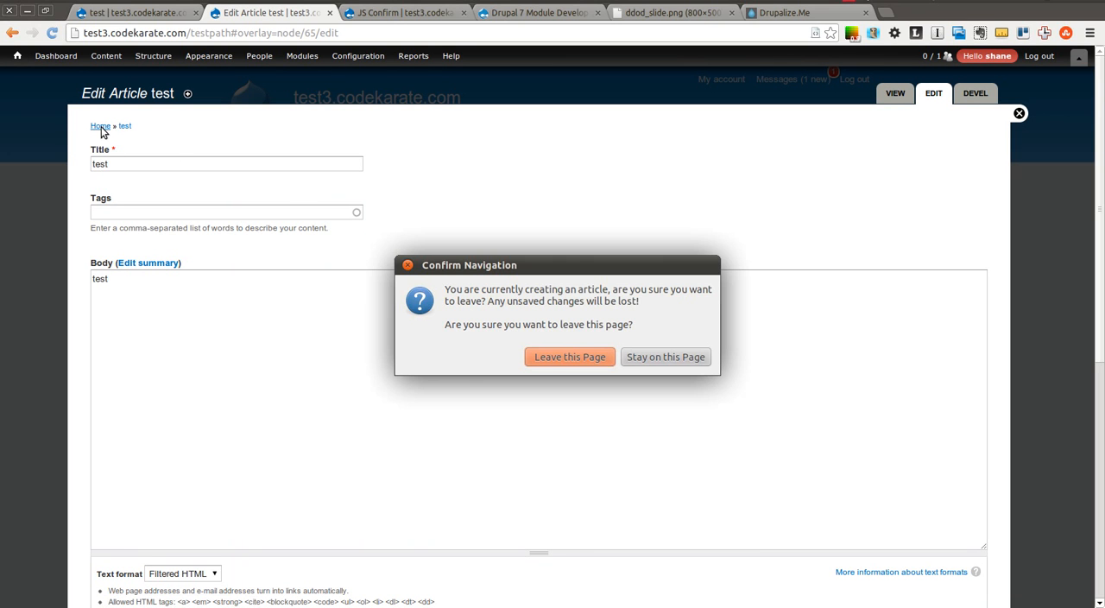
click(569, 356)
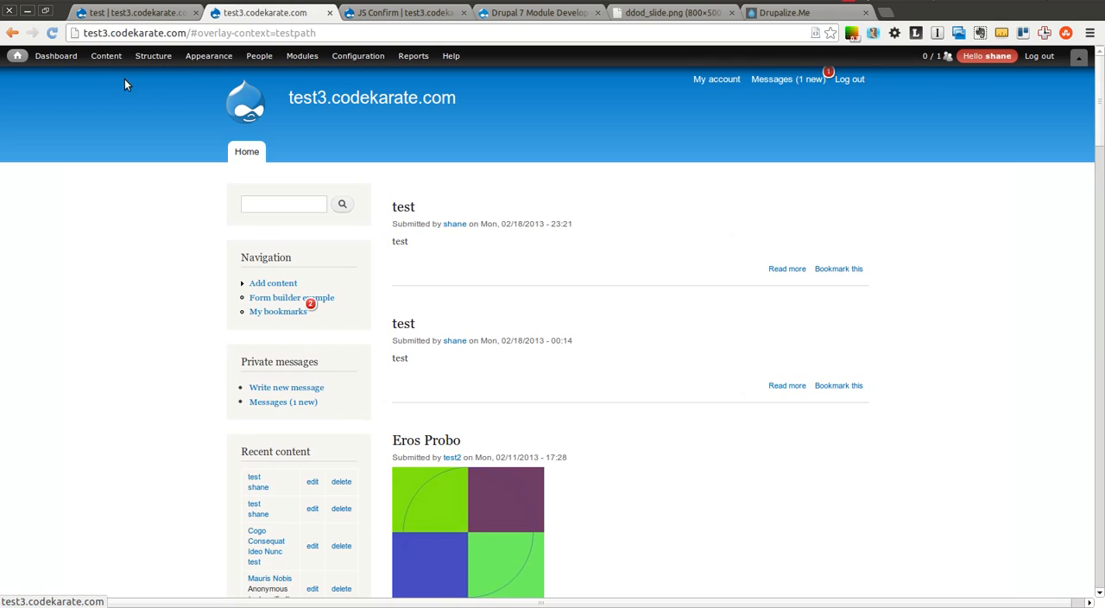
click(112, 56)
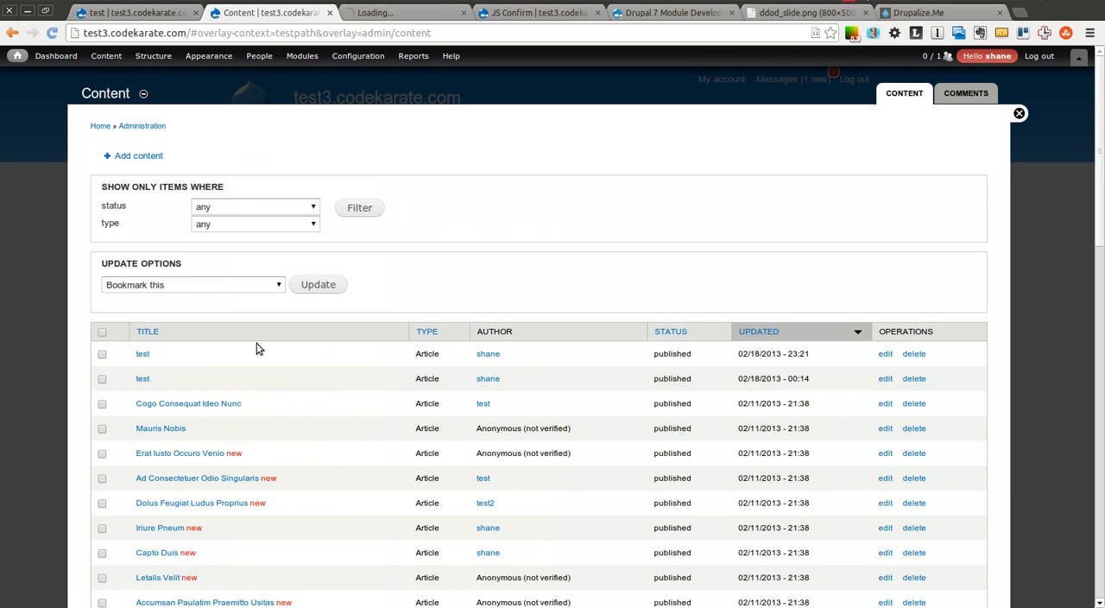
click(142, 353)
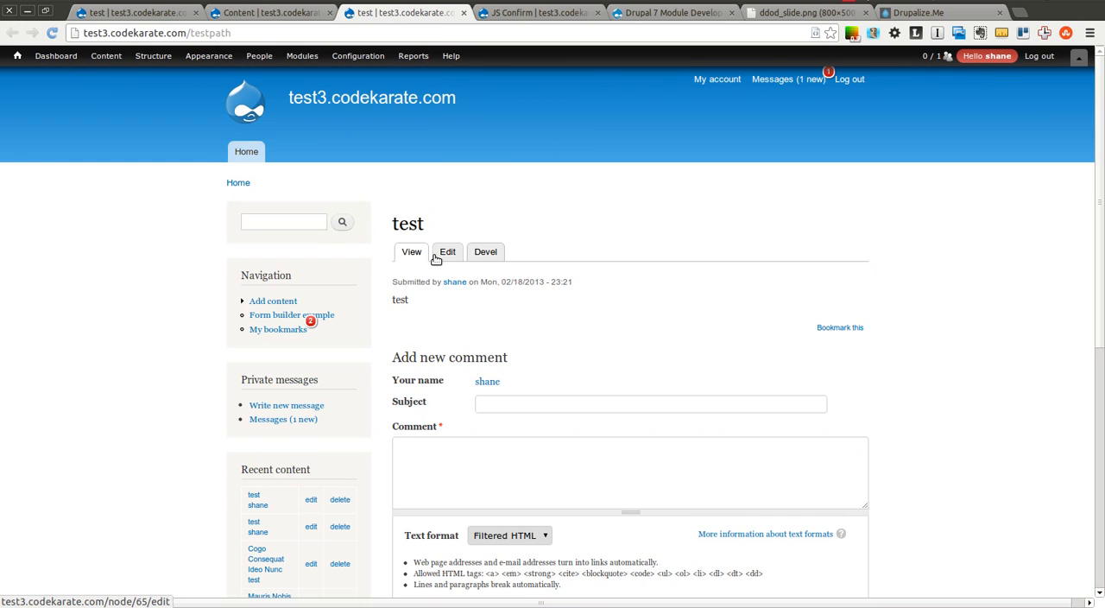
click(447, 251)
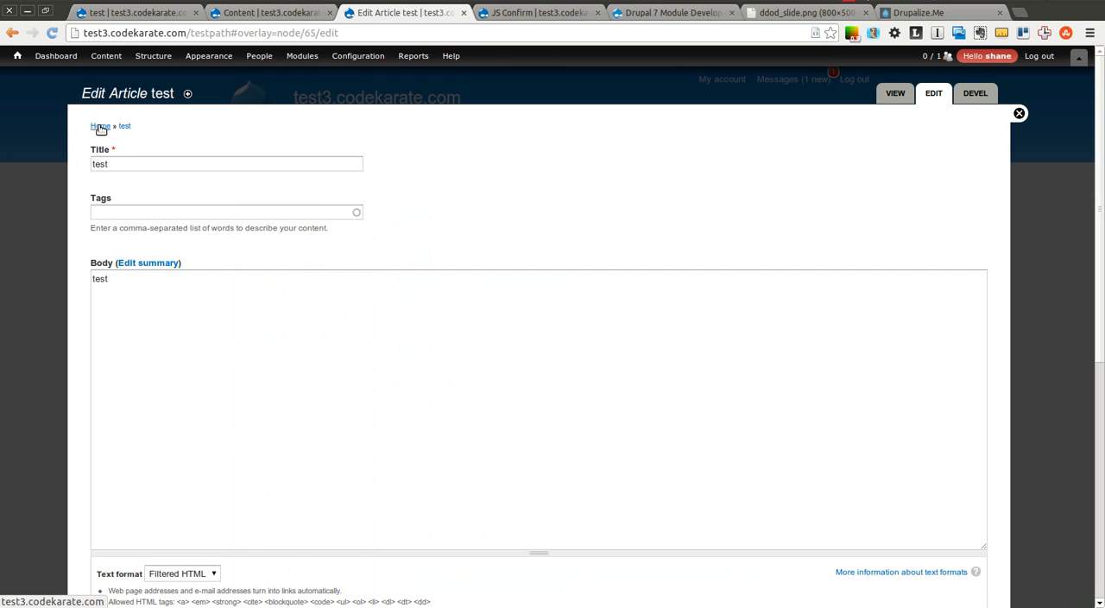
click(97, 126)
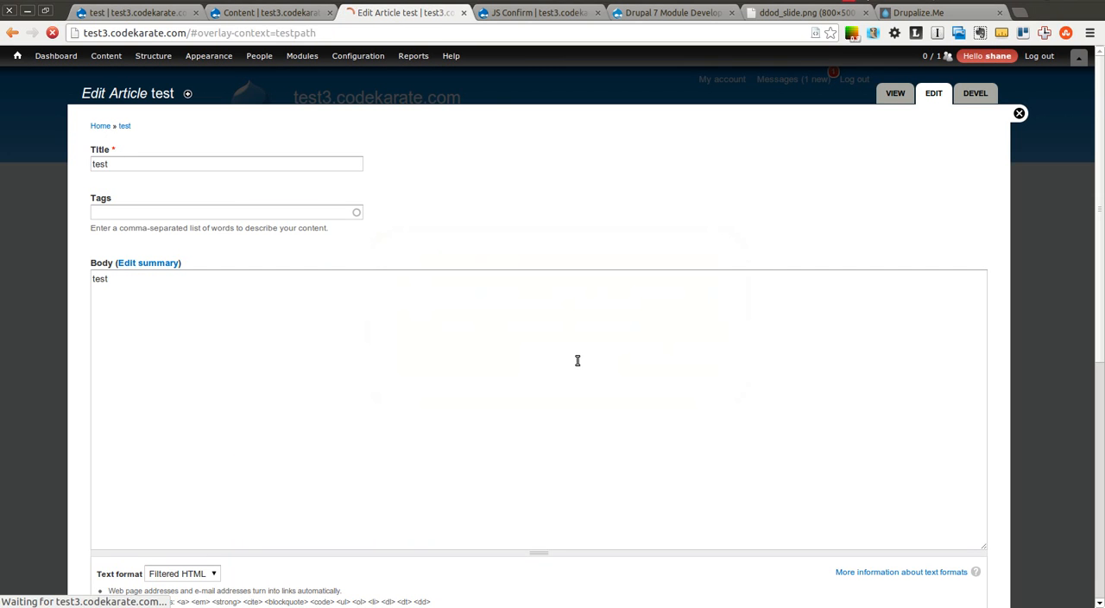
click(1019, 113)
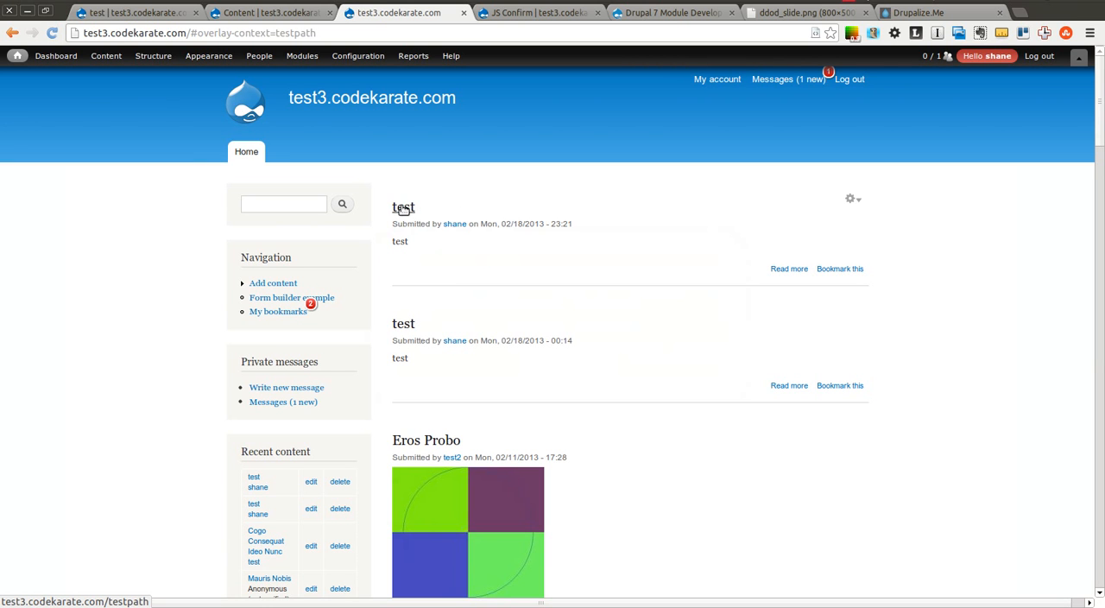
click(89, 56)
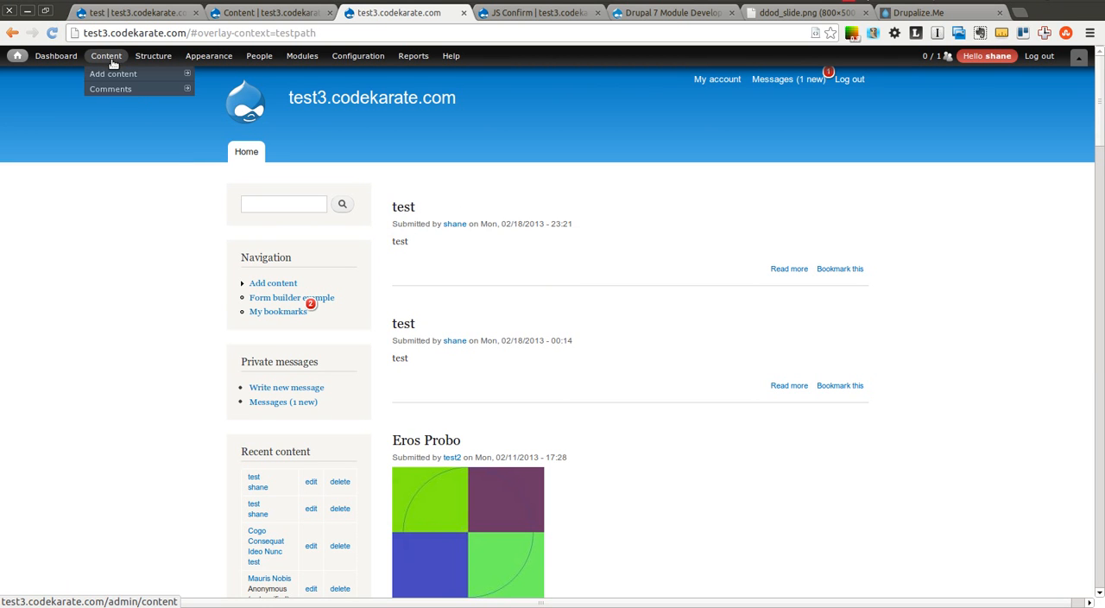
click(92, 73)
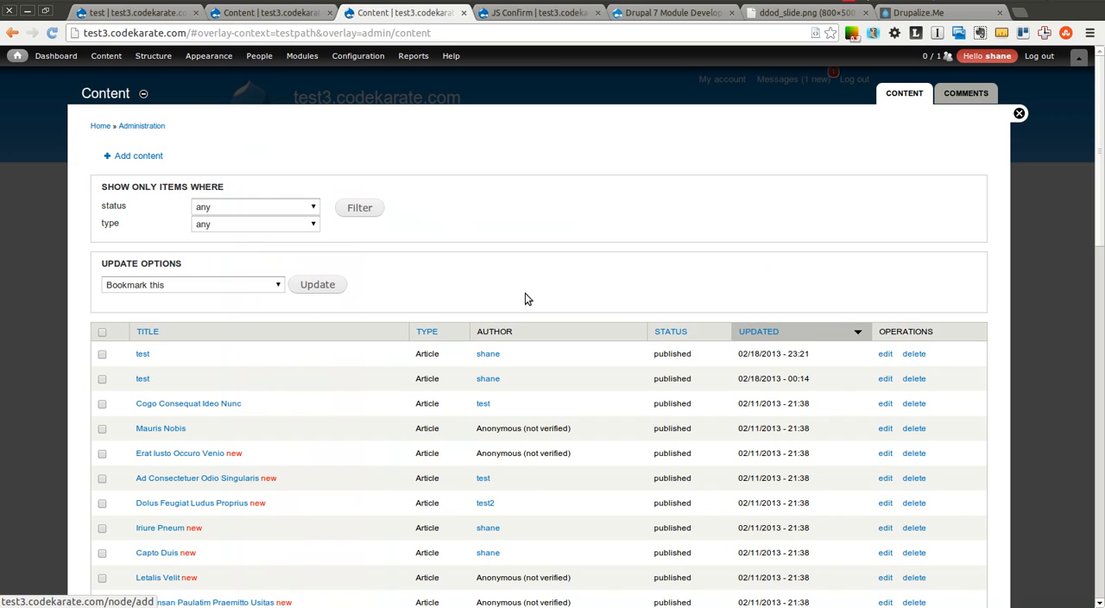
click(884, 354)
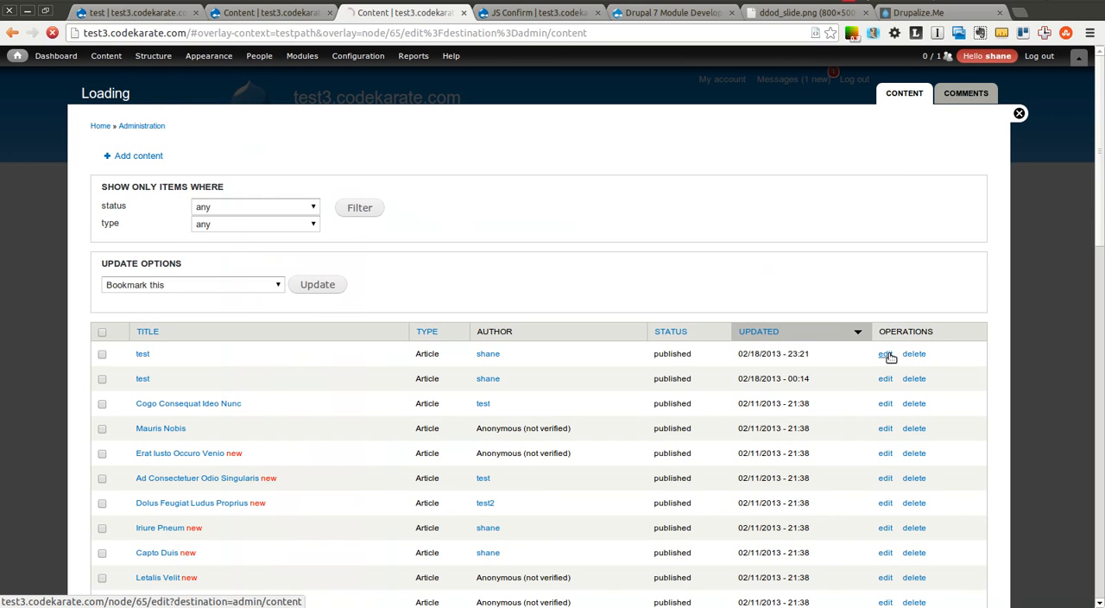
click(884, 354)
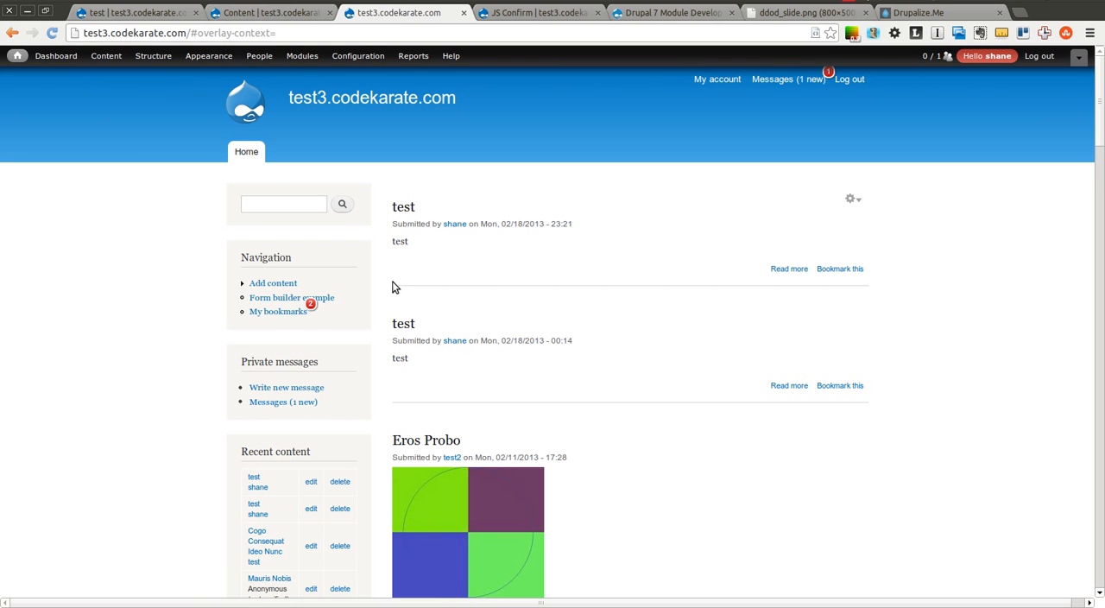
mouse_move(208, 61)
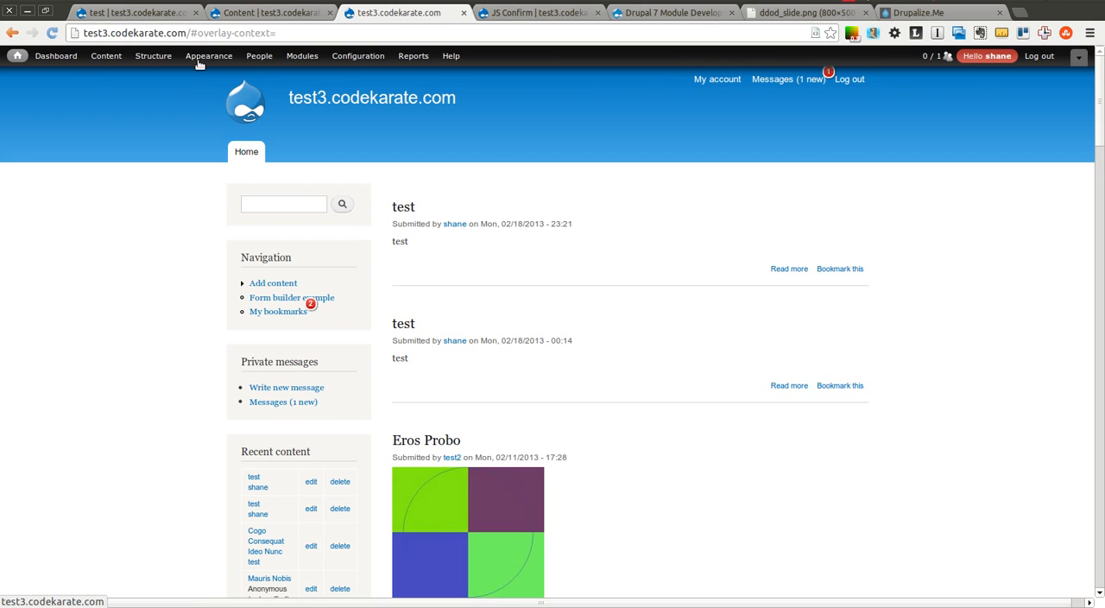
- Open and close the Content listing overlay, then move to the Drupalize.Me tab
click(150, 57)
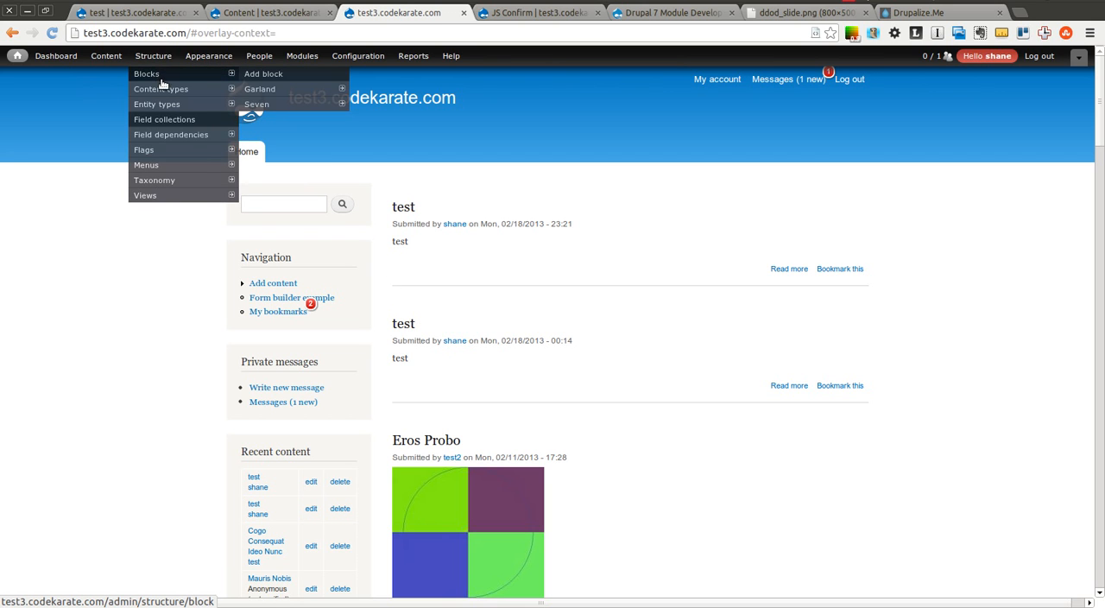
click(110, 55)
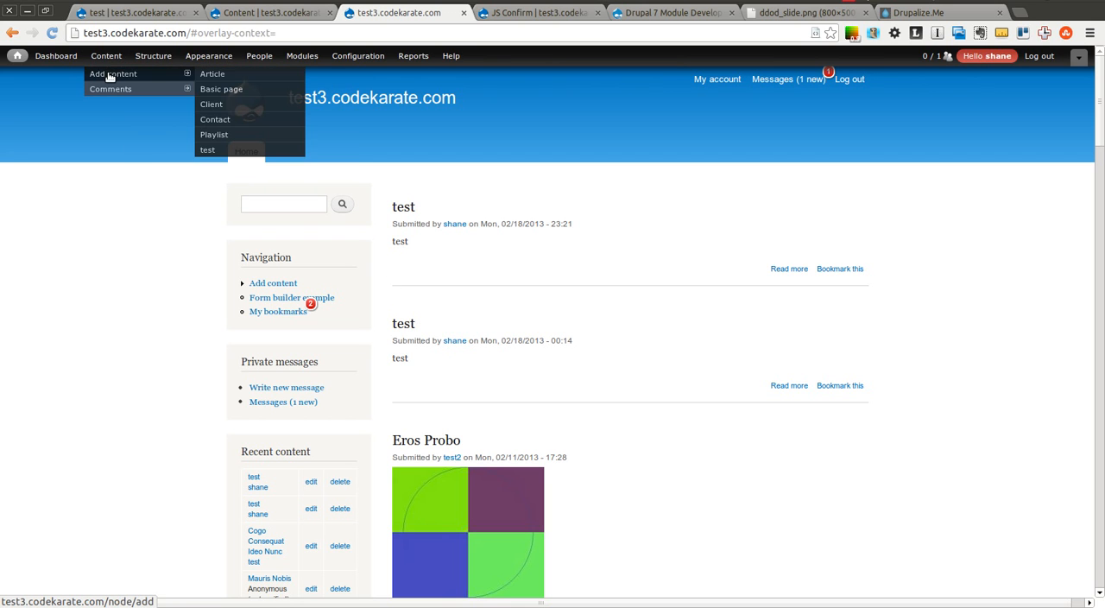
click(104, 55)
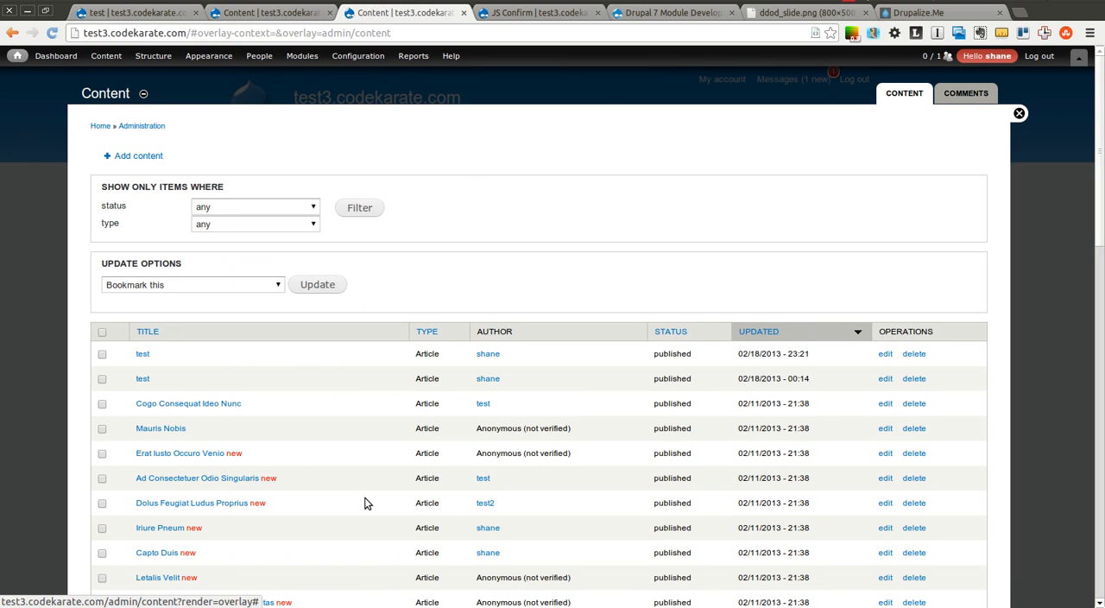
mouse_move(1021, 113)
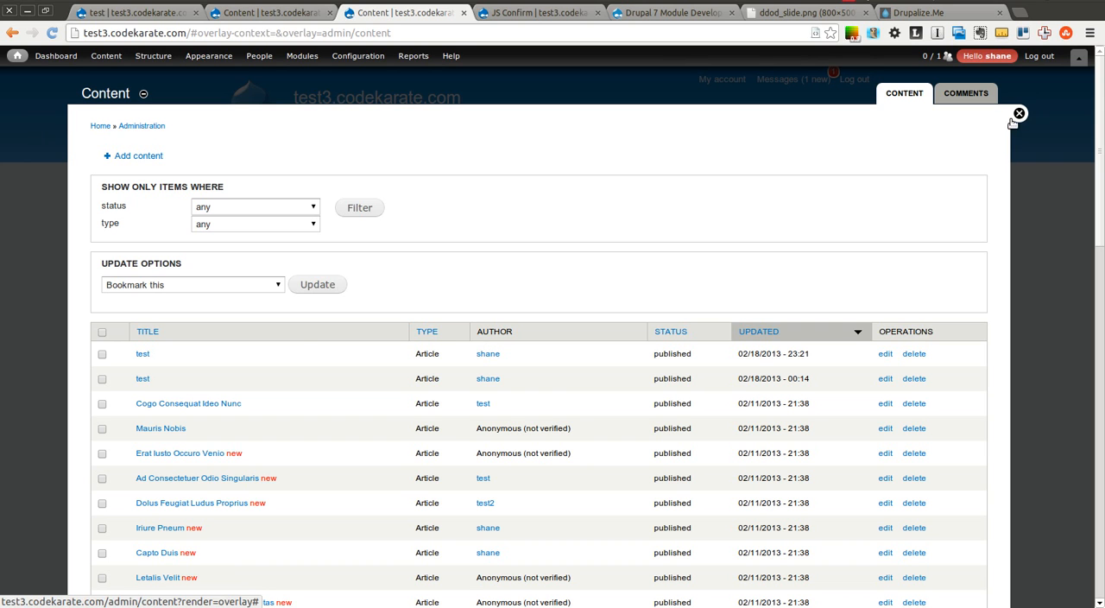
click(1018, 113)
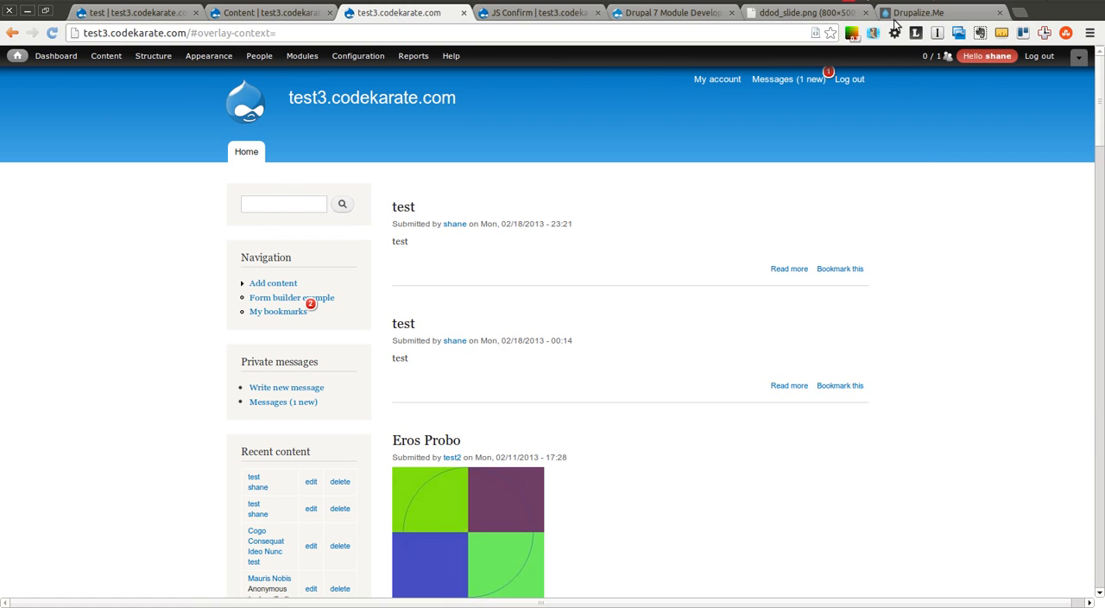
click(936, 15)
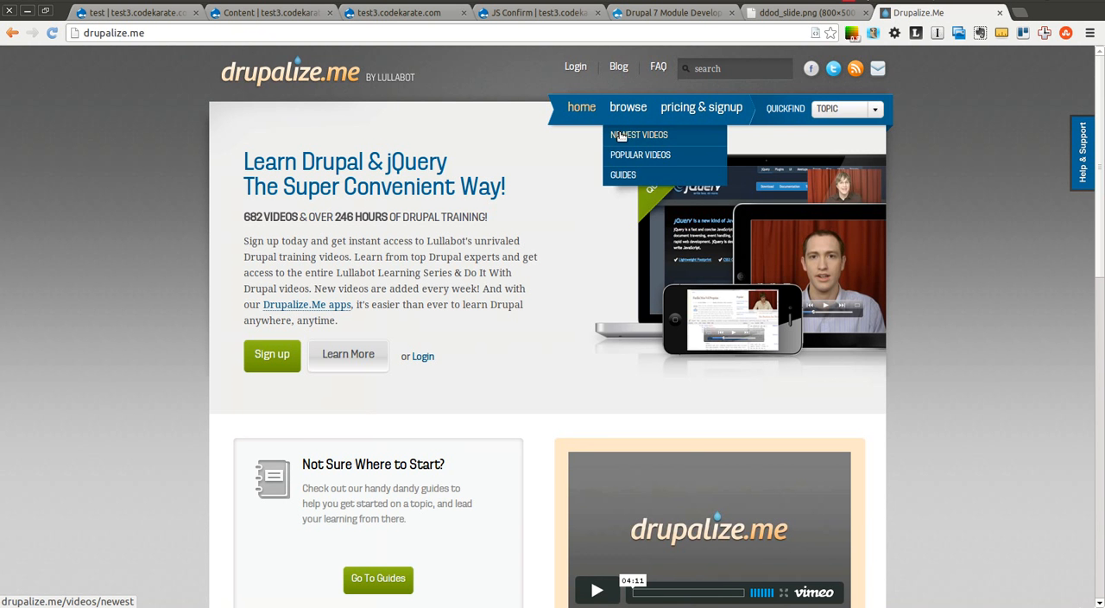
mouse_move(572, 216)
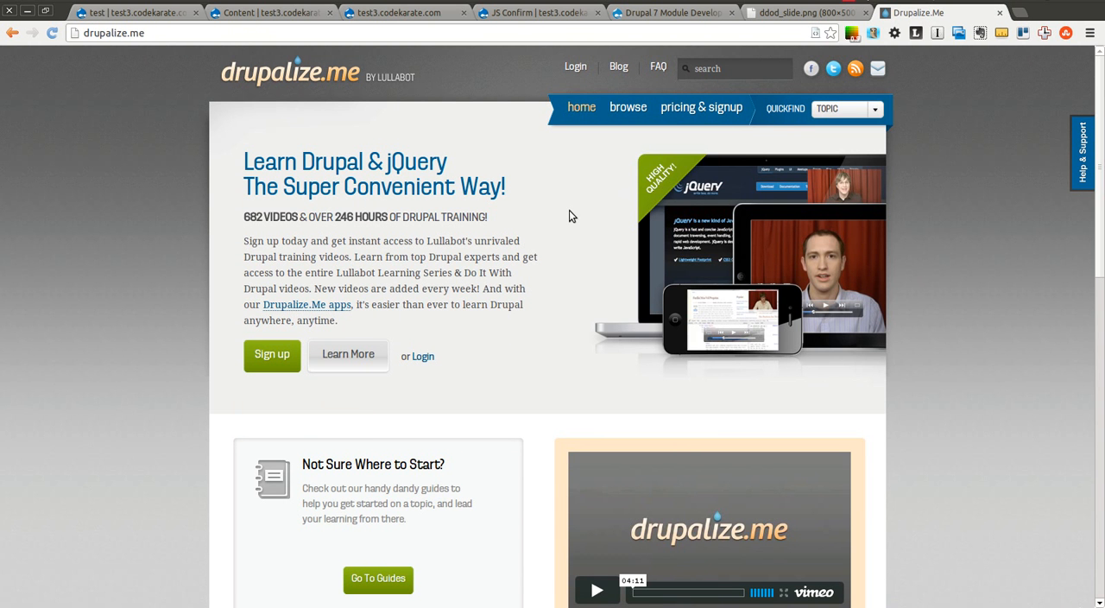